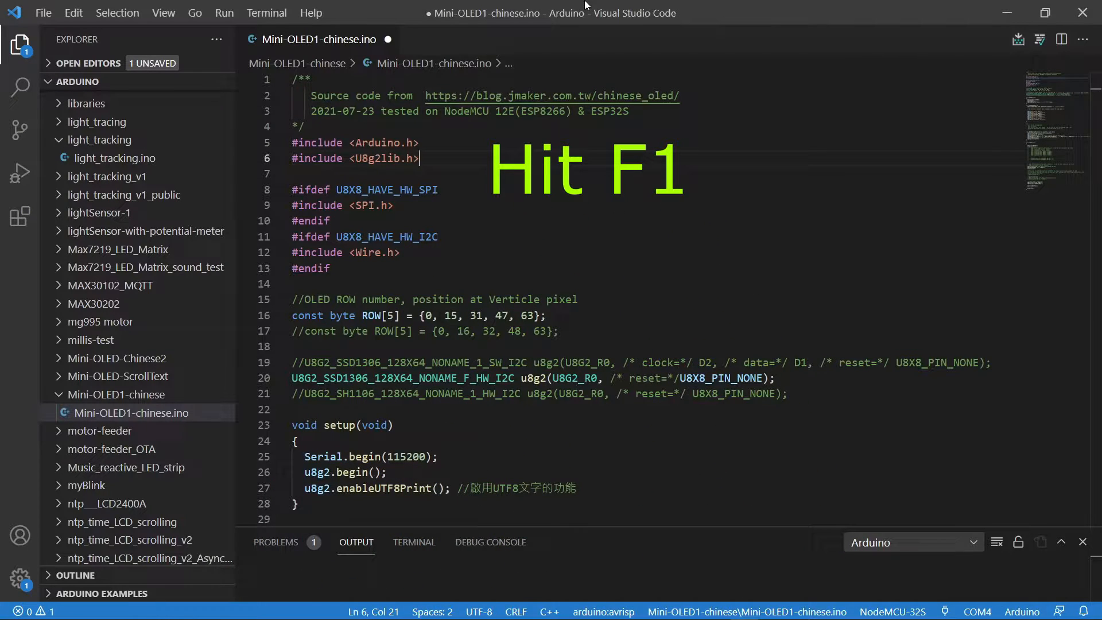
Step: Search the Arduino Library Manager for 'u8g2'
key(f1)
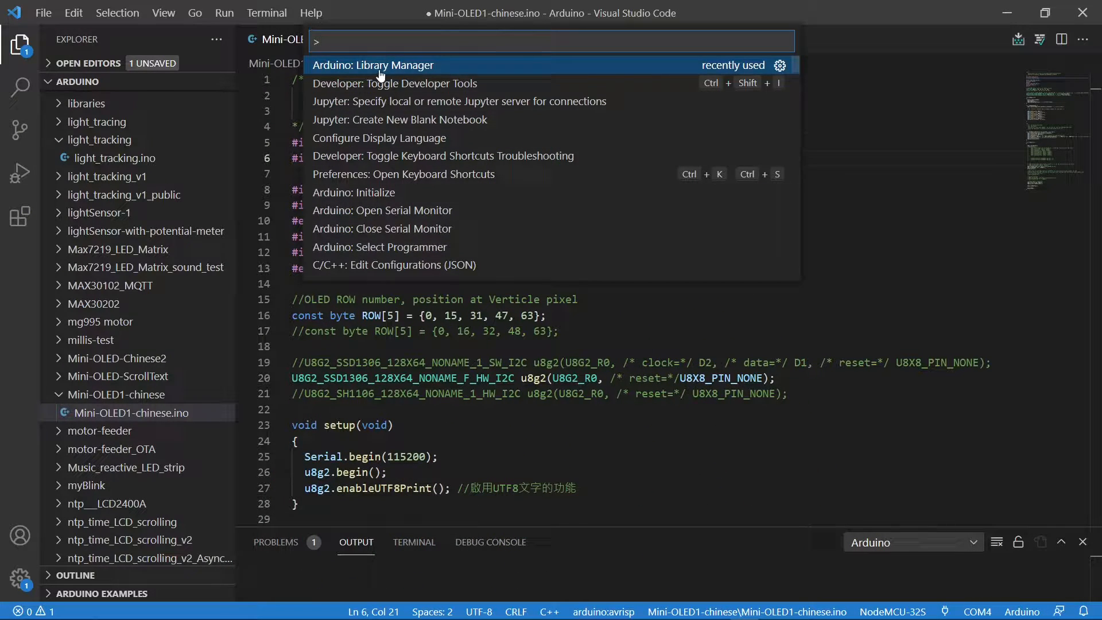
mouse_move(434, 66)
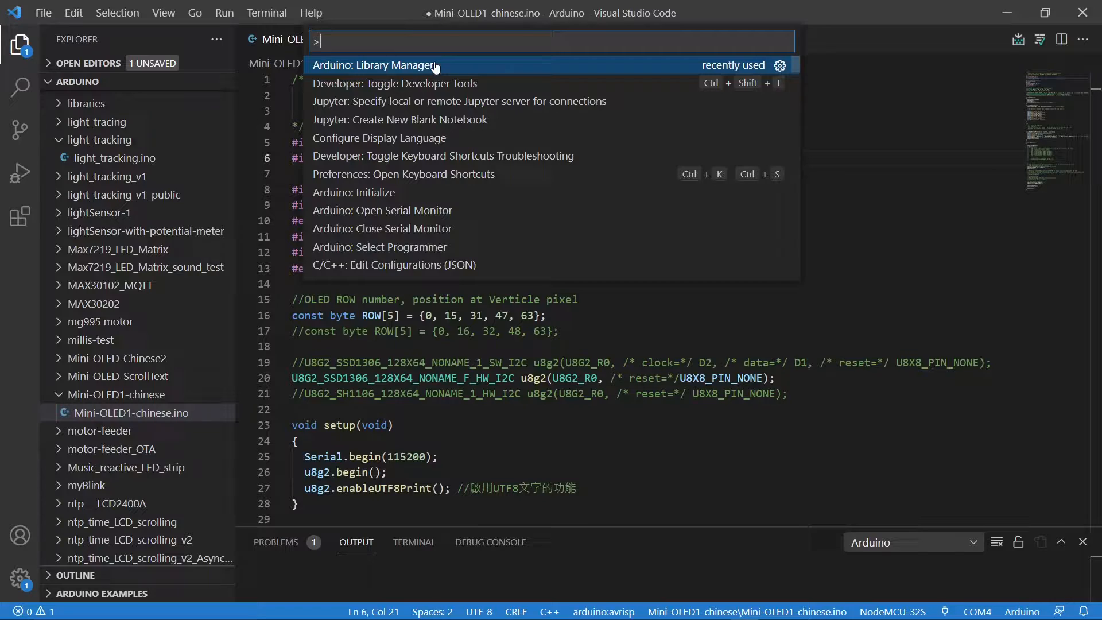
click(376, 64)
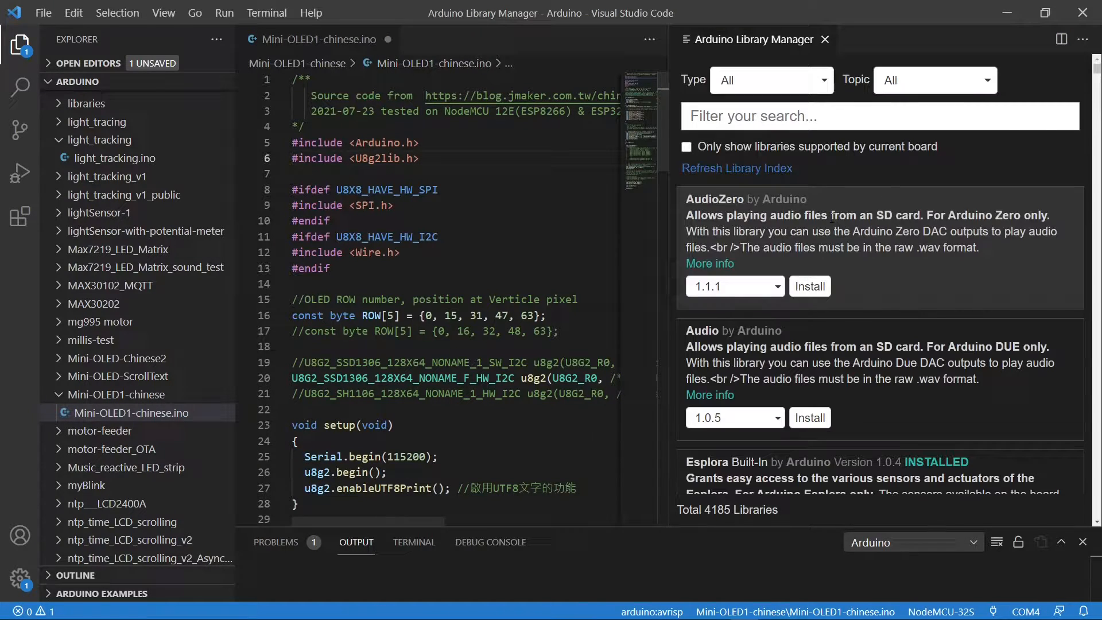
click(808, 116)
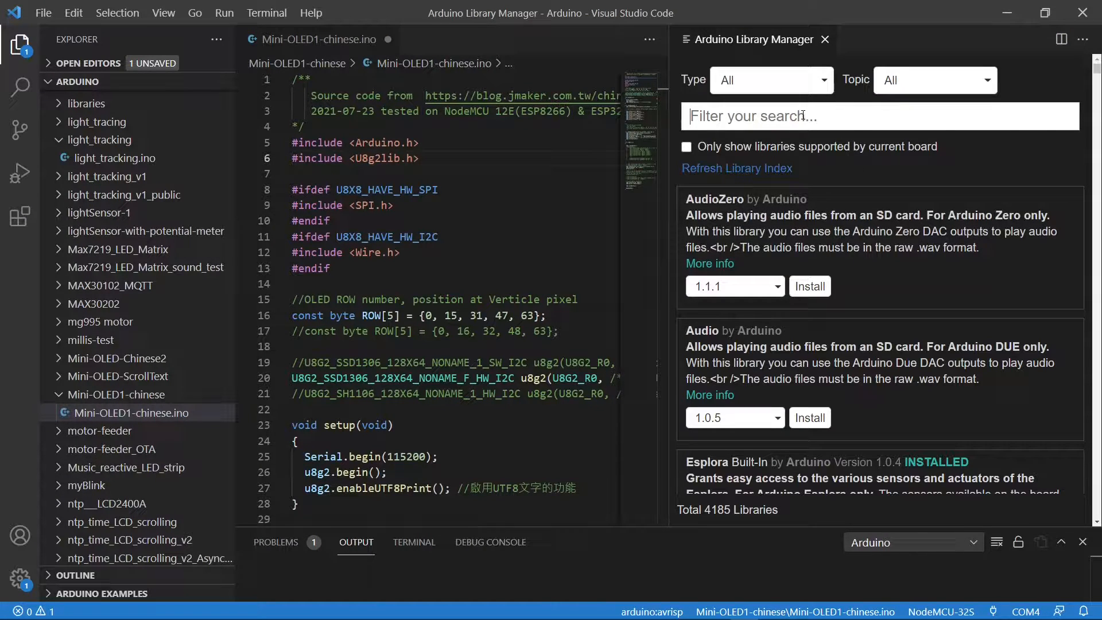
text(u8)
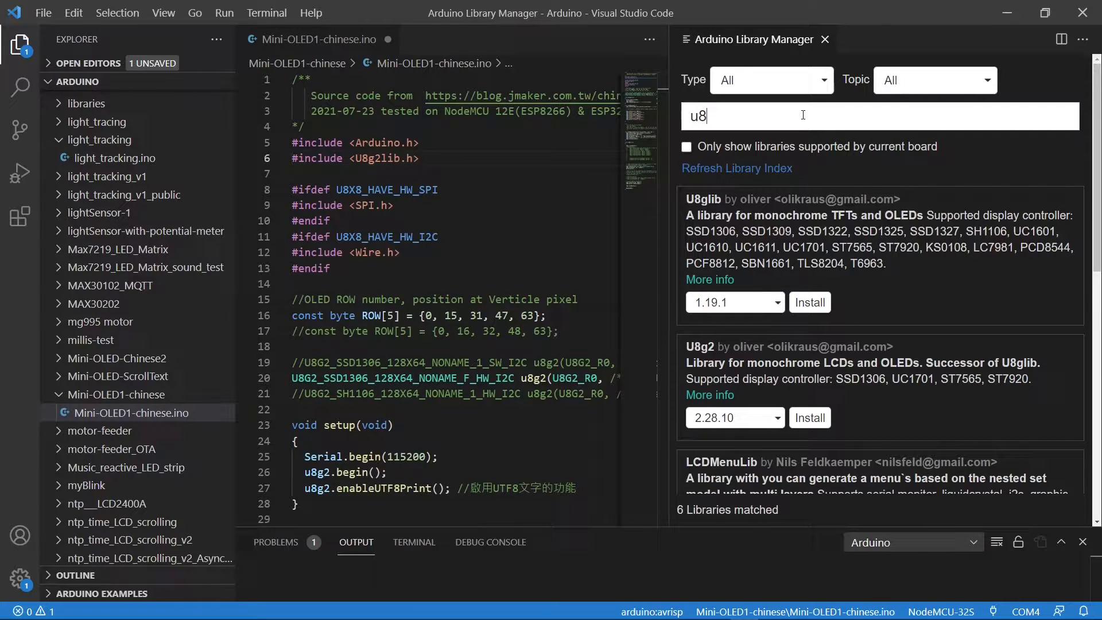
text(g2)
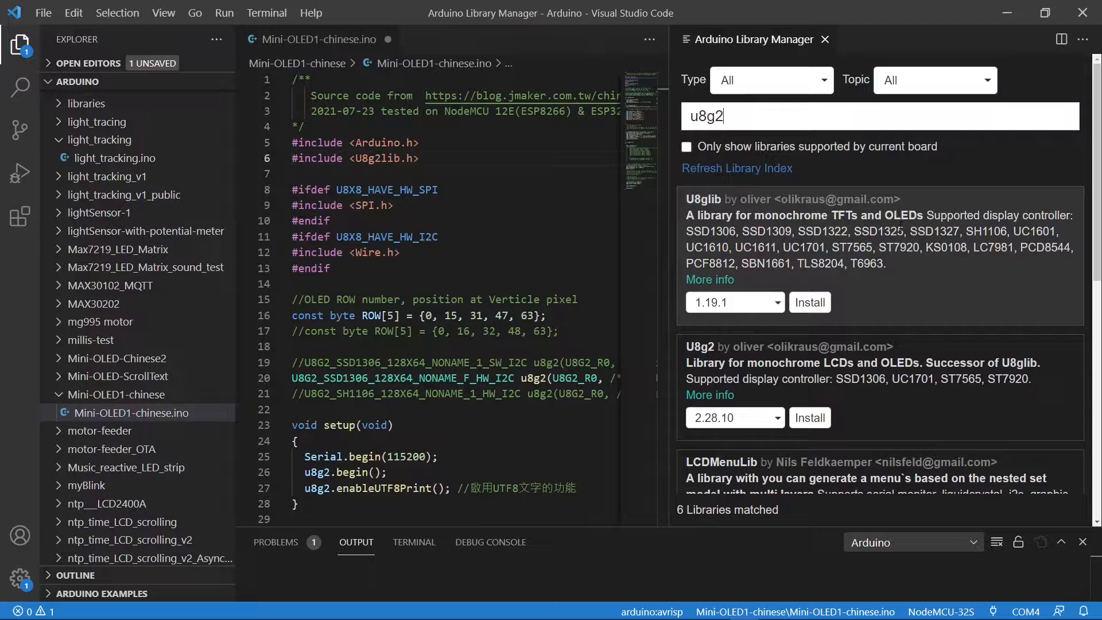
Step: Install the U8g2 library and close the Library Manager
scroll(down, 3)
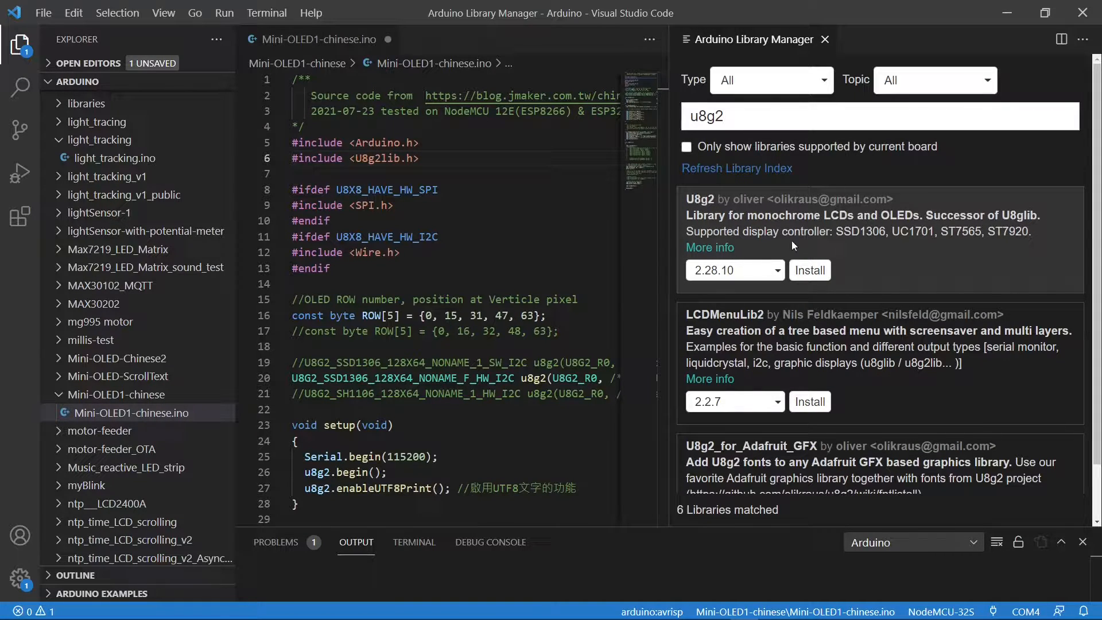
mouse_move(700, 287)
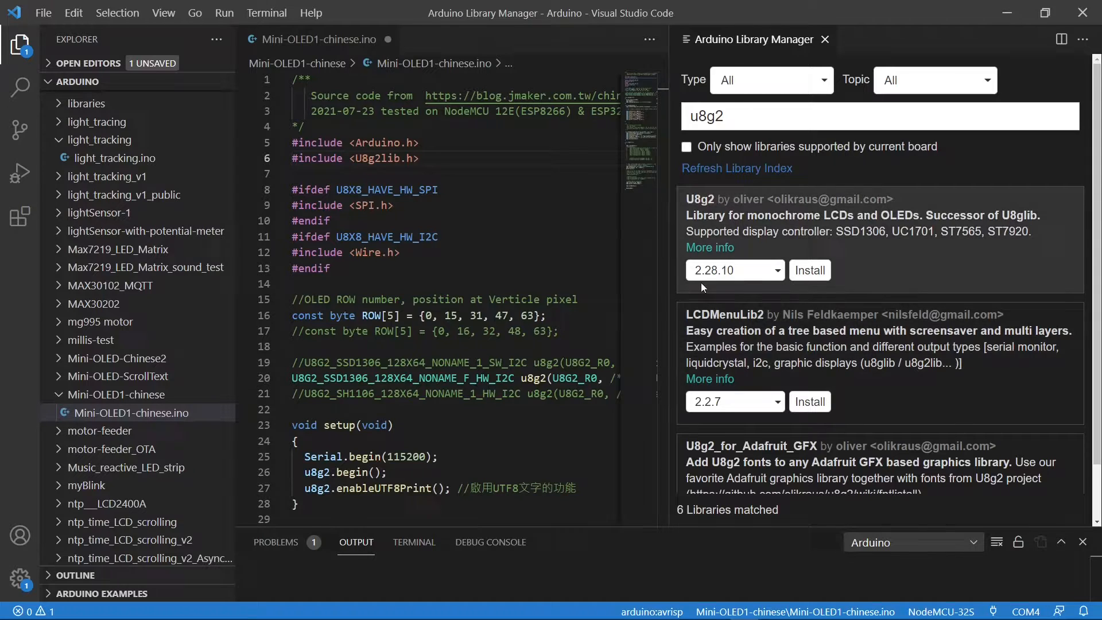
mouse_move(809, 270)
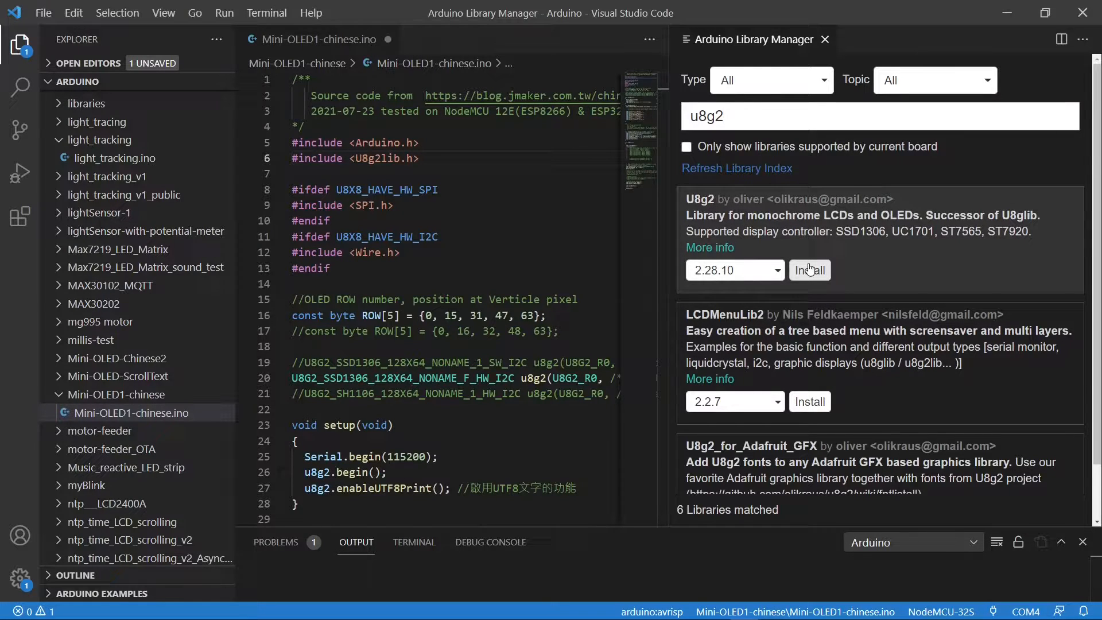
click(809, 270)
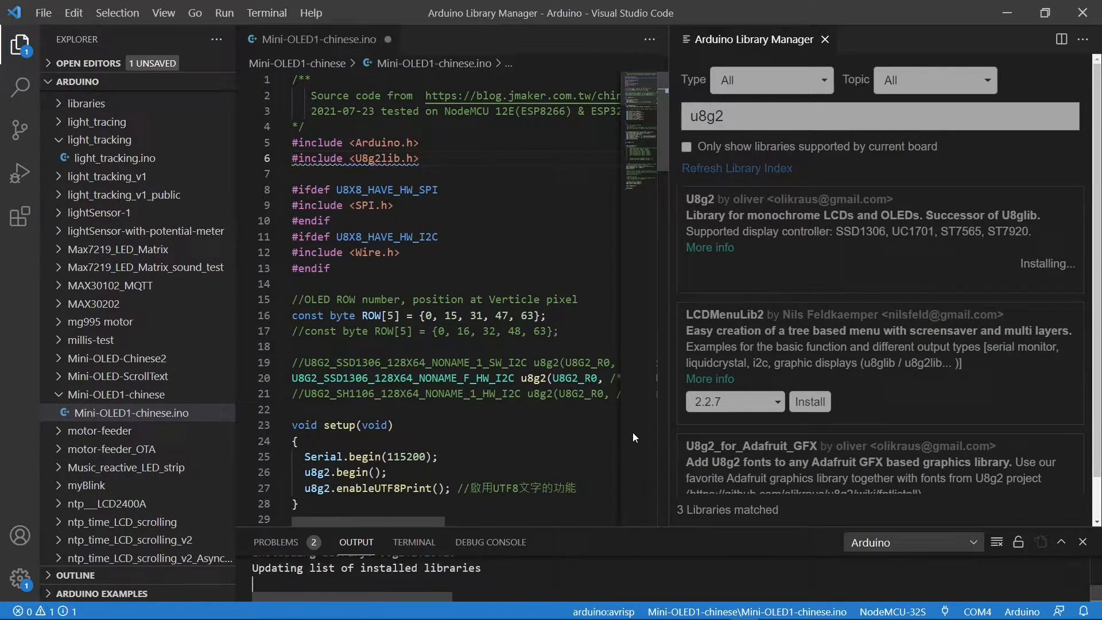
click(826, 39)
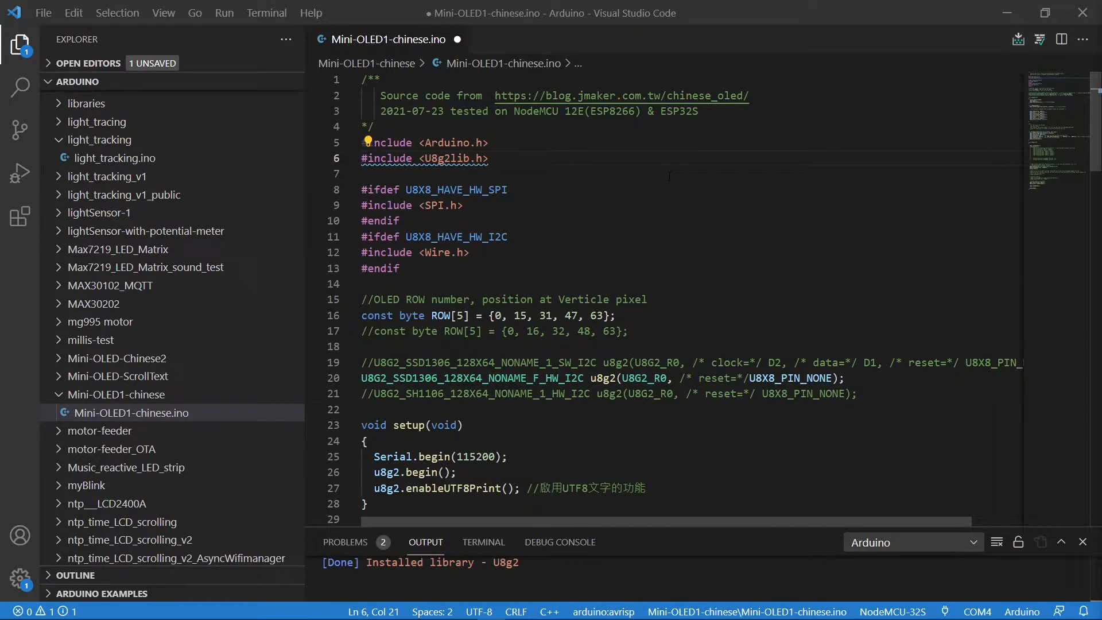
mouse_move(287, 355)
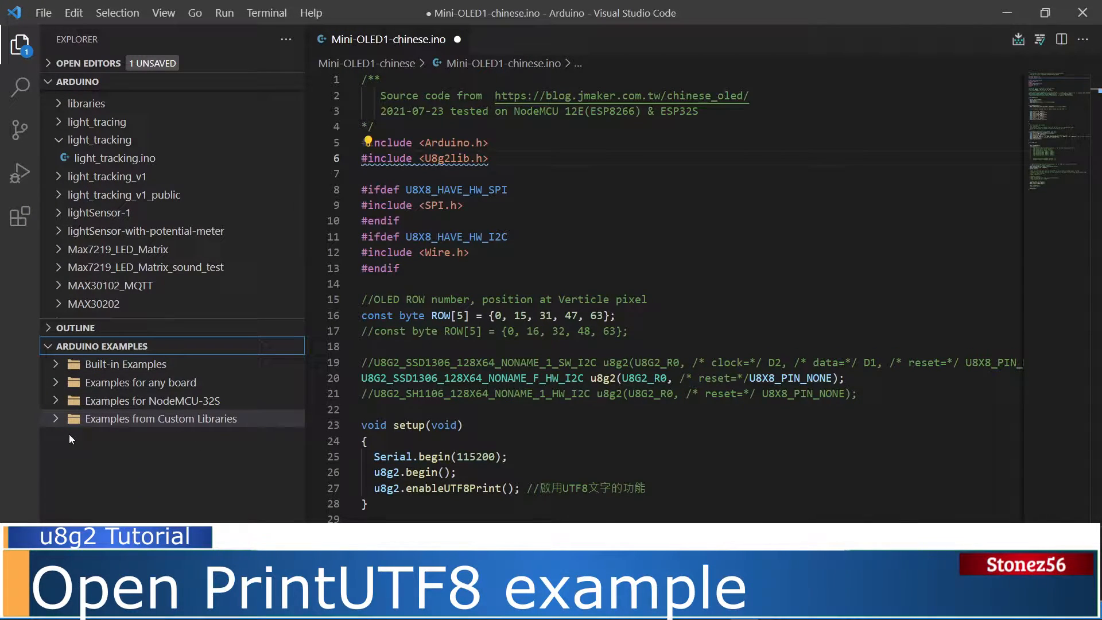
mouse_move(140, 425)
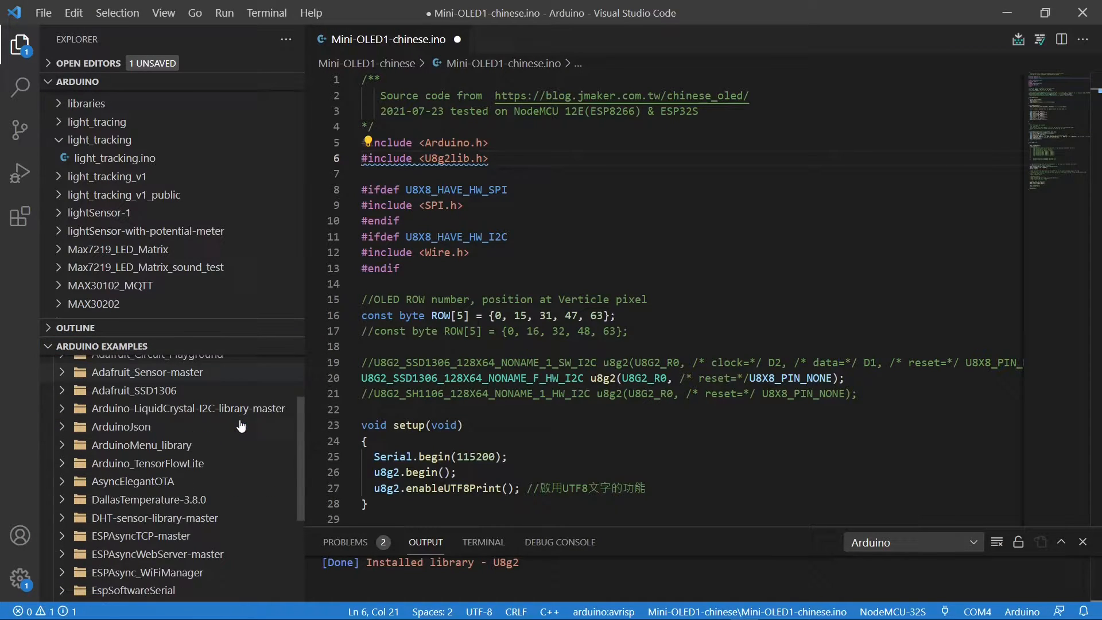
Step: Scroll the Arduino Examples panel toward the U8g2 full_buffer examples
scroll(down, 3)
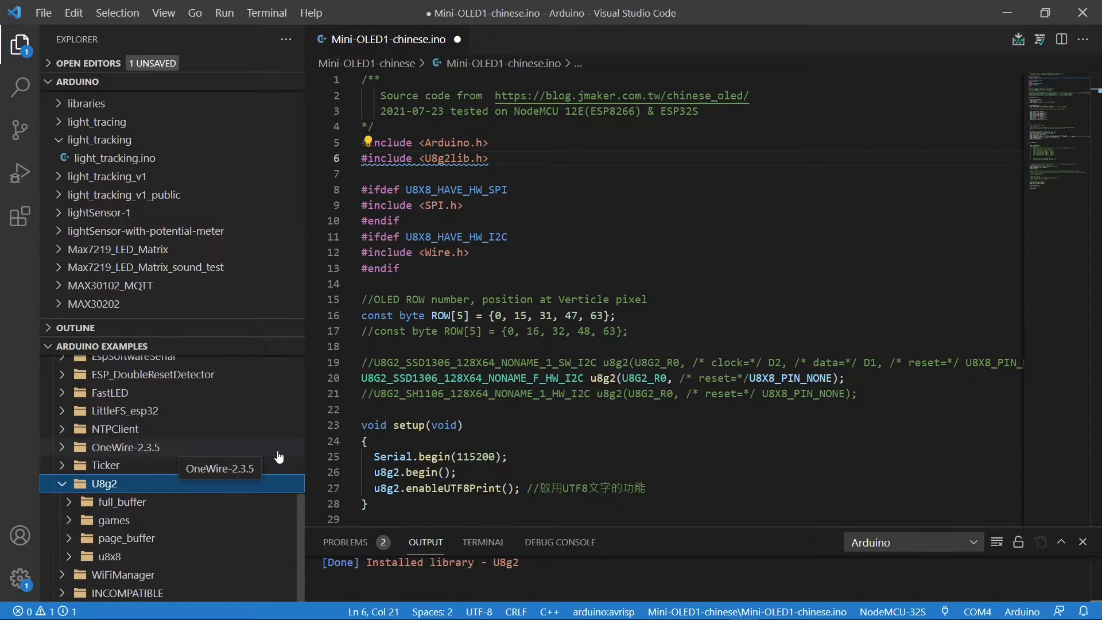
mouse_move(70, 503)
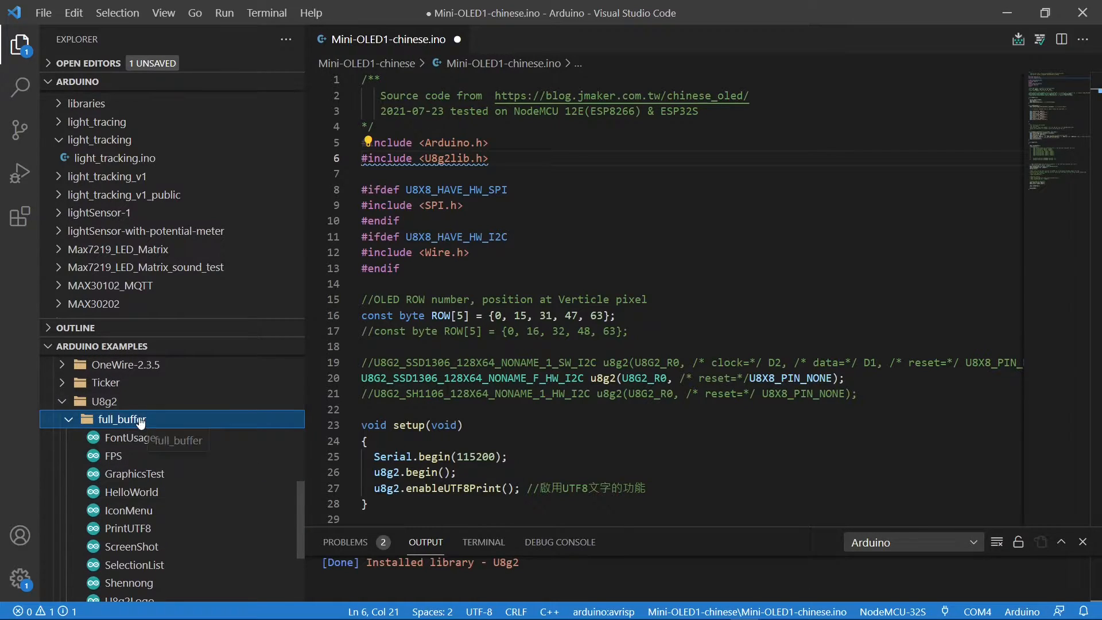
mouse_move(129, 528)
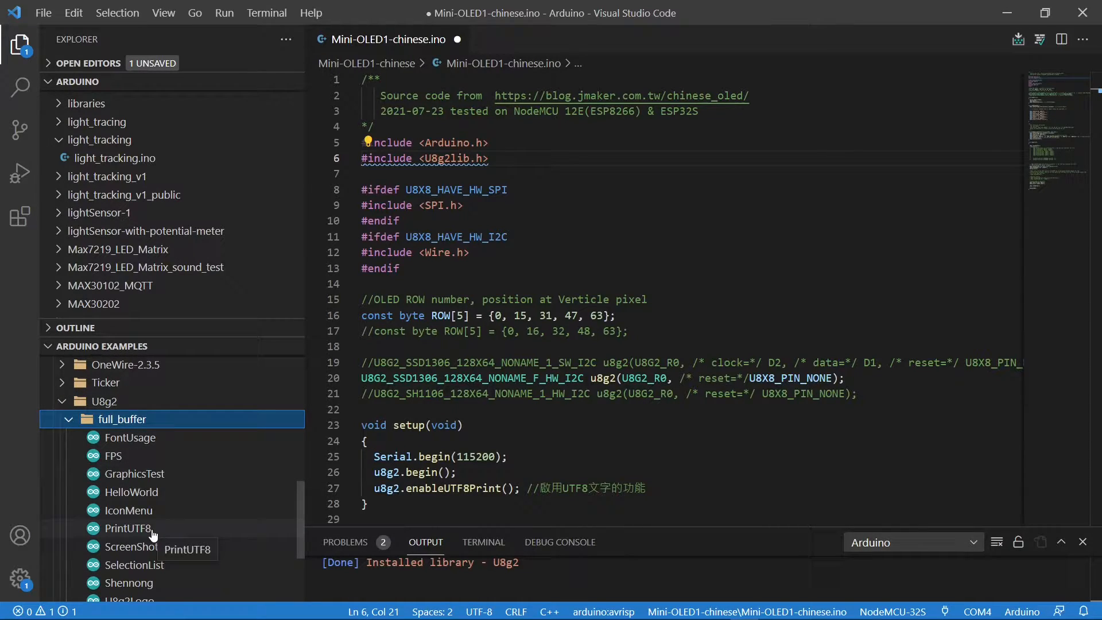
mouse_move(169, 532)
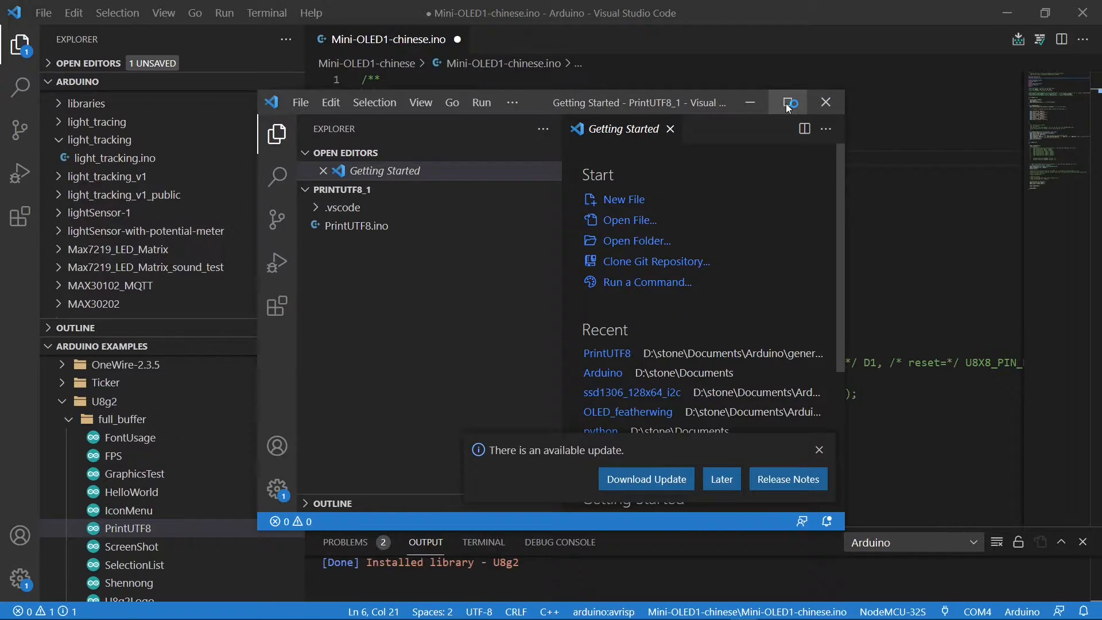
Step: Maximize the PrintUTF8_1 window and dismiss the update notification
click(787, 103)
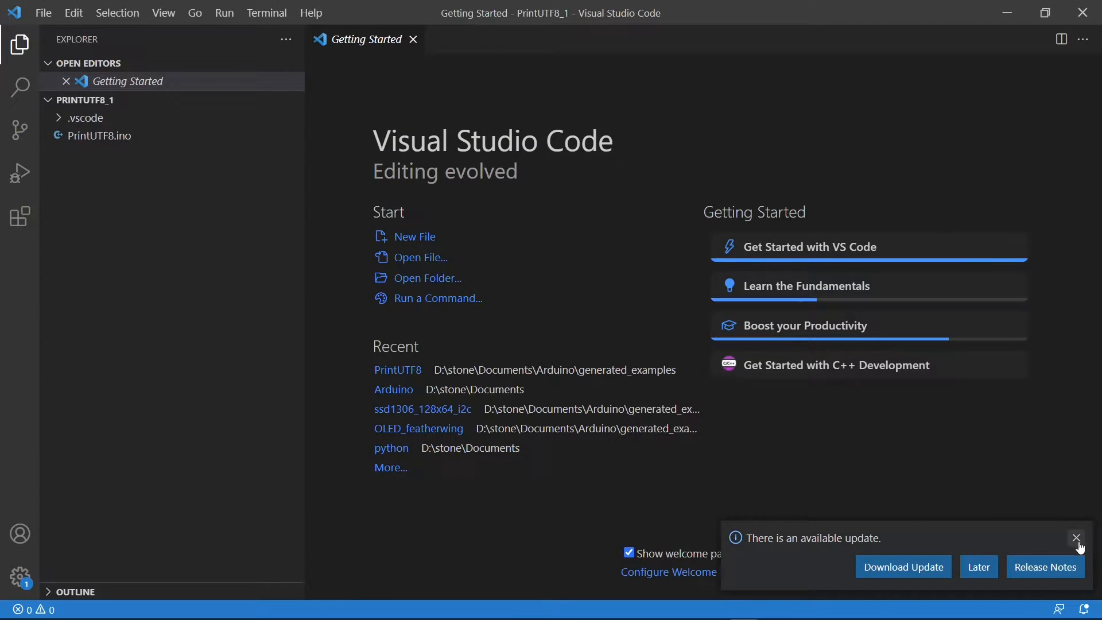
click(1076, 537)
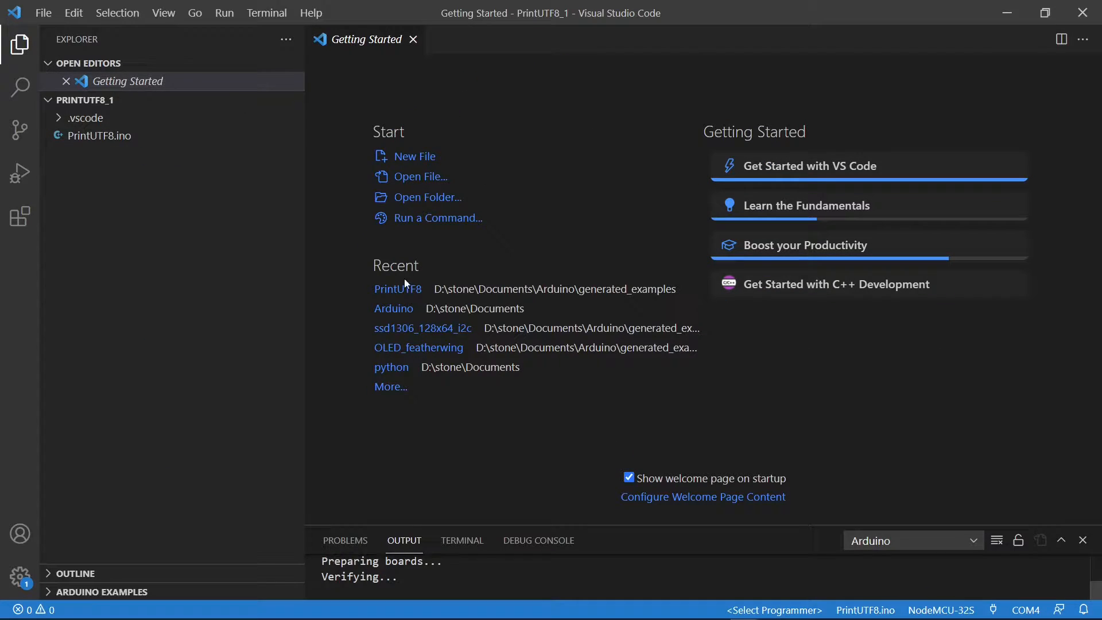
mouse_move(208, 187)
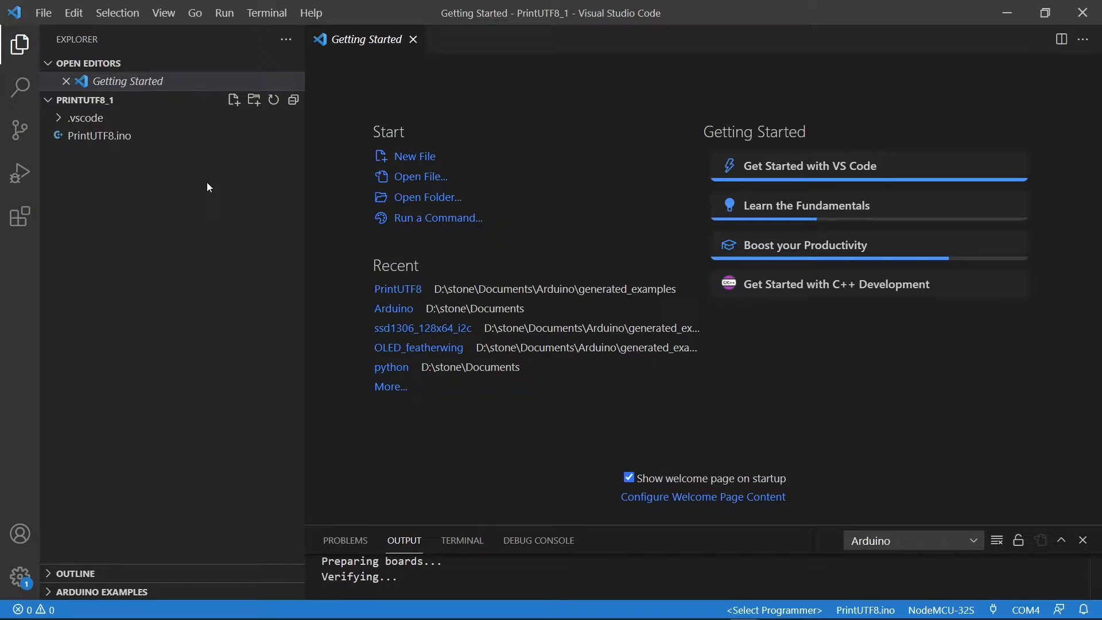
mouse_move(100, 136)
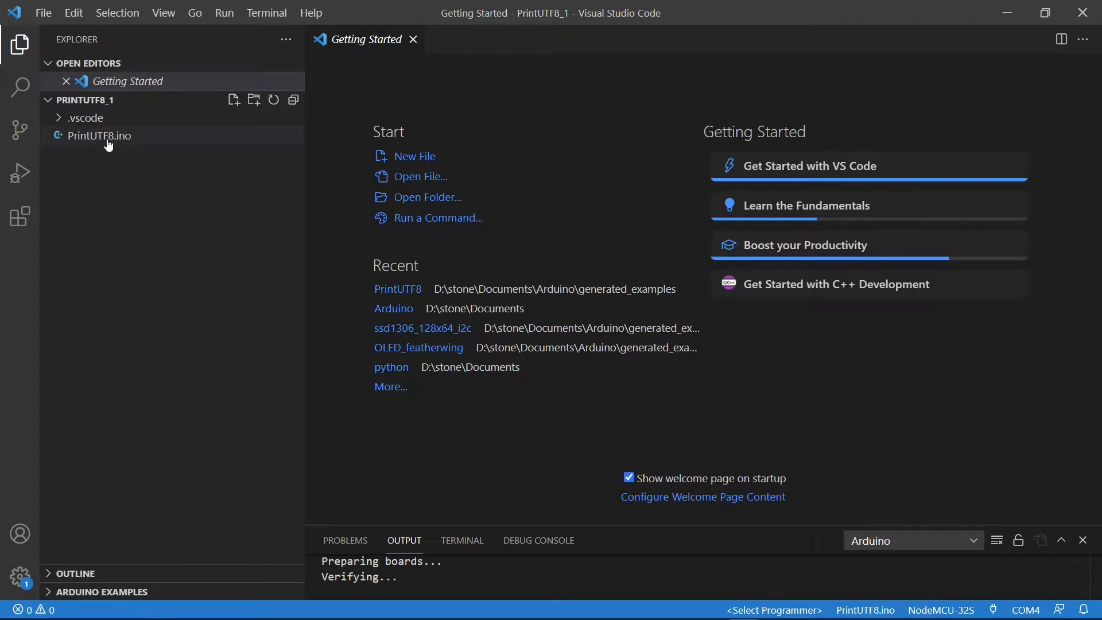
mouse_move(98, 135)
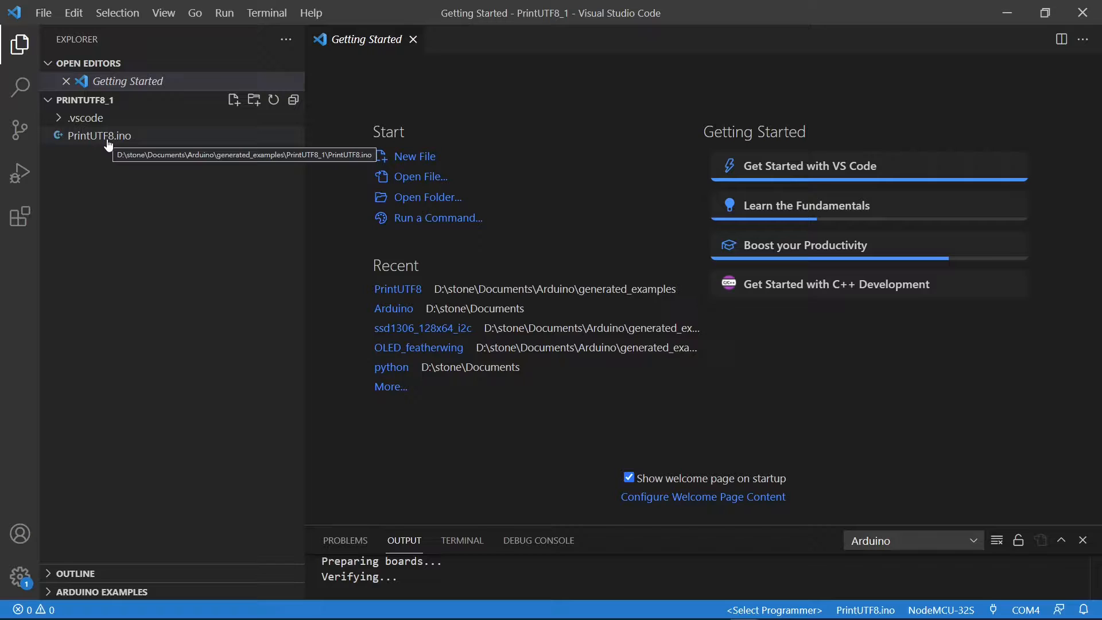
Step: Show PrintUTF8.ino's commented U8g2 constructor list in the editor
click(98, 136)
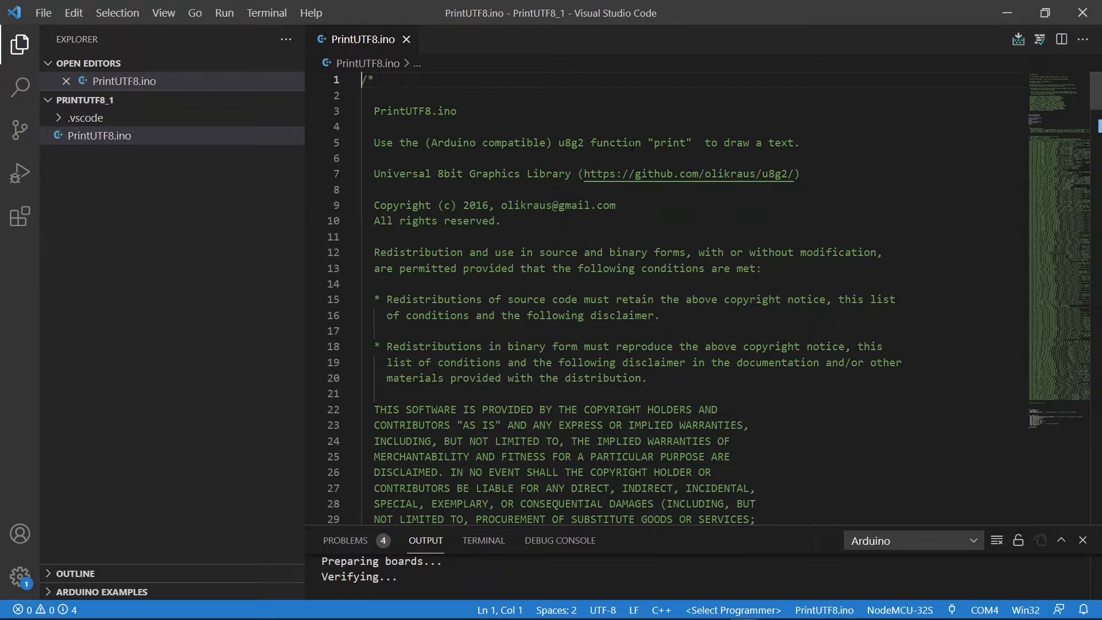
scroll(down, 3)
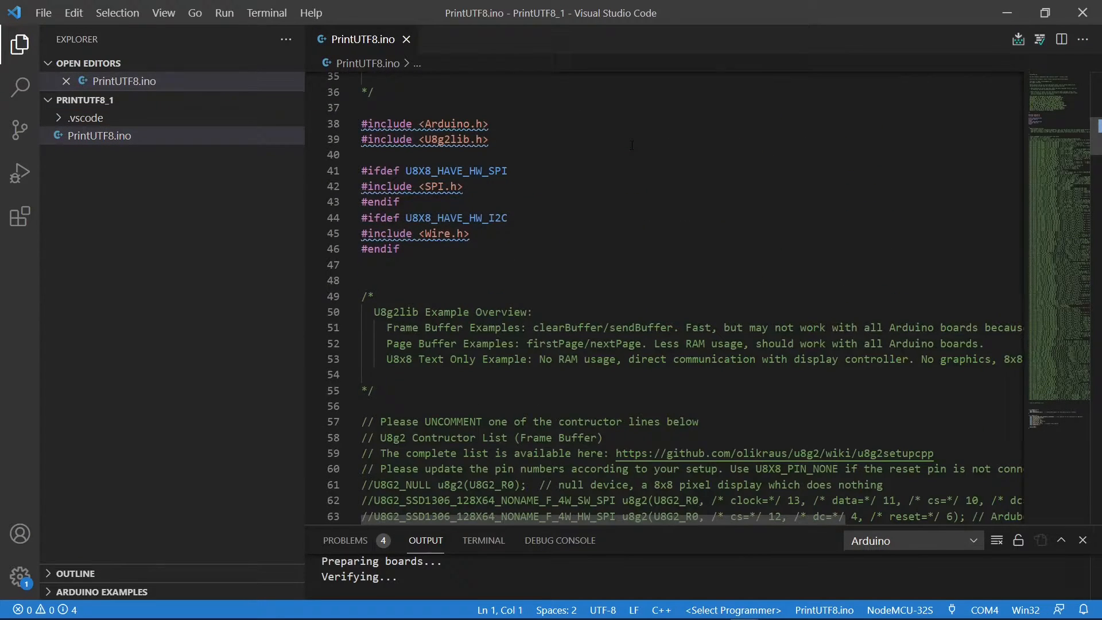
scroll(down, 3)
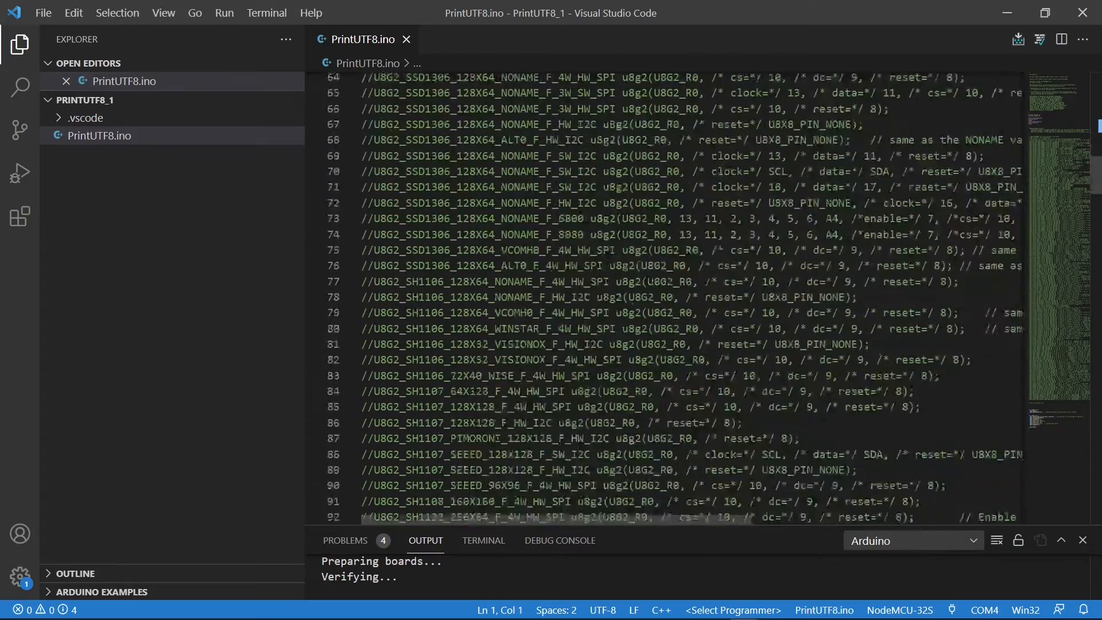
scroll(down, 3)
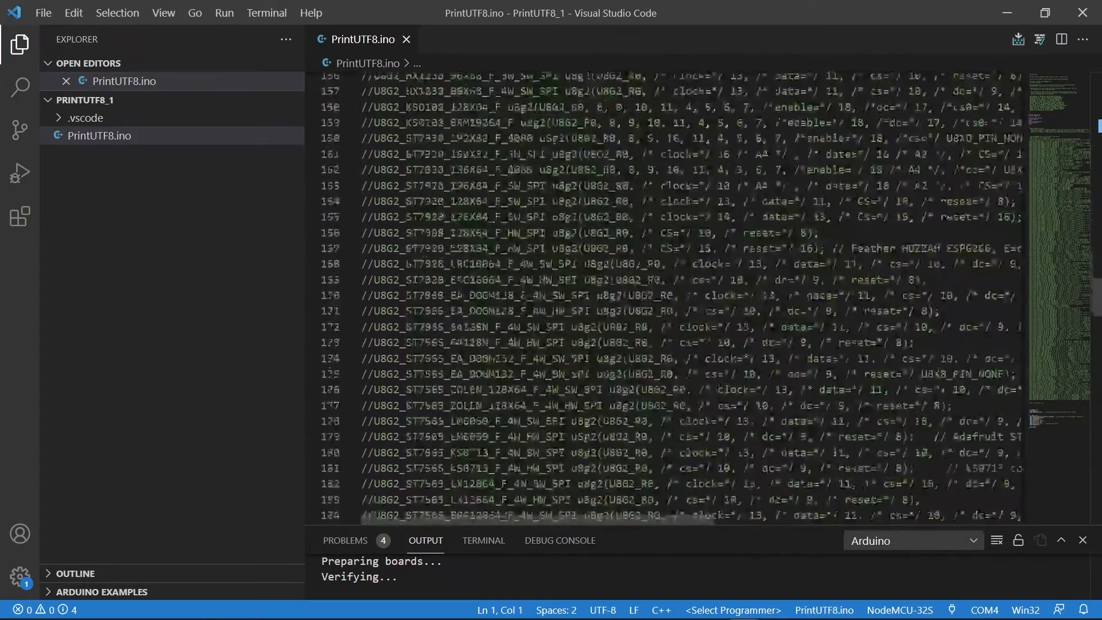
scroll(down, 3)
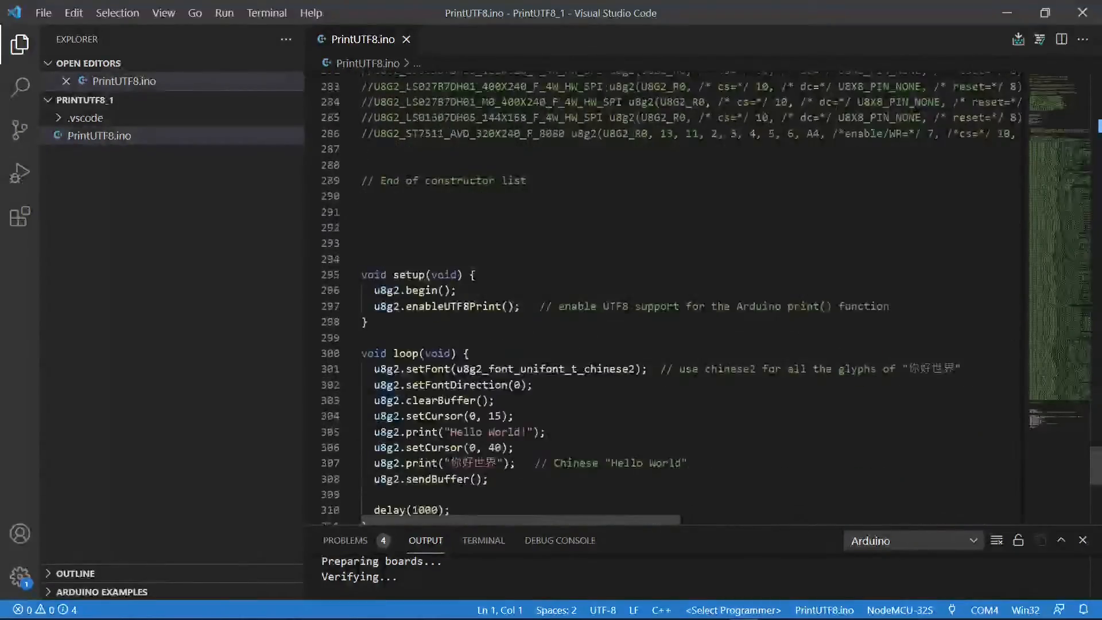
scroll(up, 3)
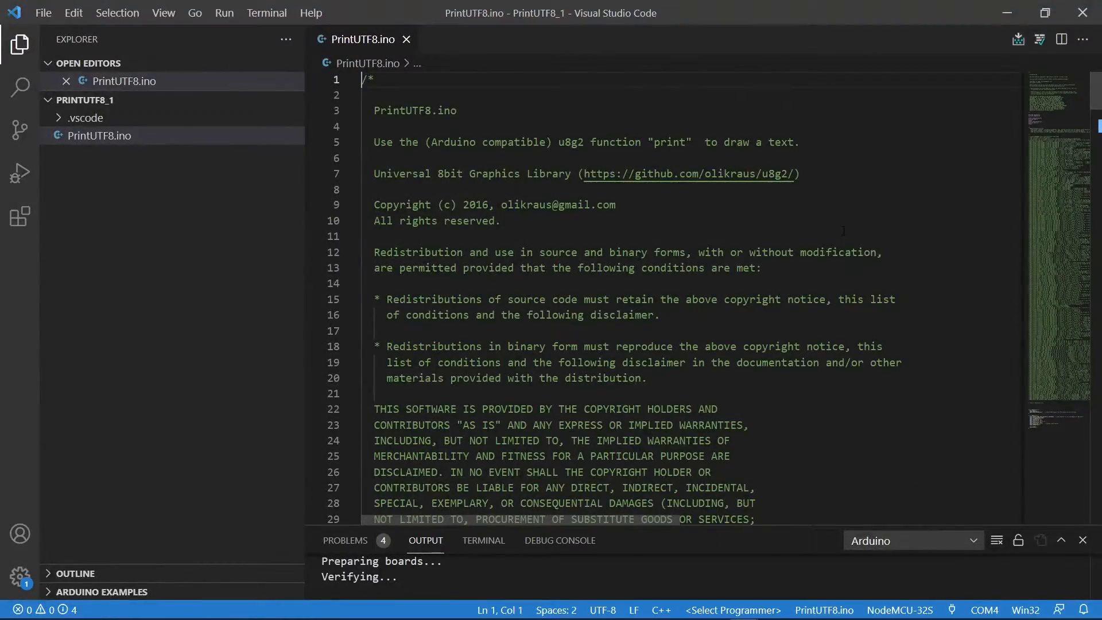
scroll(down, 3)
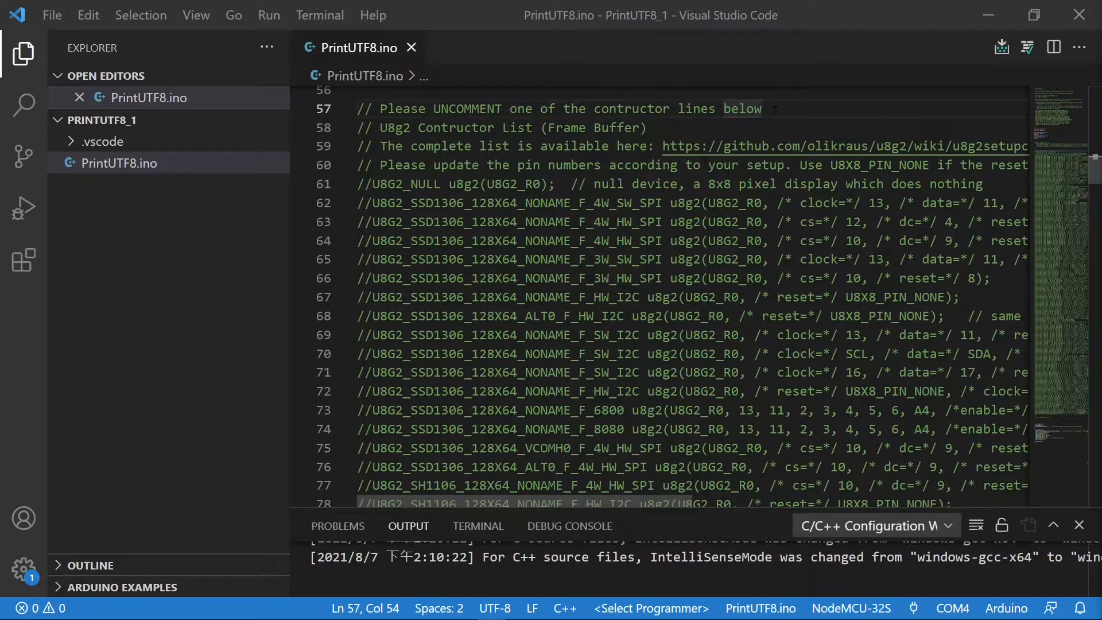
double_click(741, 109)
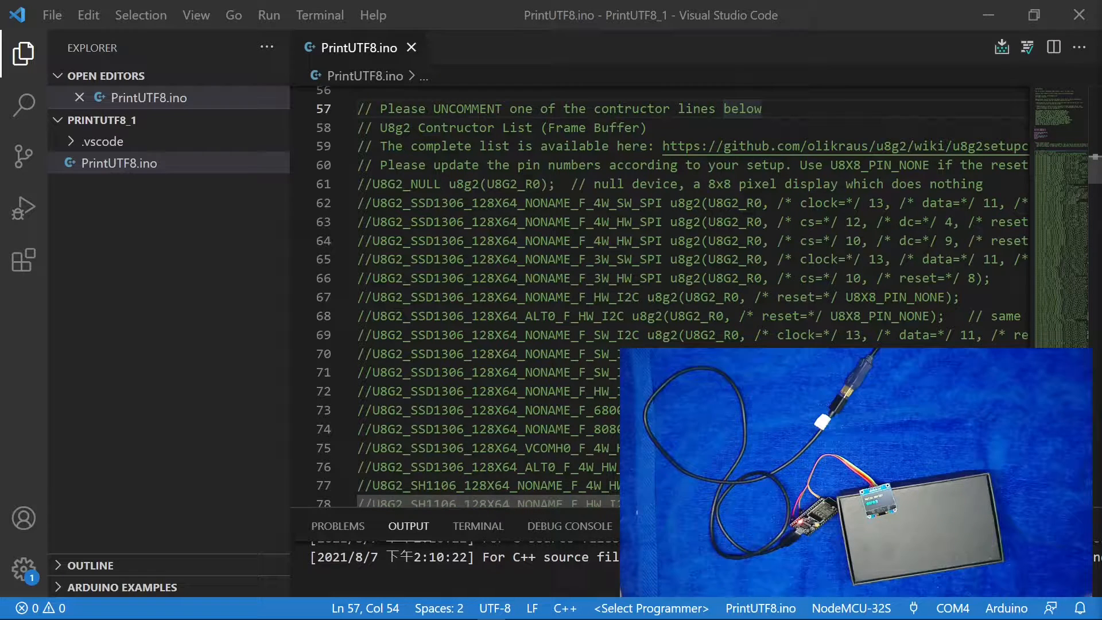
click(372, 204)
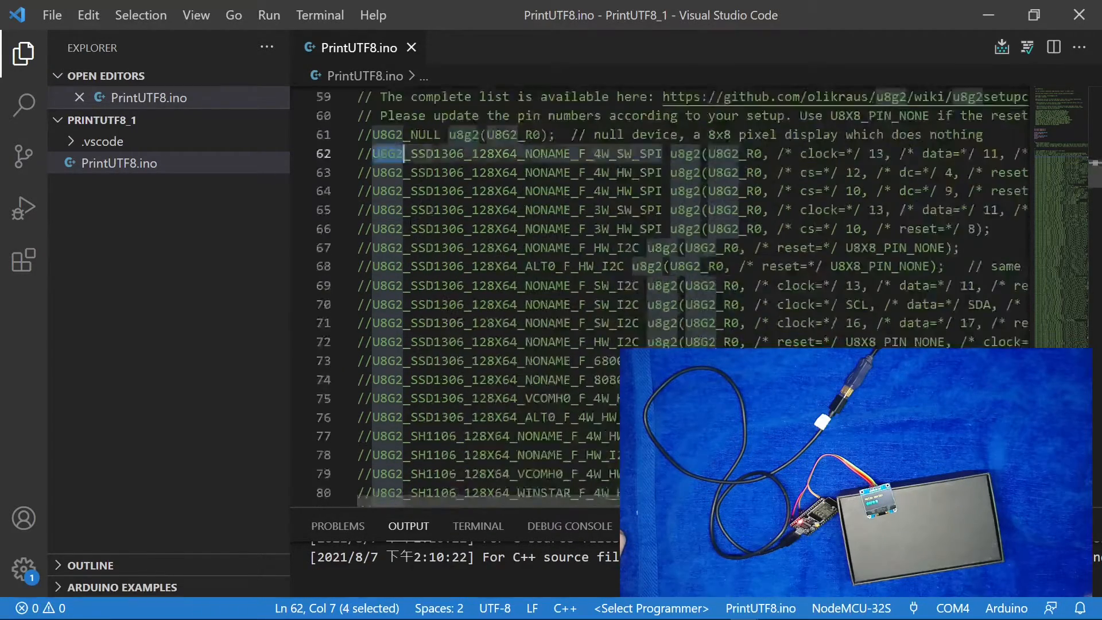
scroll(up, 3)
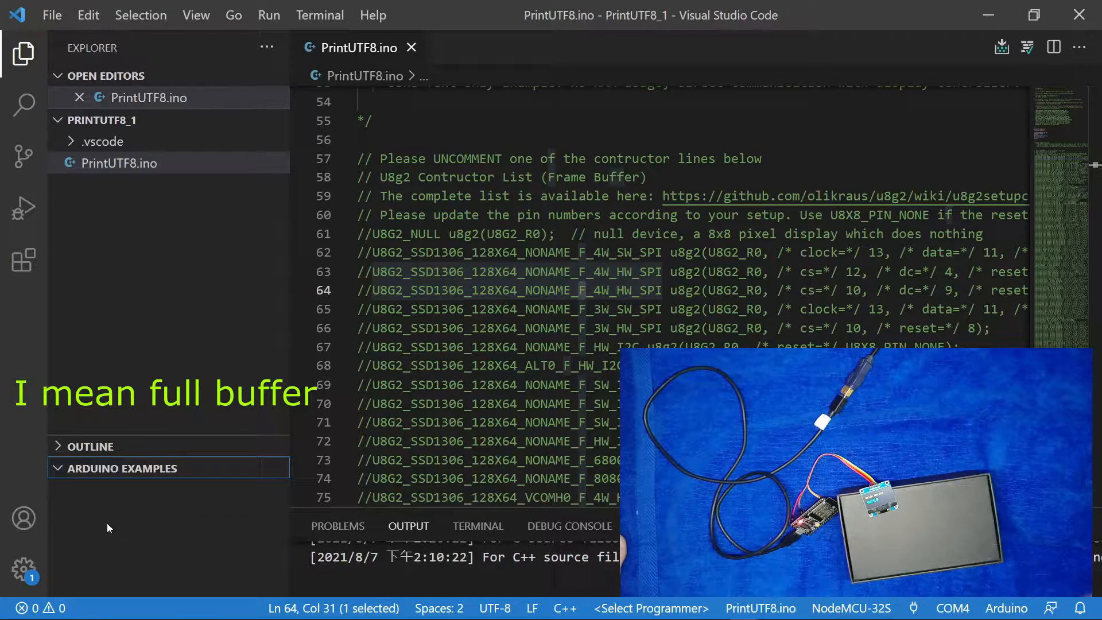
Step: Expand the U8g2 entries under Examples from Custom Libraries
click(121, 469)
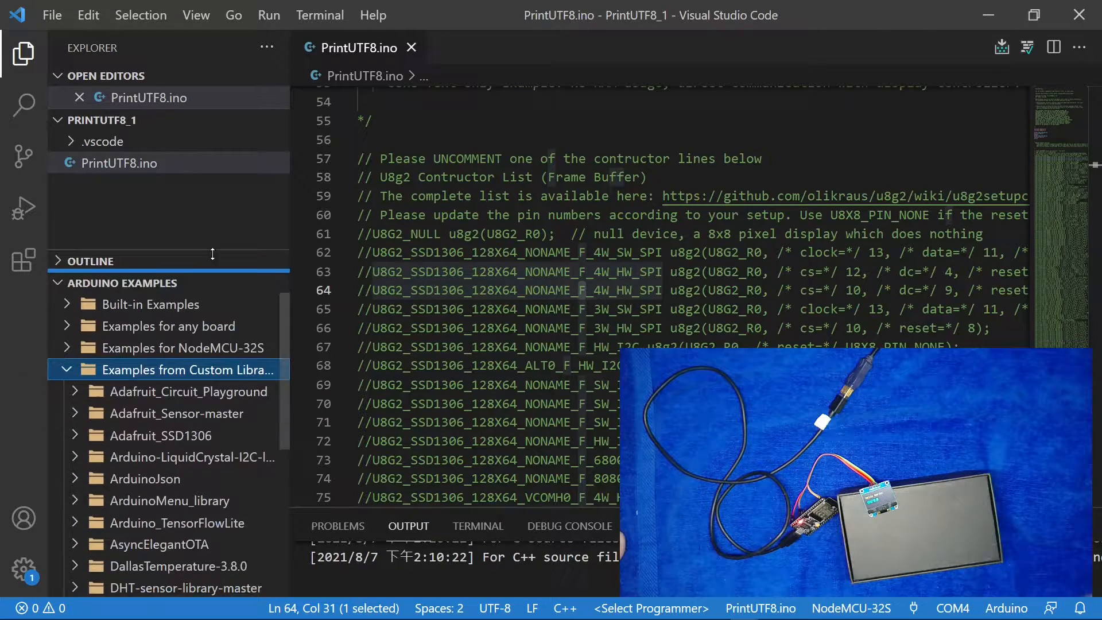
click(124, 543)
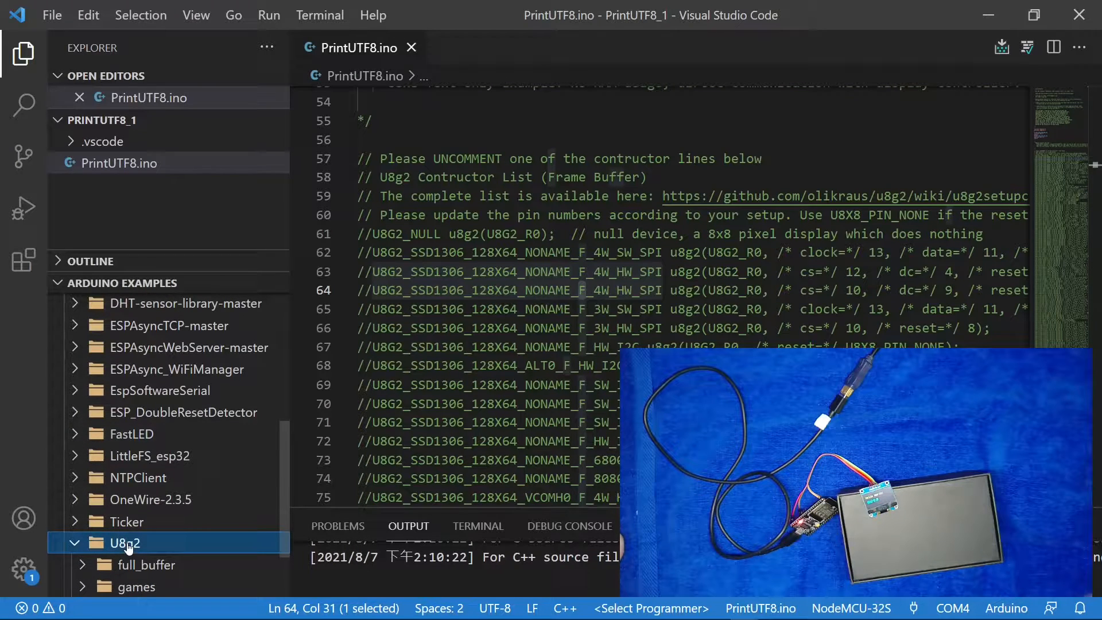
click(124, 542)
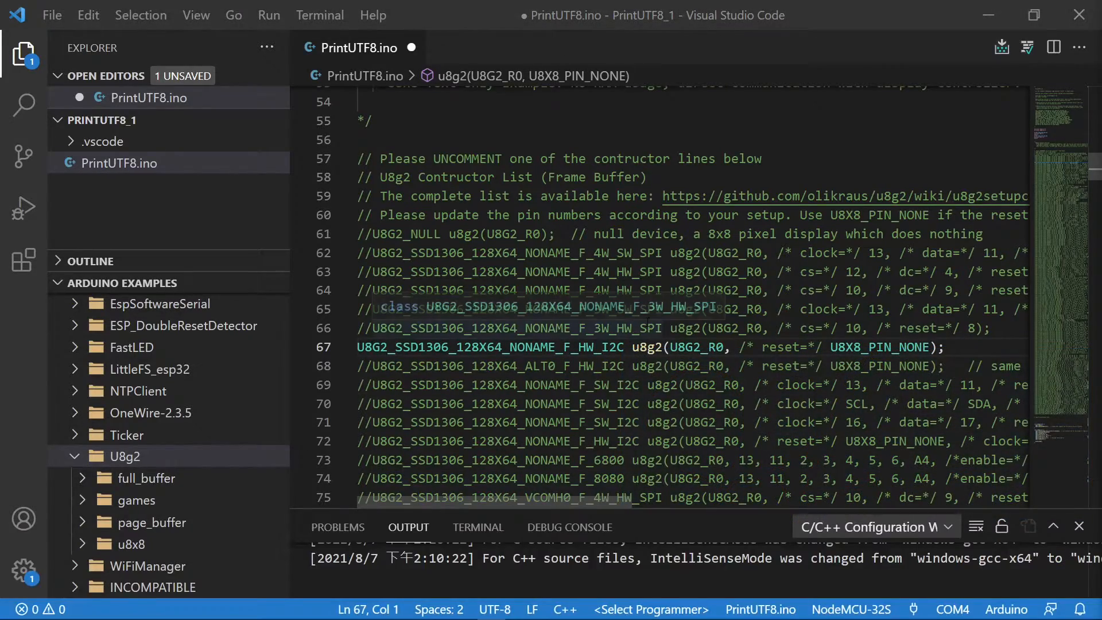
Step: Scroll the sketch past the uncommented SSD1306 constructor down to setup()
scroll(down, 3)
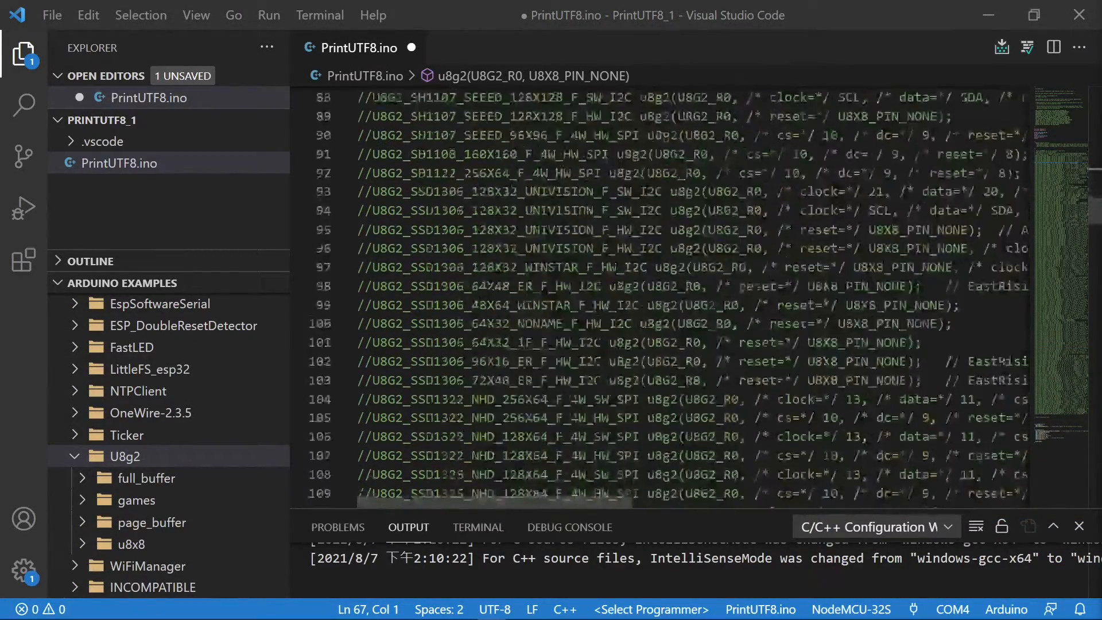
scroll(down, 3)
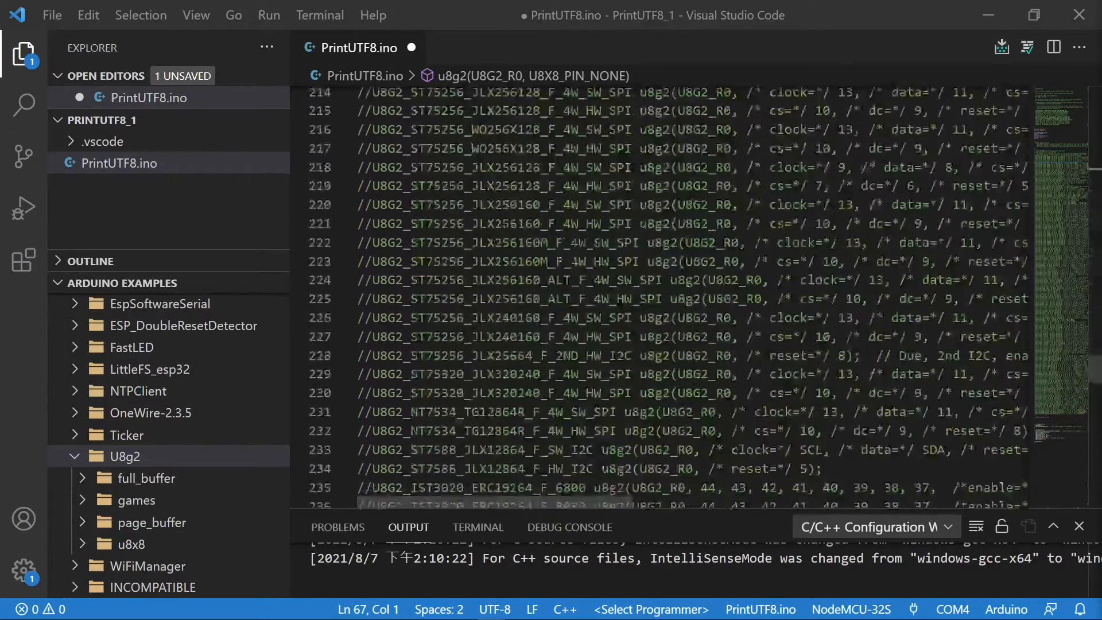
scroll(down, 3)
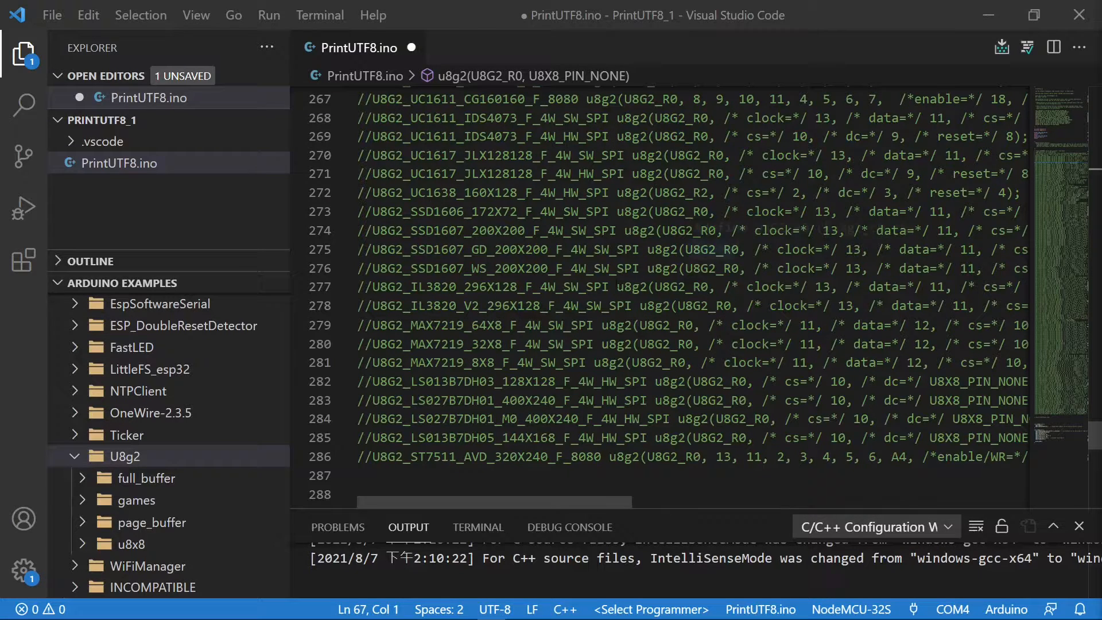
scroll(down, 3)
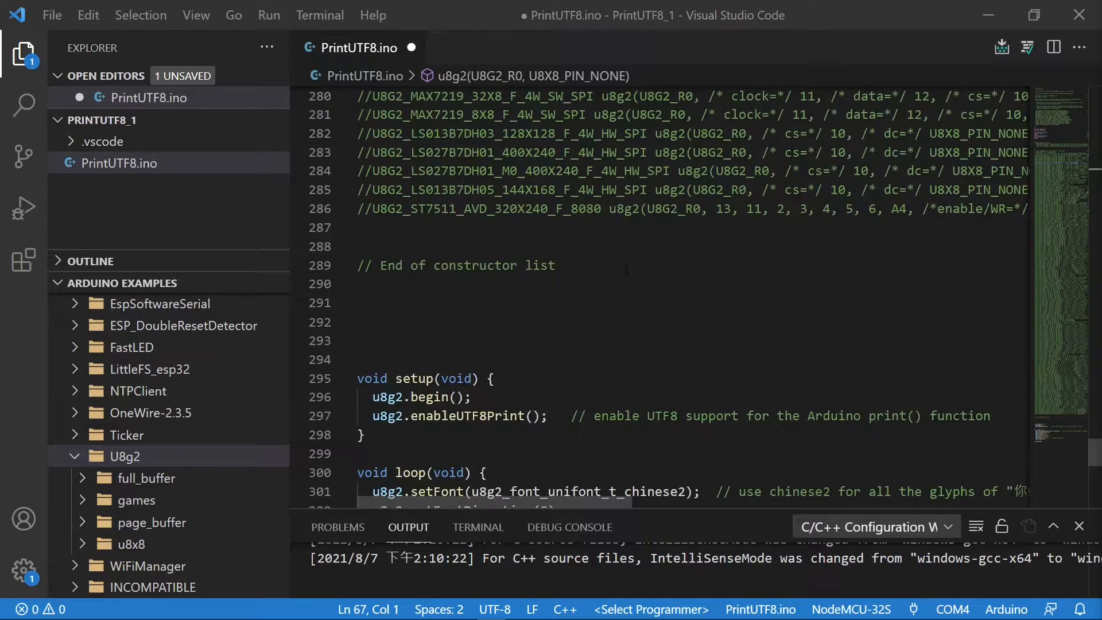
scroll(down, 3)
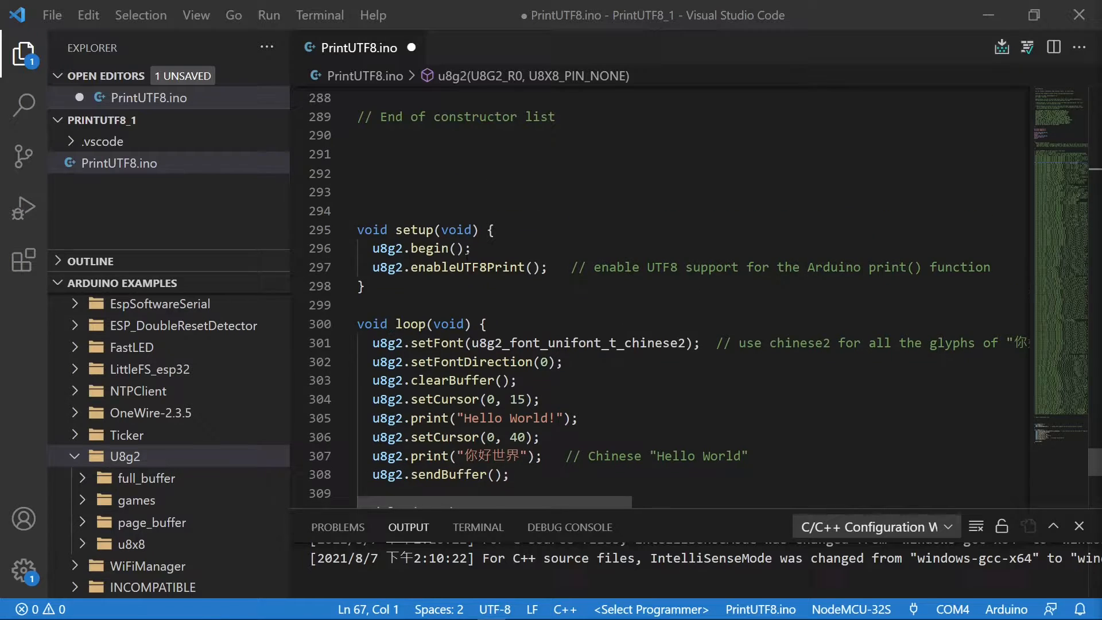
click(574, 230)
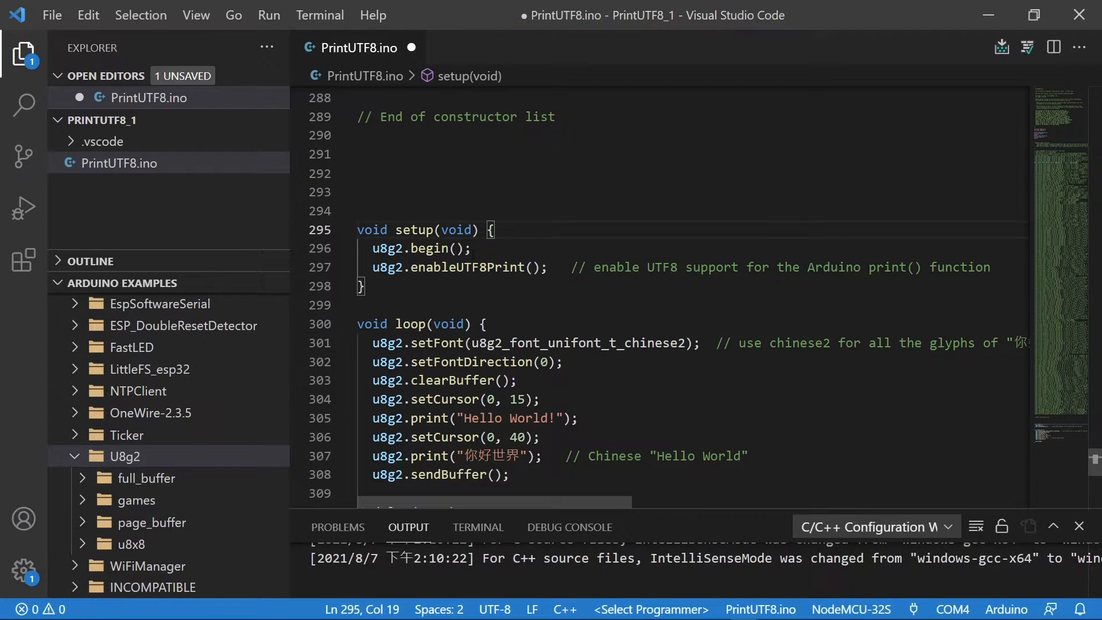
click(474, 248)
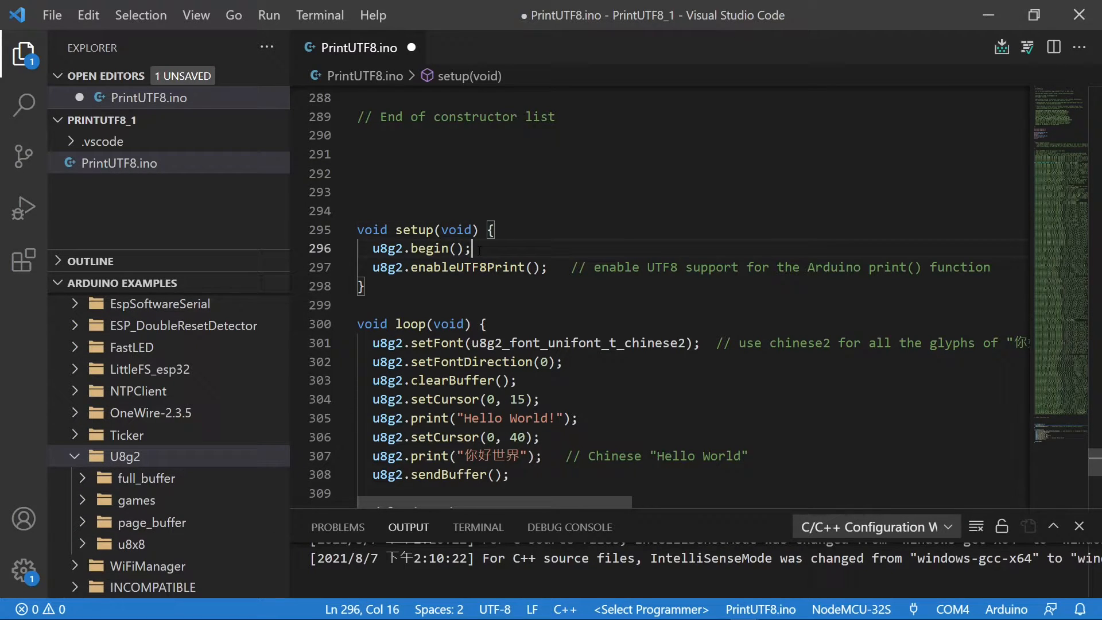
click(365, 286)
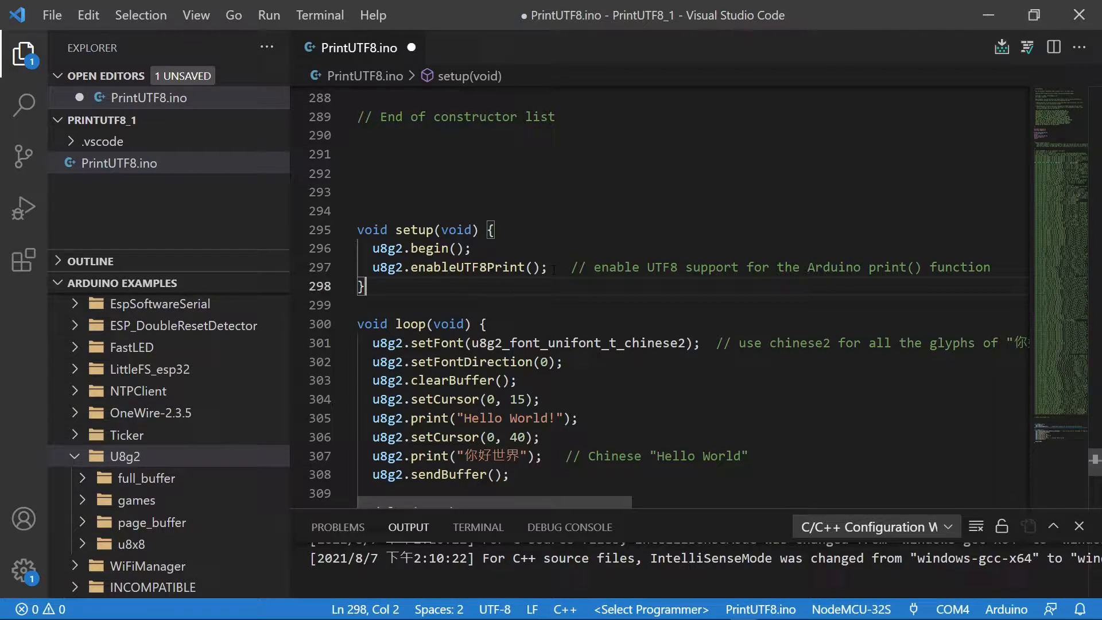
click(546, 268)
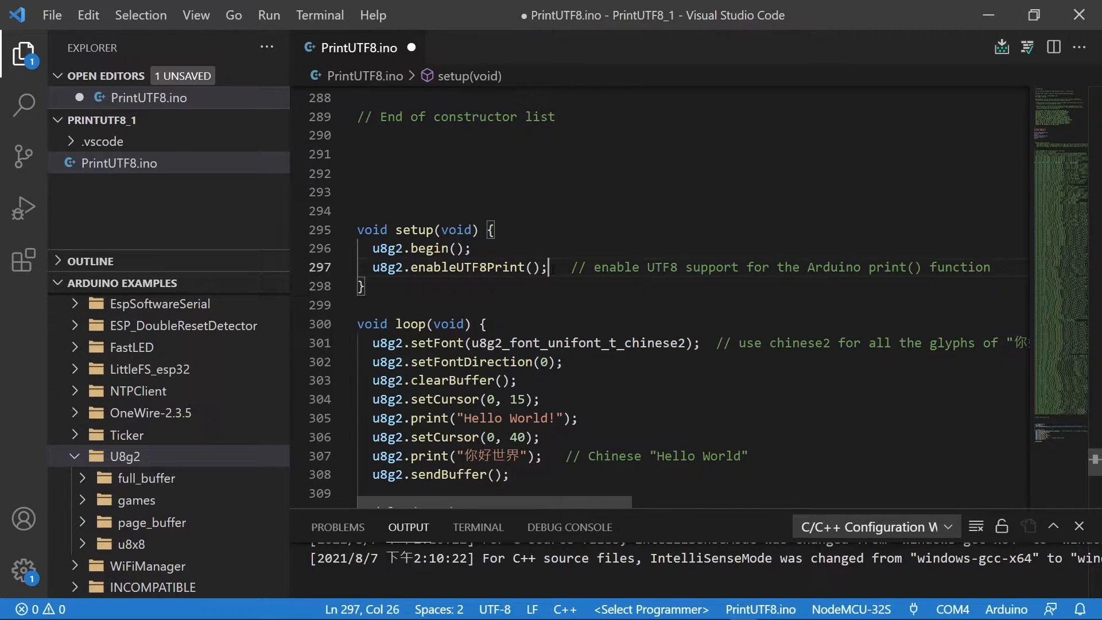
scroll(down, 3)
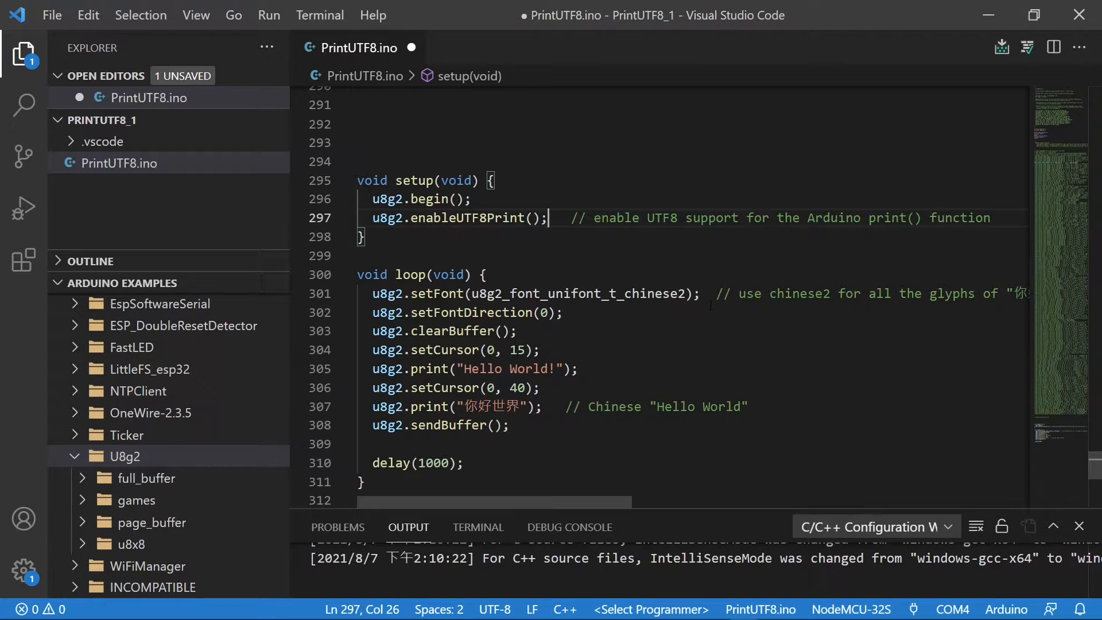
click(619, 10)
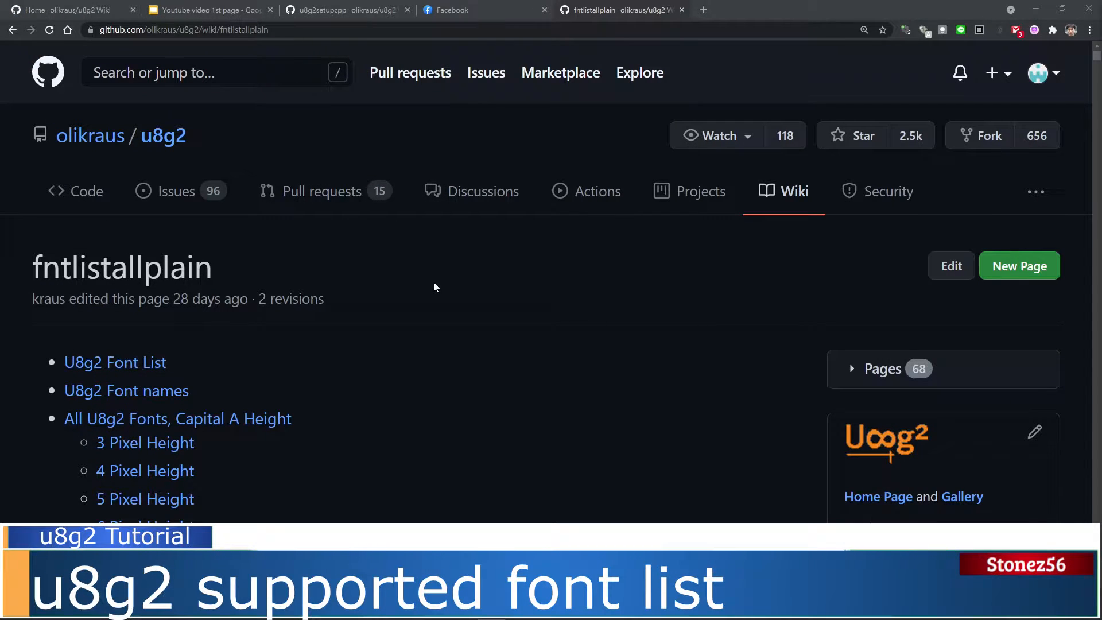
mouse_move(409, 298)
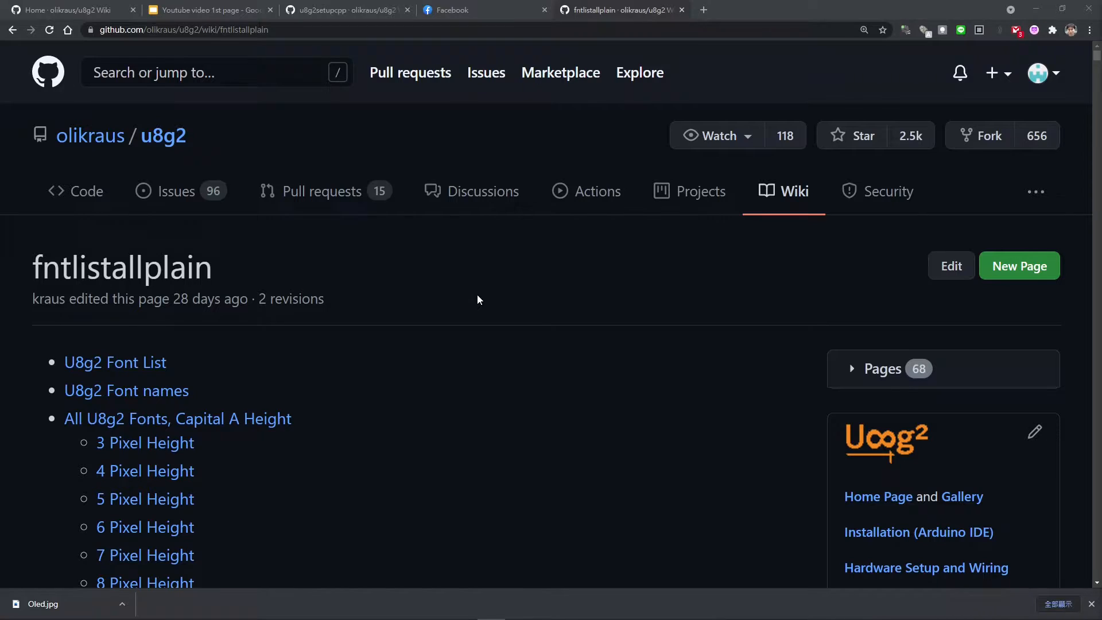
Step: Scroll the fntlistallplain wiki page past the pixel-height links to the U8g2 Font List heading
scroll(down, 3)
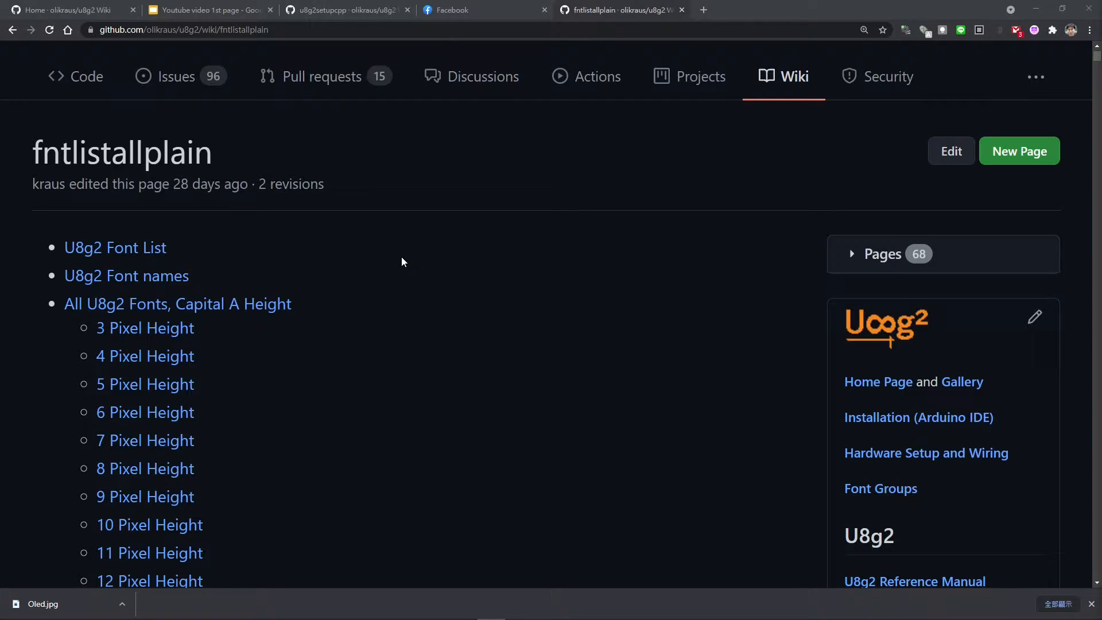
mouse_move(235, 200)
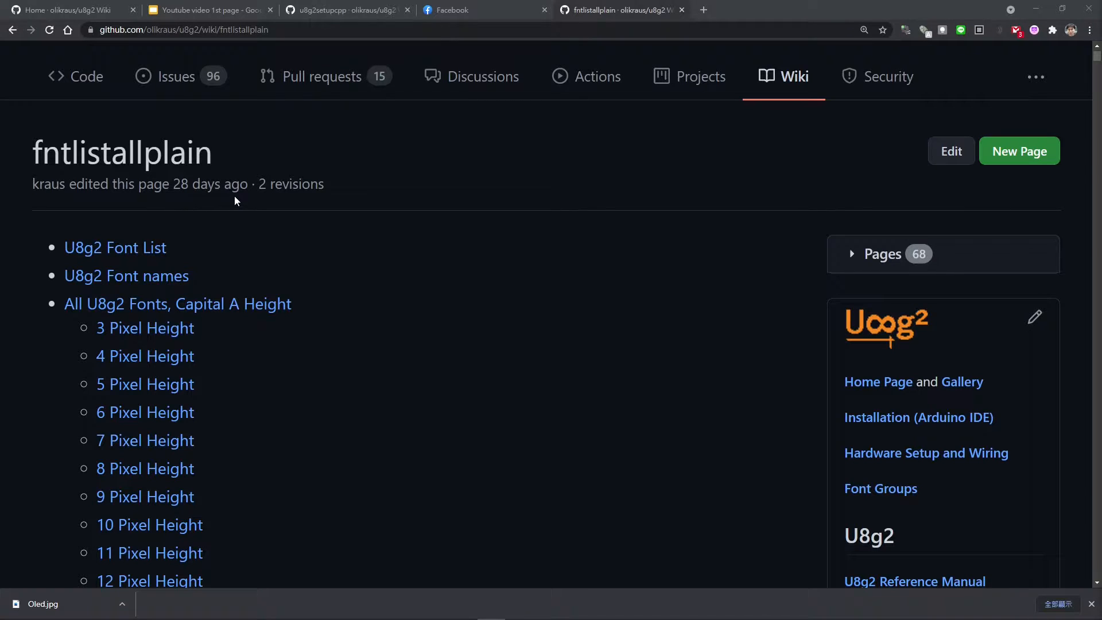
mouse_move(316, 323)
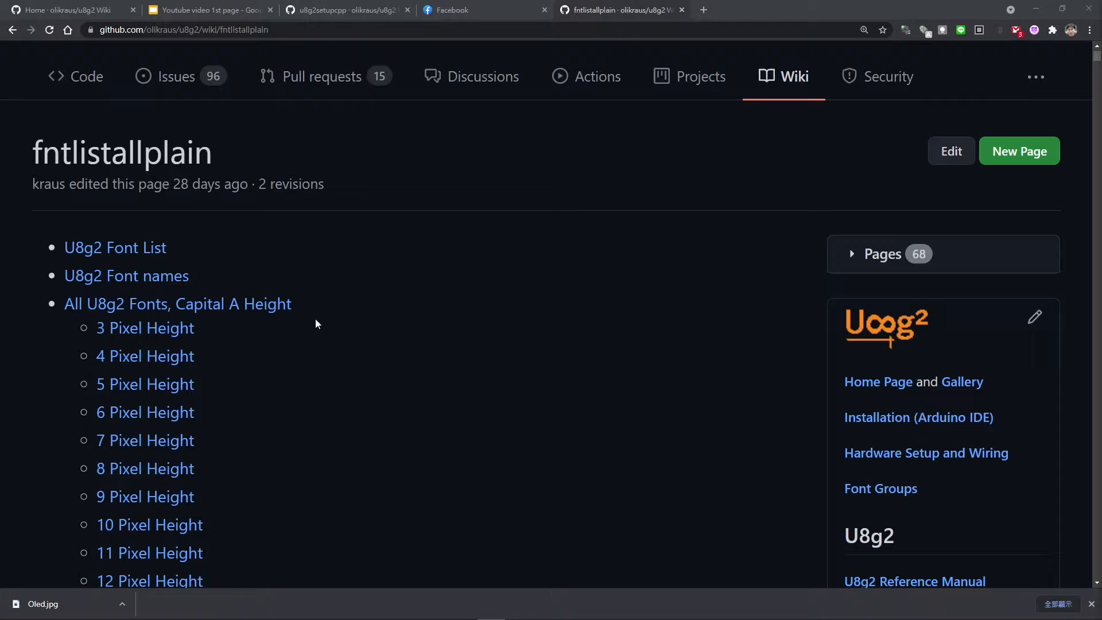
mouse_move(208, 342)
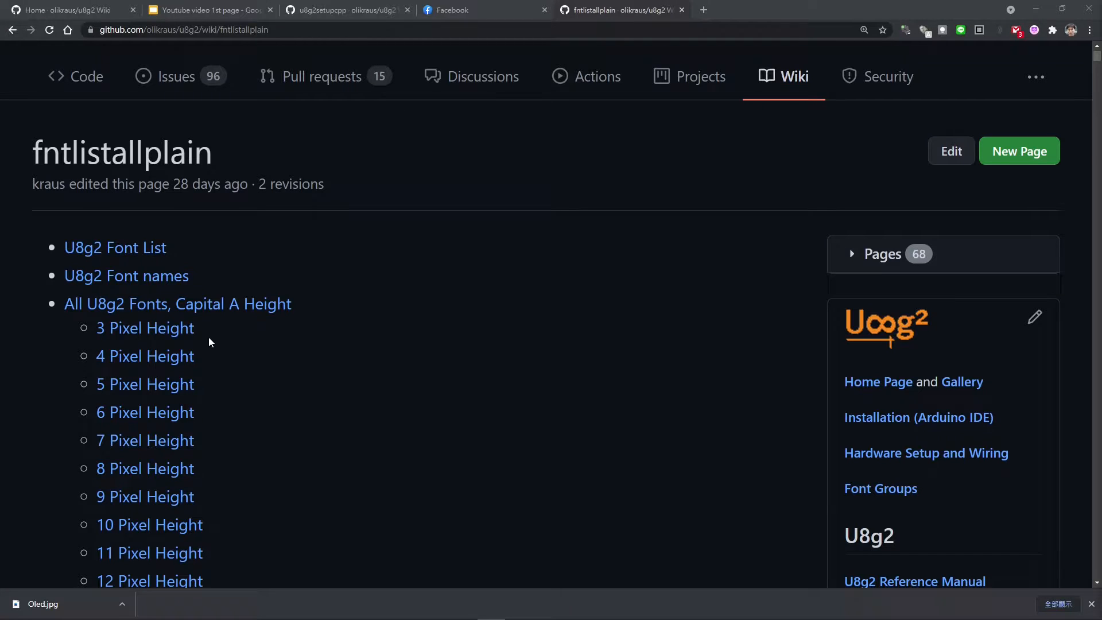
scroll(down, 3)
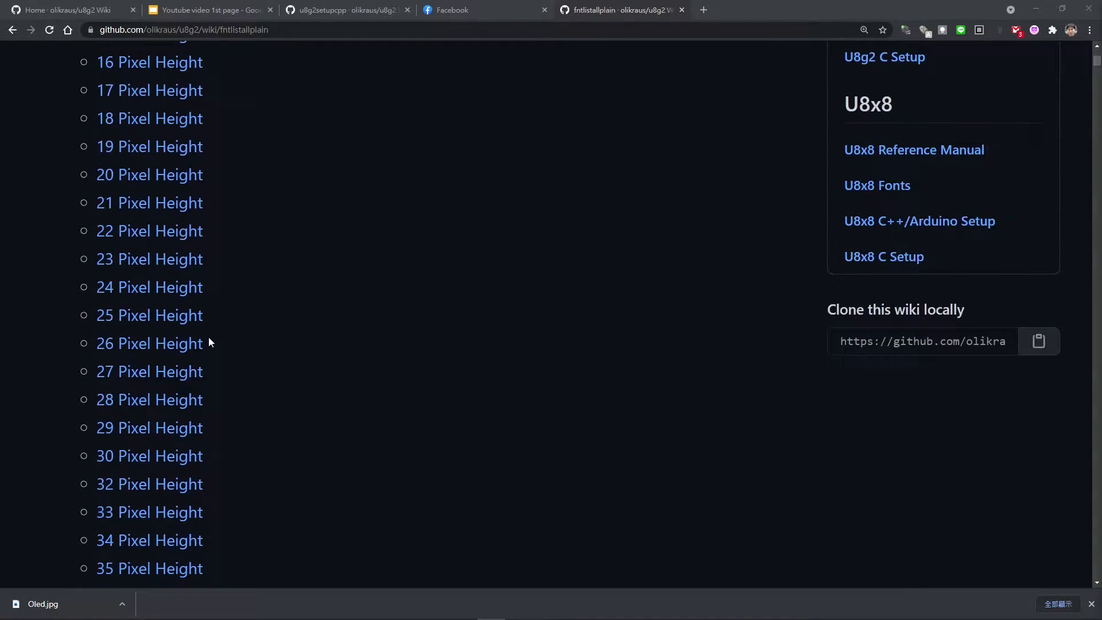
scroll(down, 3)
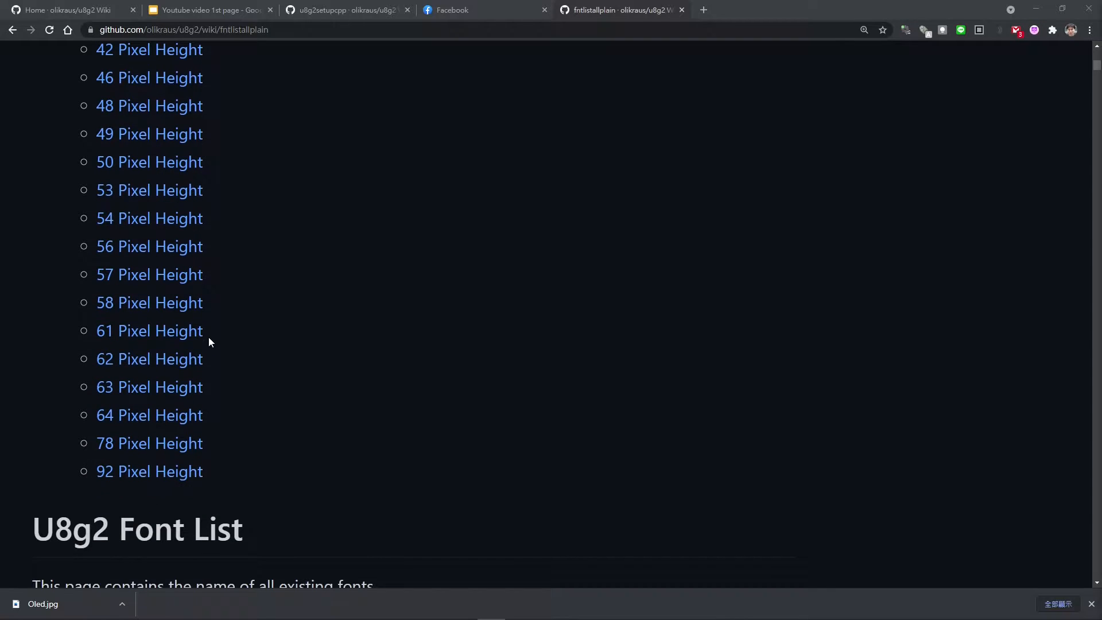
mouse_move(226, 484)
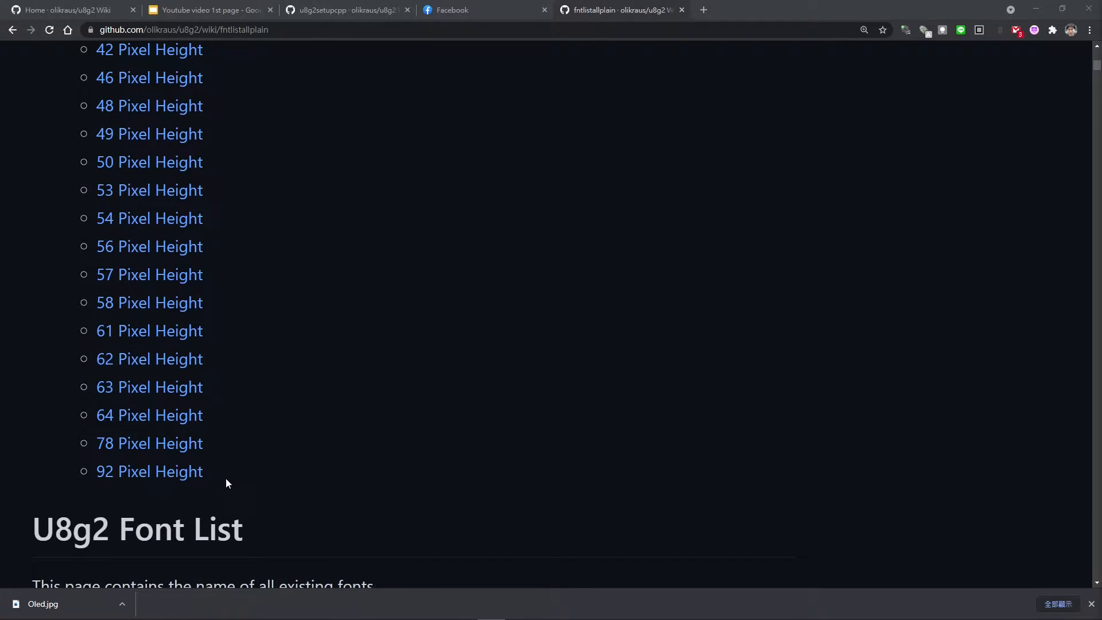
mouse_move(234, 465)
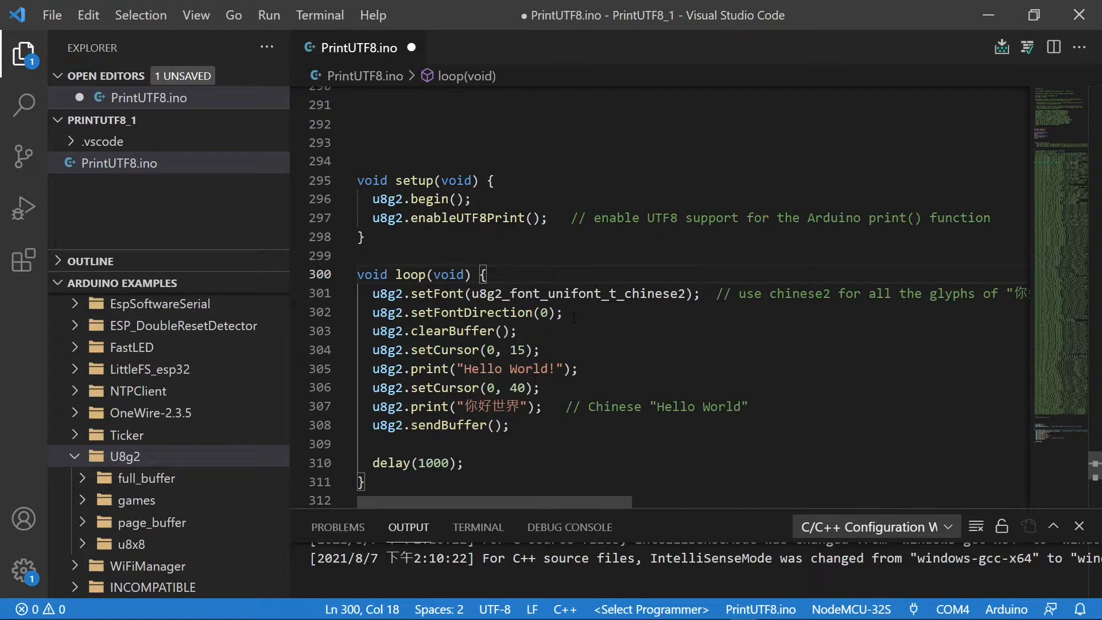
click(563, 312)
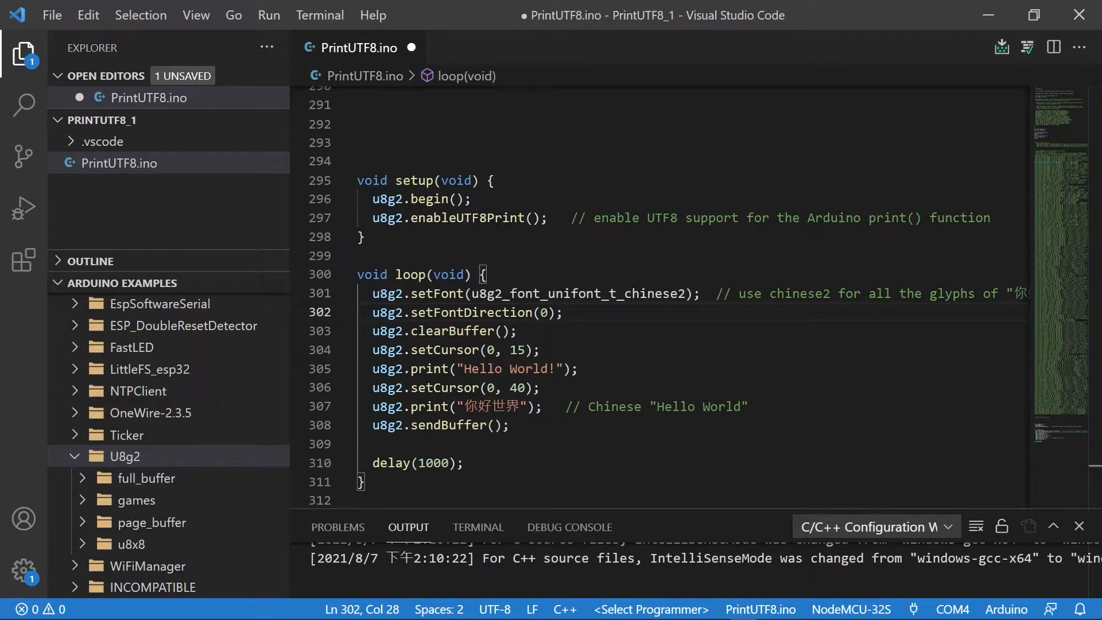
click(478, 330)
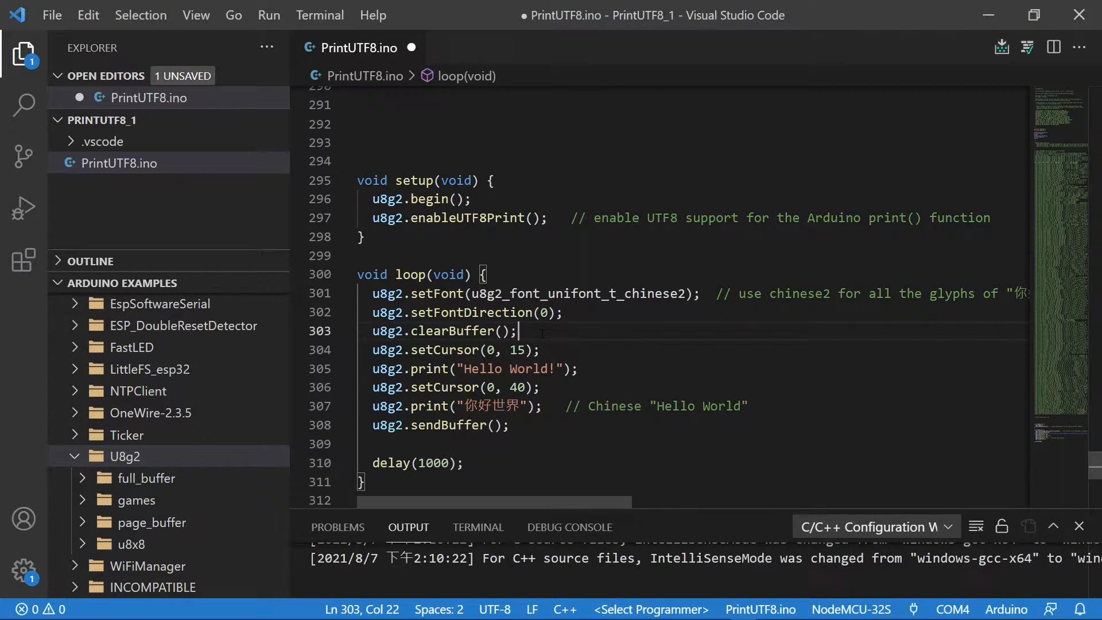
mouse_move(353, 355)
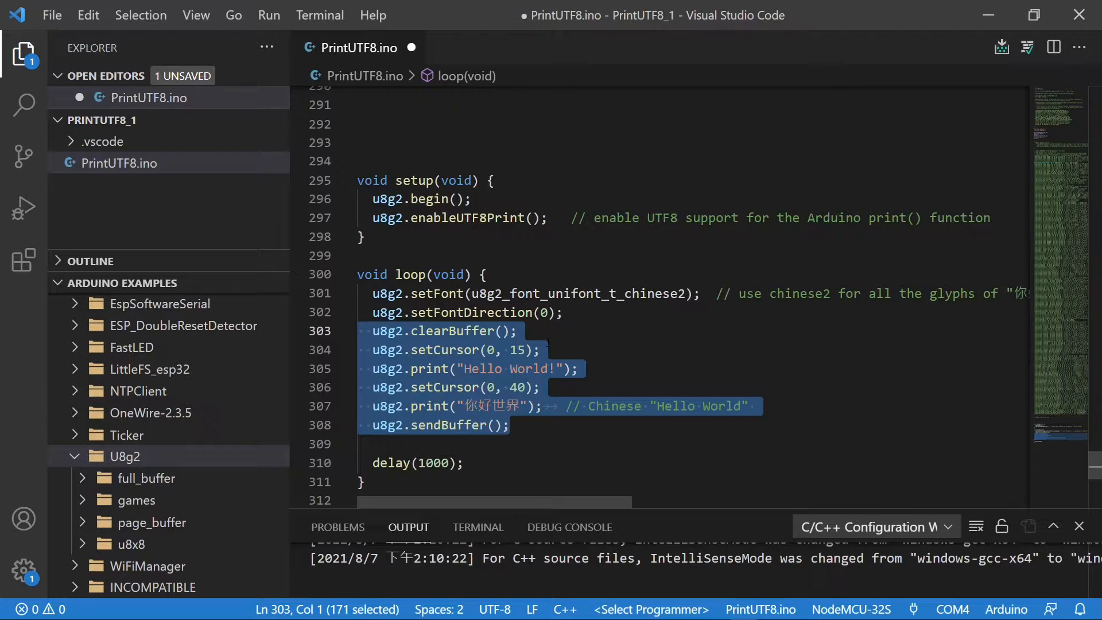
click(521, 330)
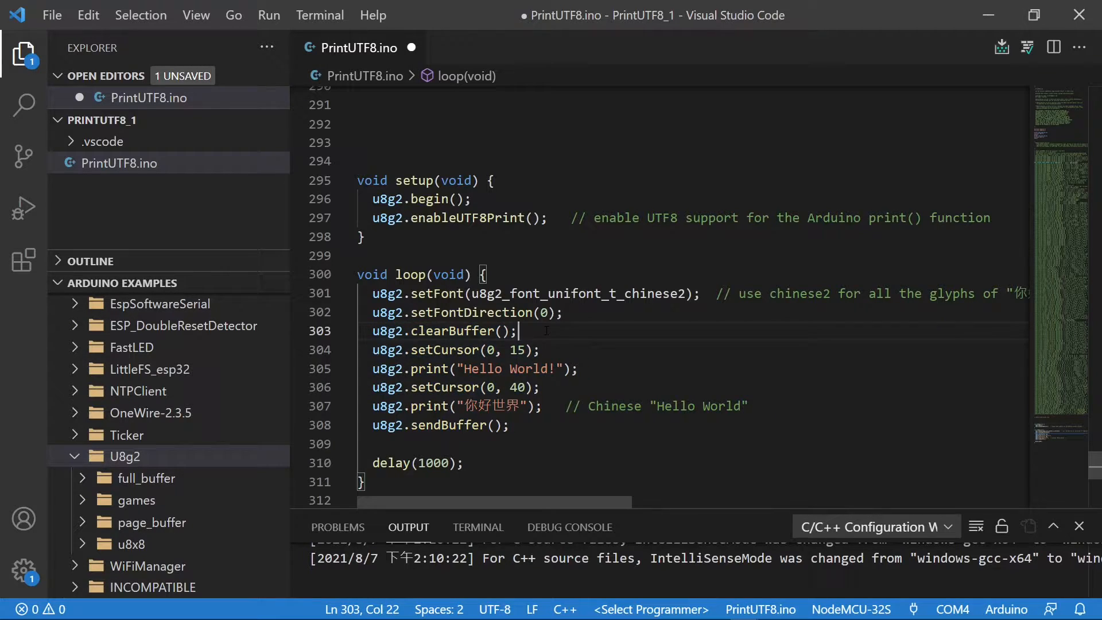
click(556, 349)
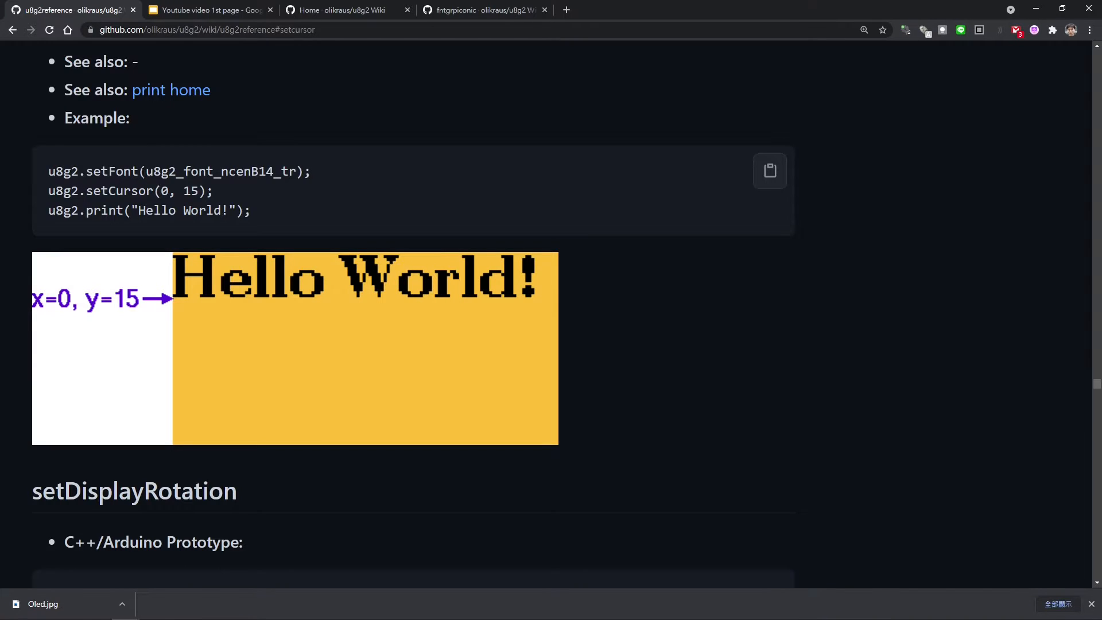
double_click(215, 171)
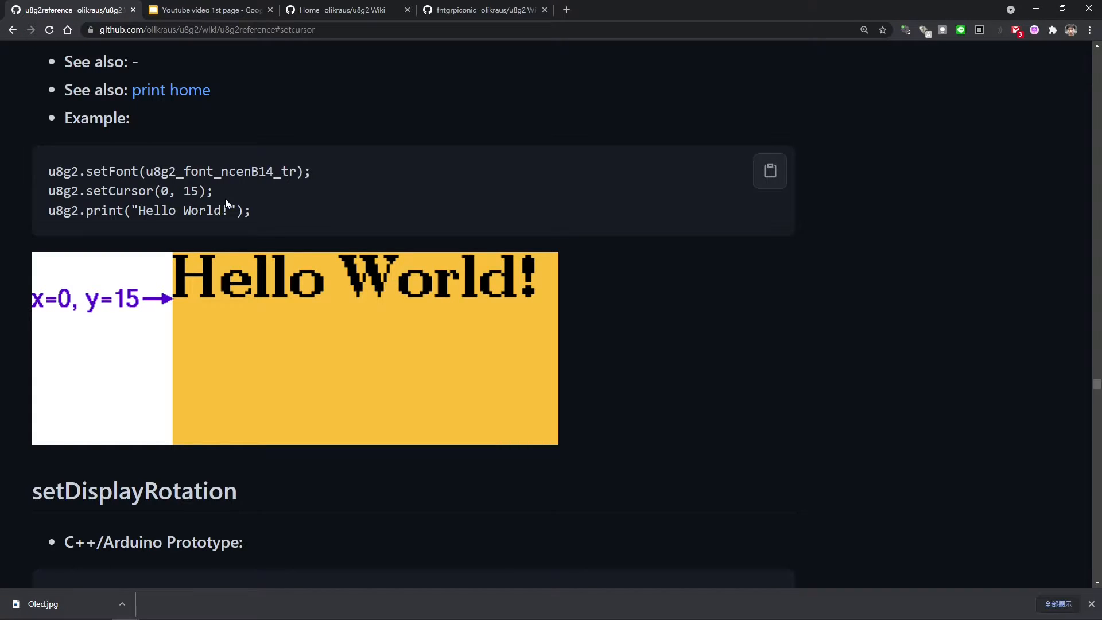
mouse_move(137, 256)
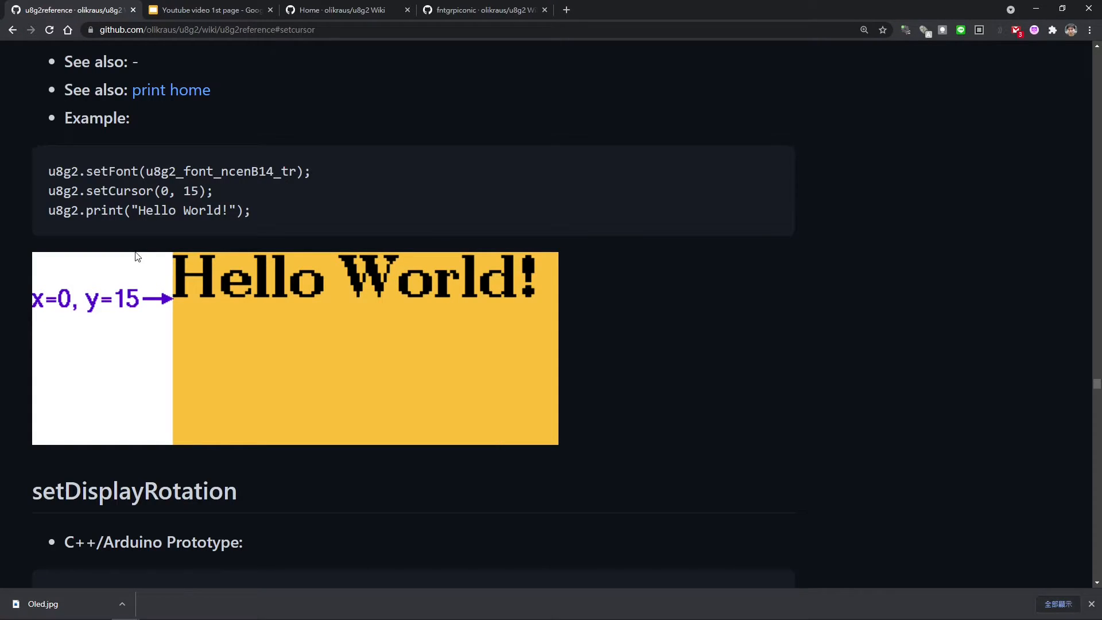
mouse_move(168, 305)
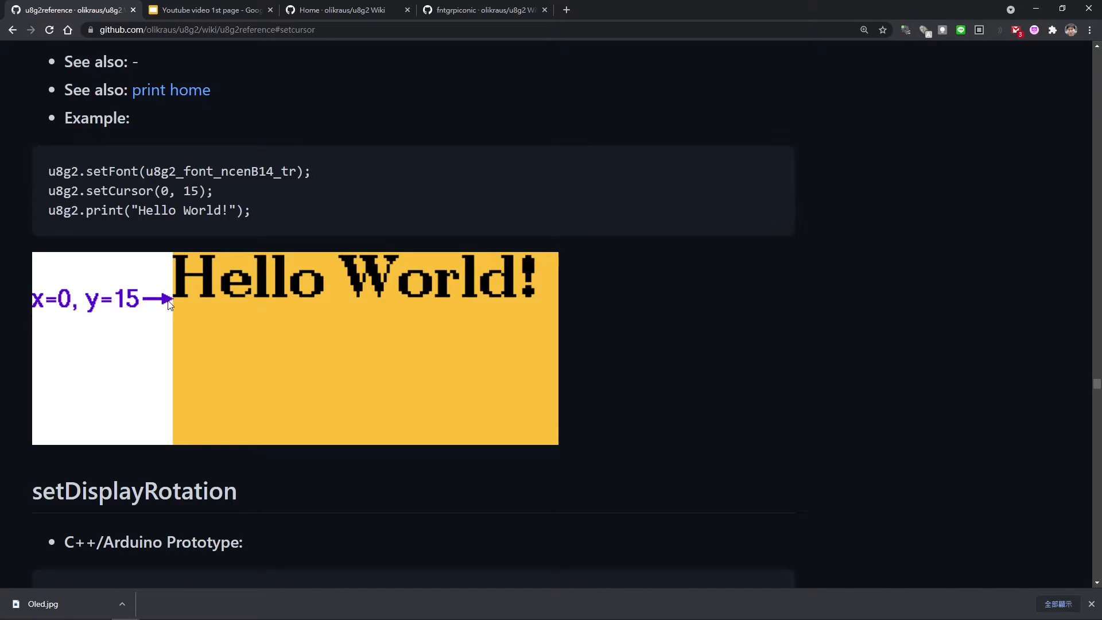
mouse_move(169, 321)
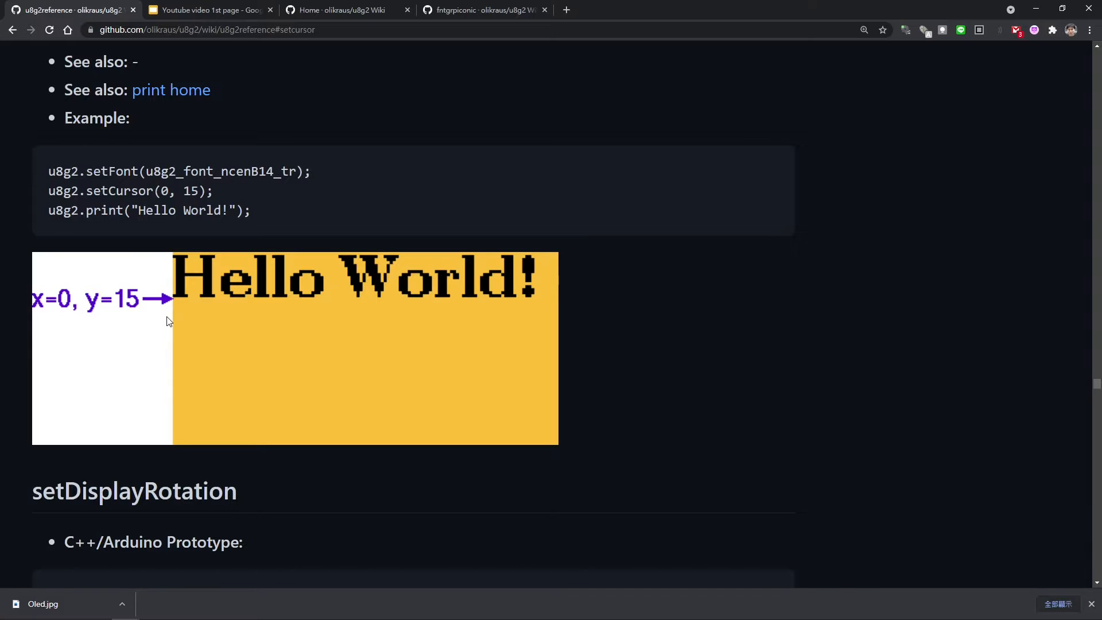
mouse_move(179, 303)
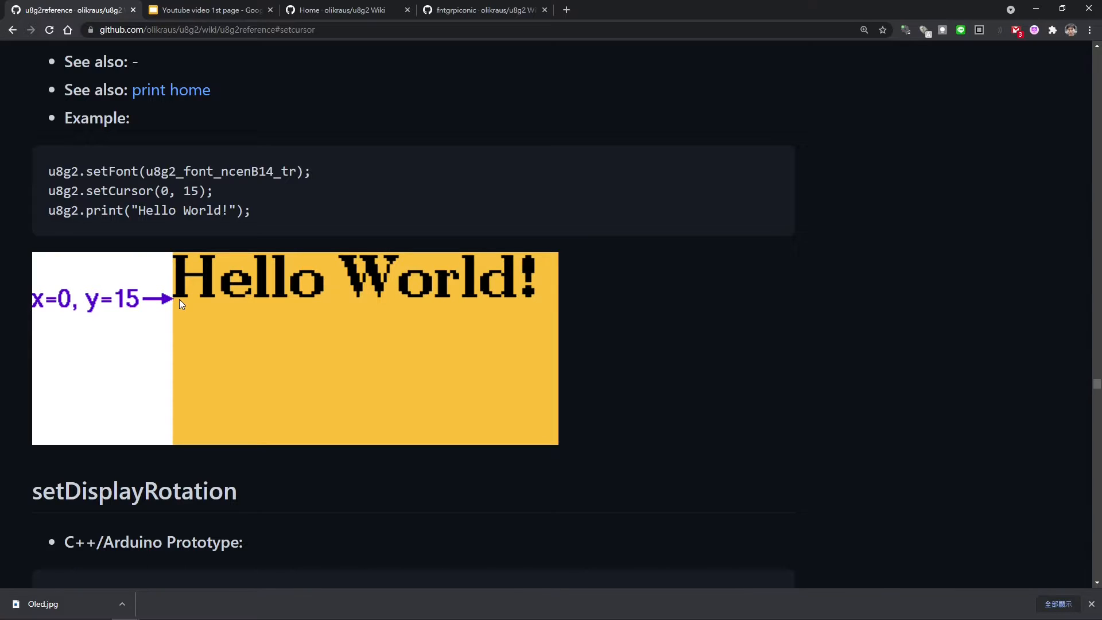
mouse_move(163, 317)
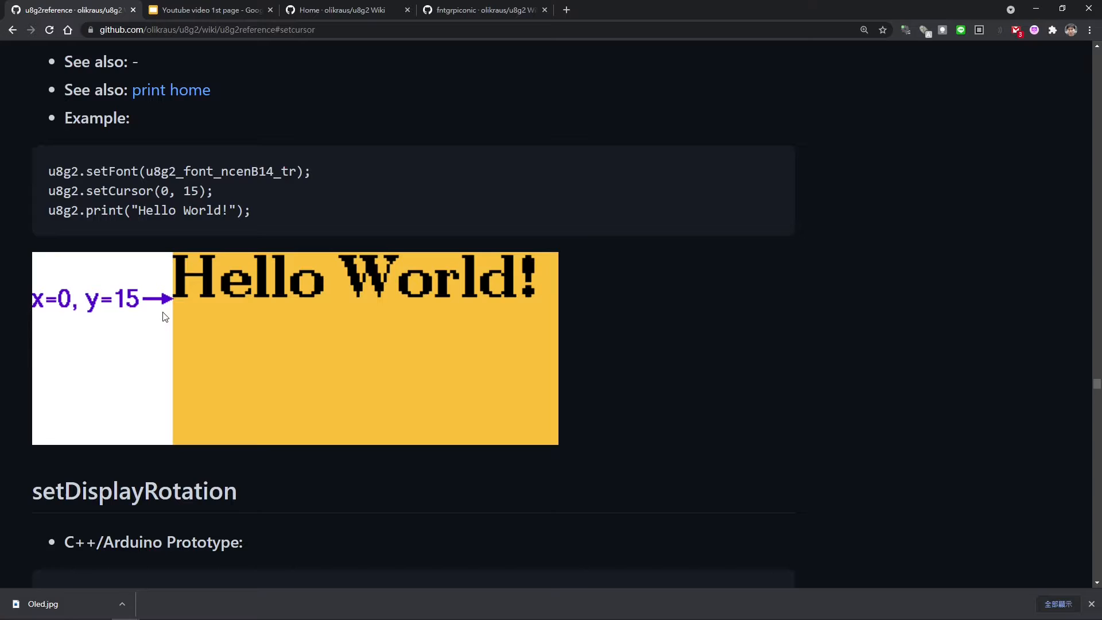
mouse_move(175, 306)
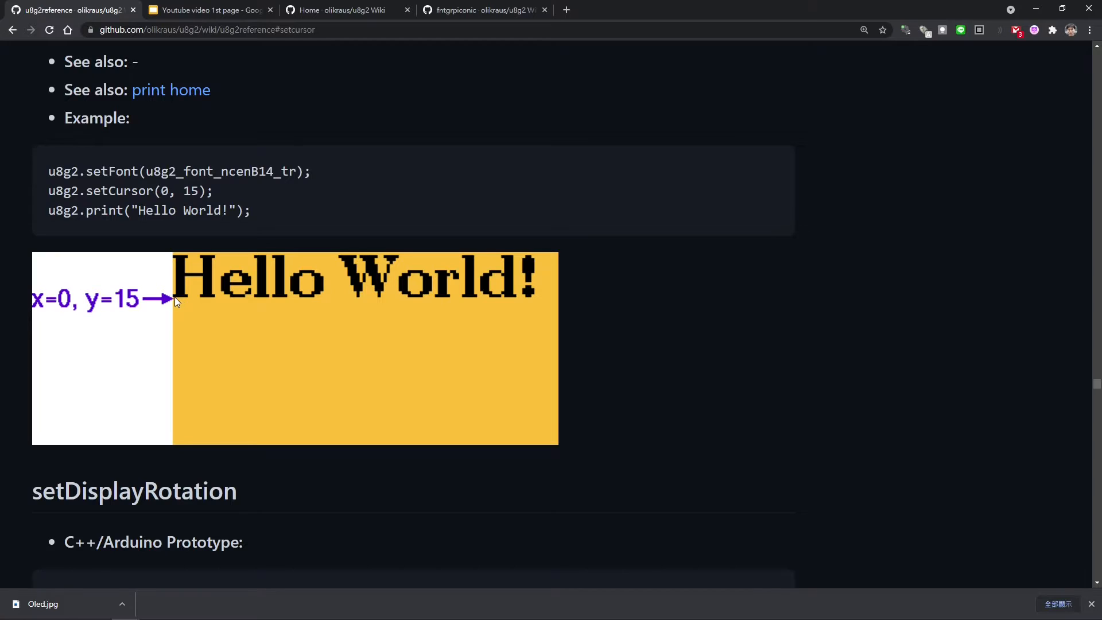
mouse_move(167, 263)
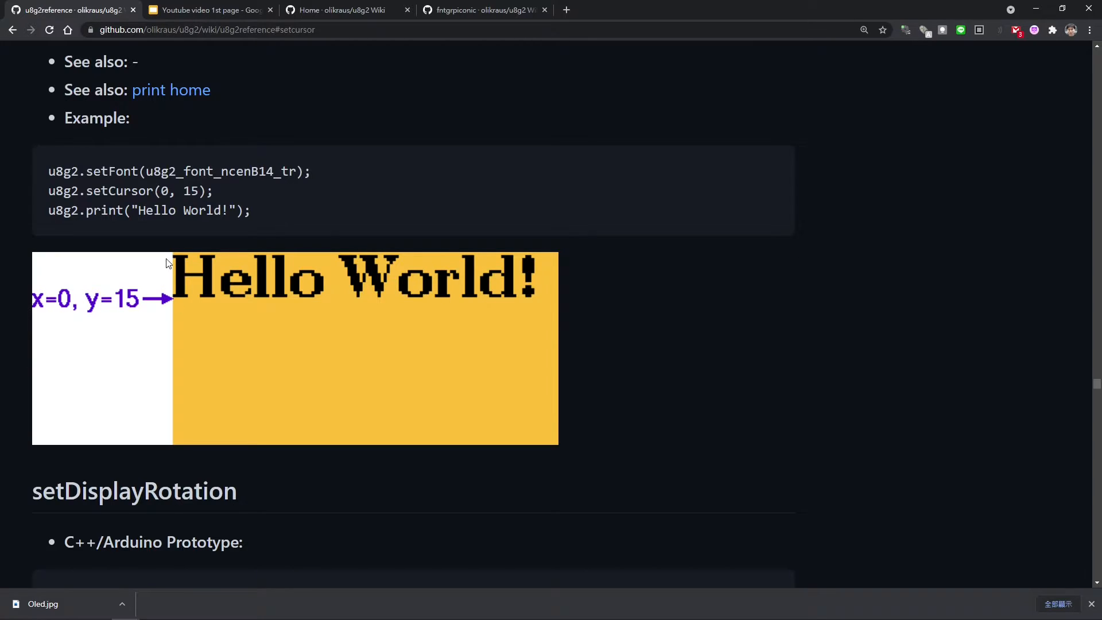
mouse_move(216, 274)
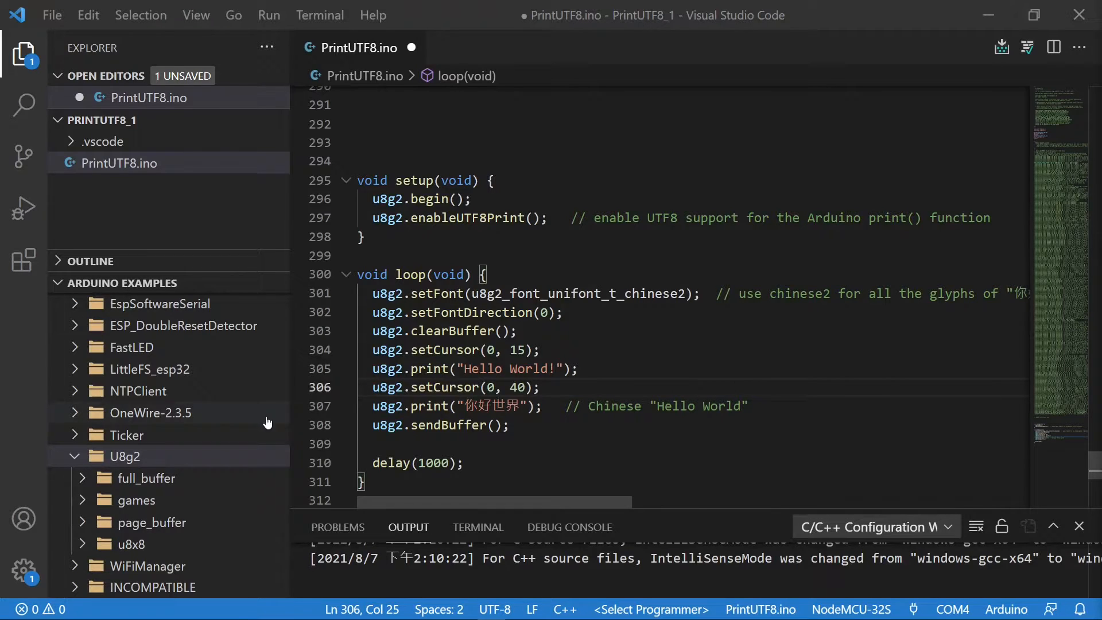
scroll(down, 3)
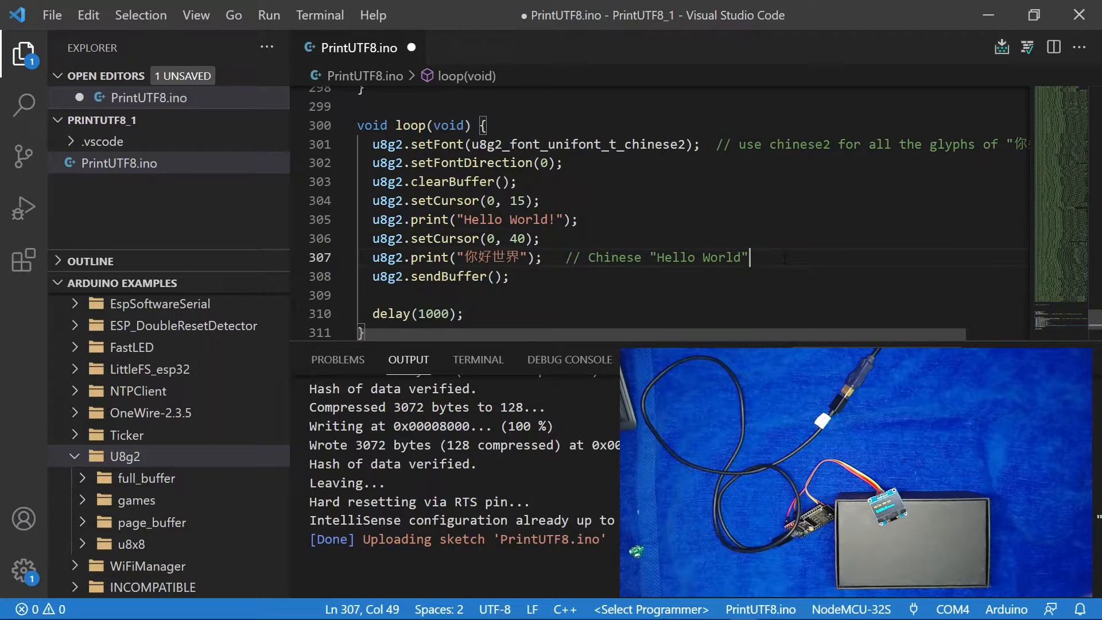
Step: Duplicate the setCursor(0, 40)/print lines with the string changed to "Olympic Games"
key(Enter)
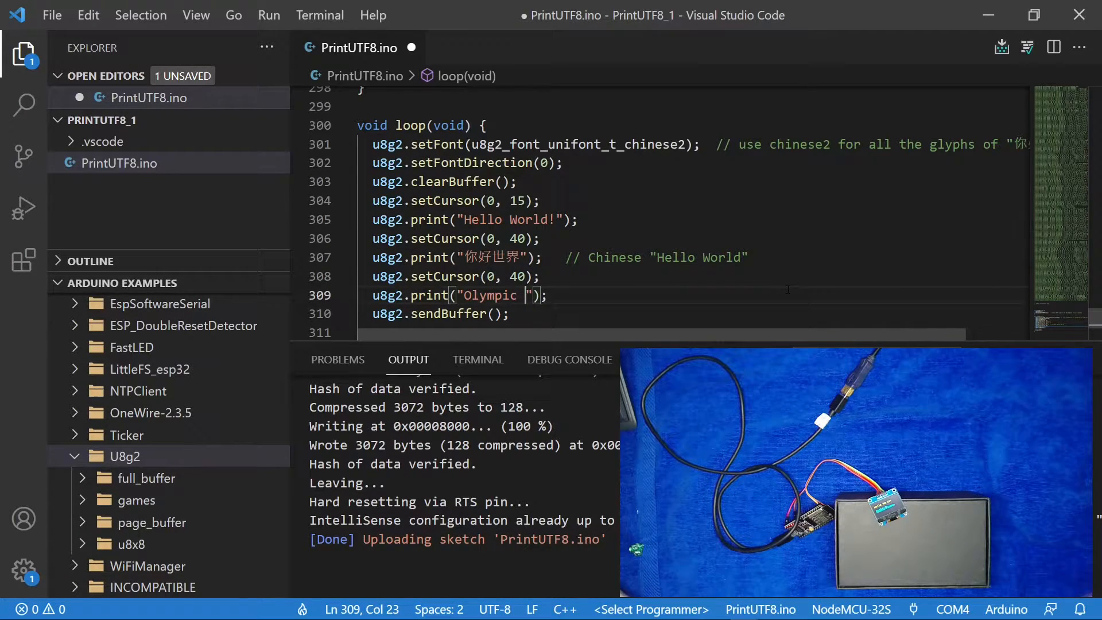
text(Games)
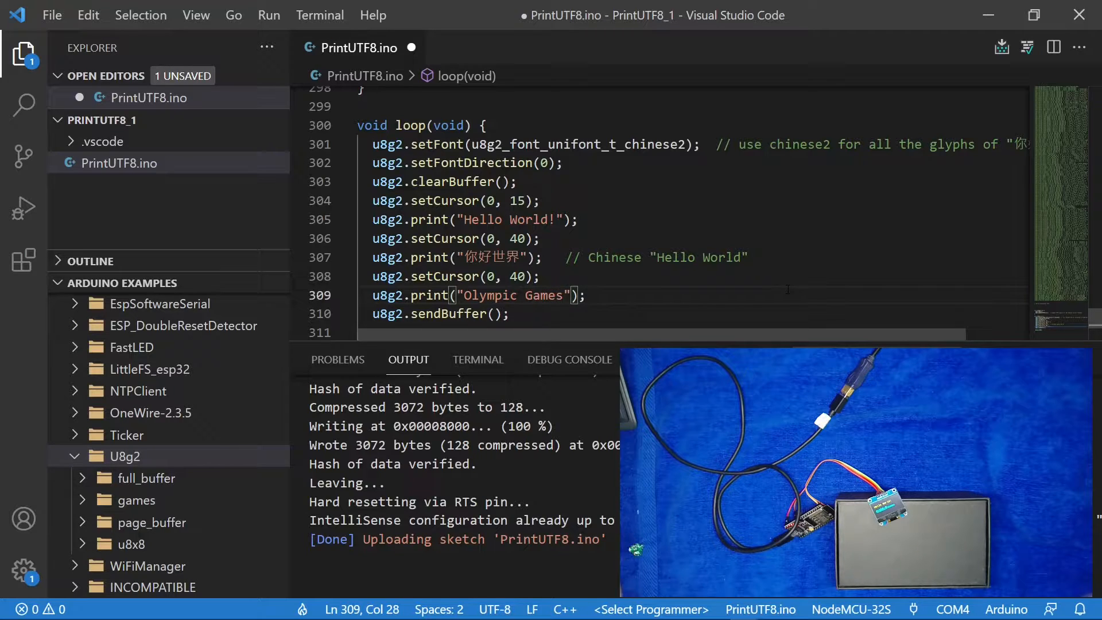
click(587, 294)
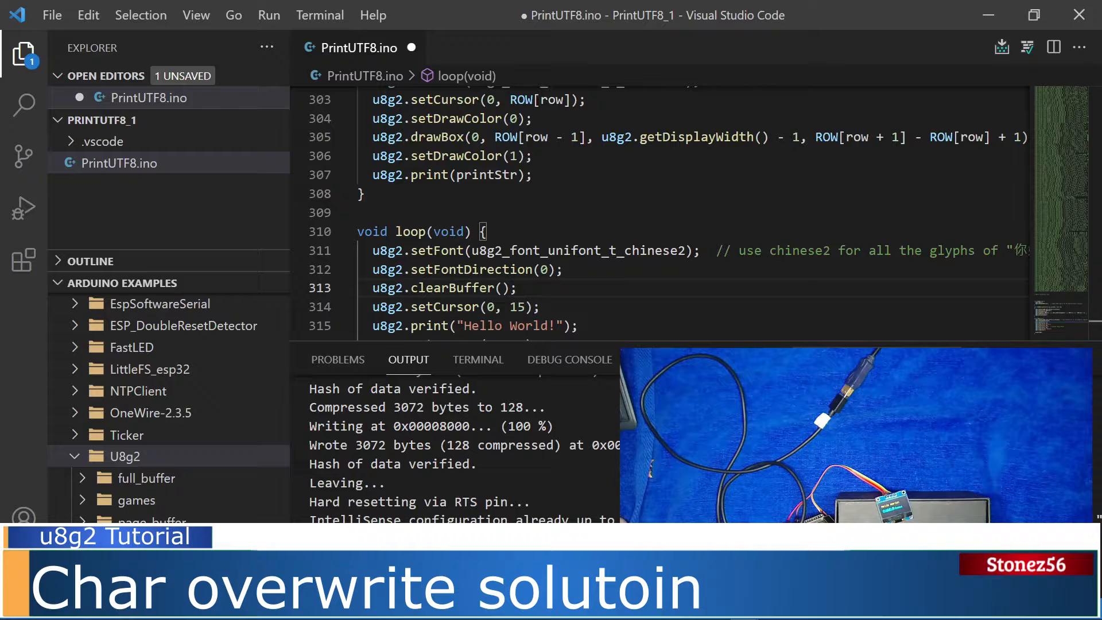
Step: Paste the OledOverlayPrint(printStr, row) function above loop() using setDrawColor, drawBox and print
scroll(up, 3)
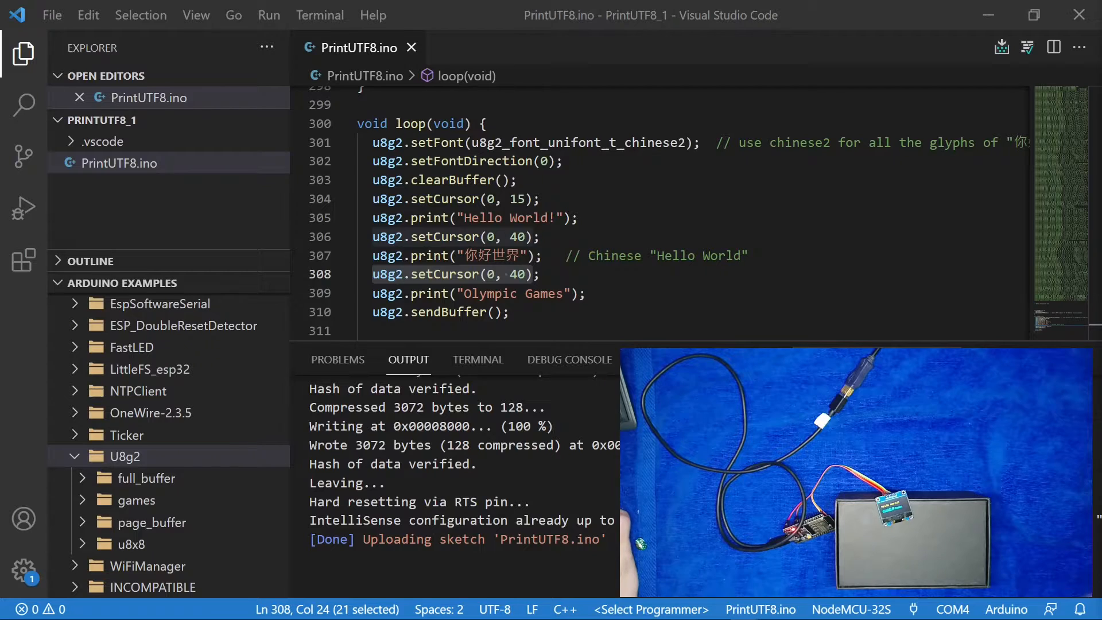
scroll(up, 3)
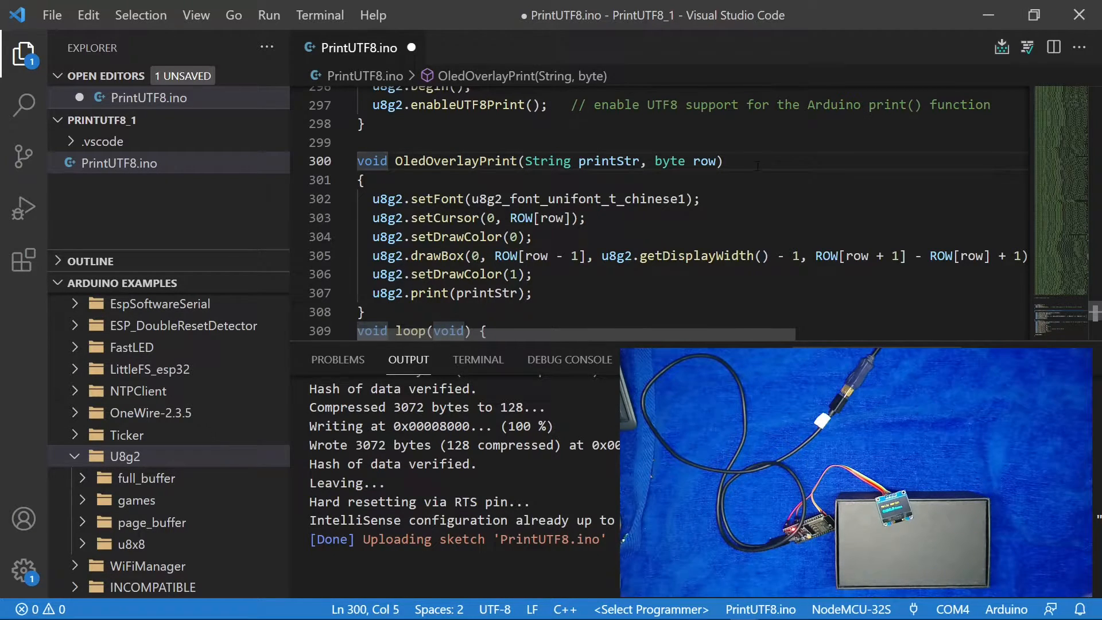
click(366, 311)
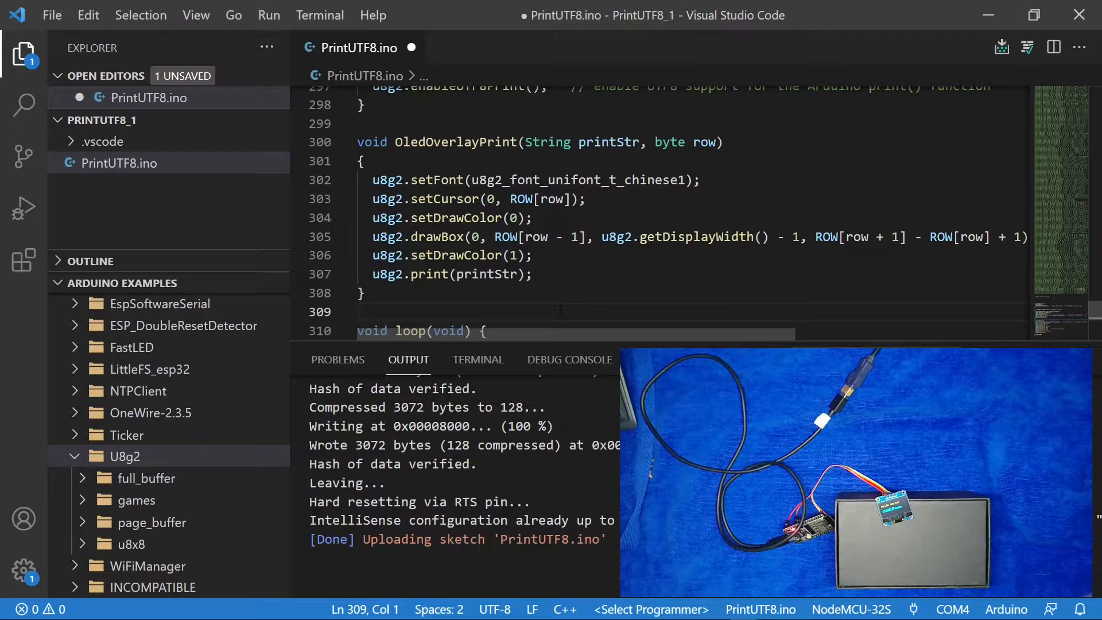
scroll(down, 3)
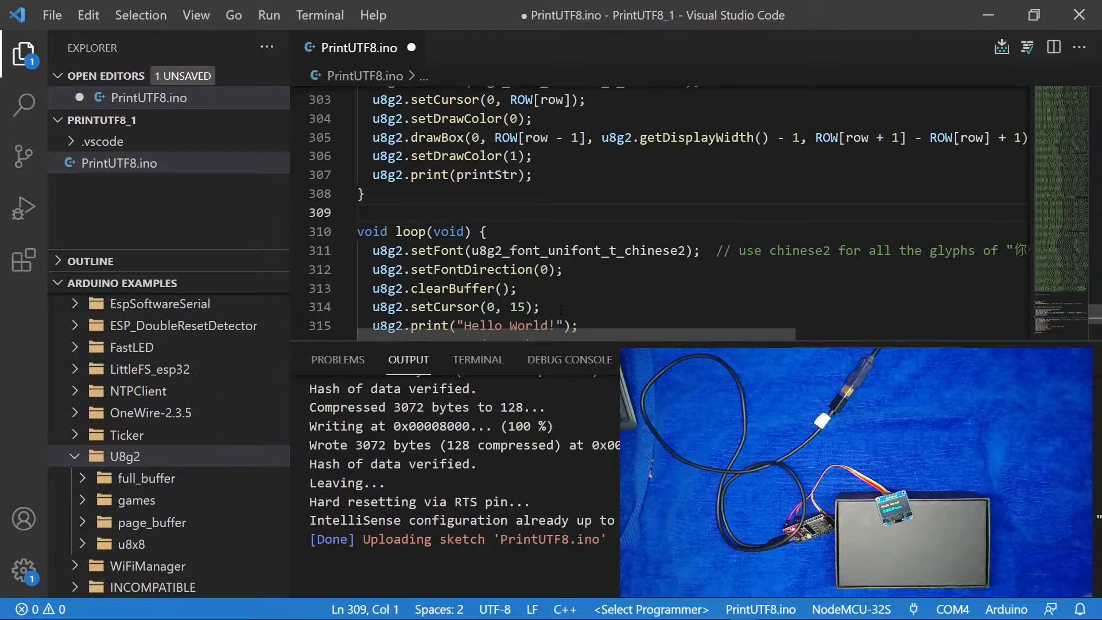
scroll(down, 3)
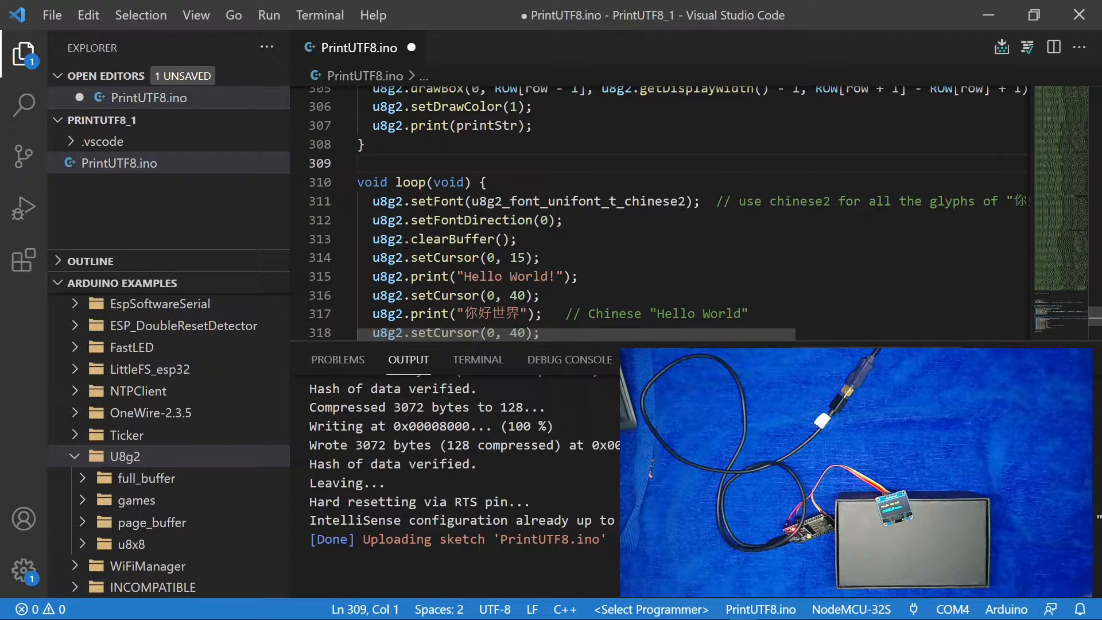
double_click(459, 188)
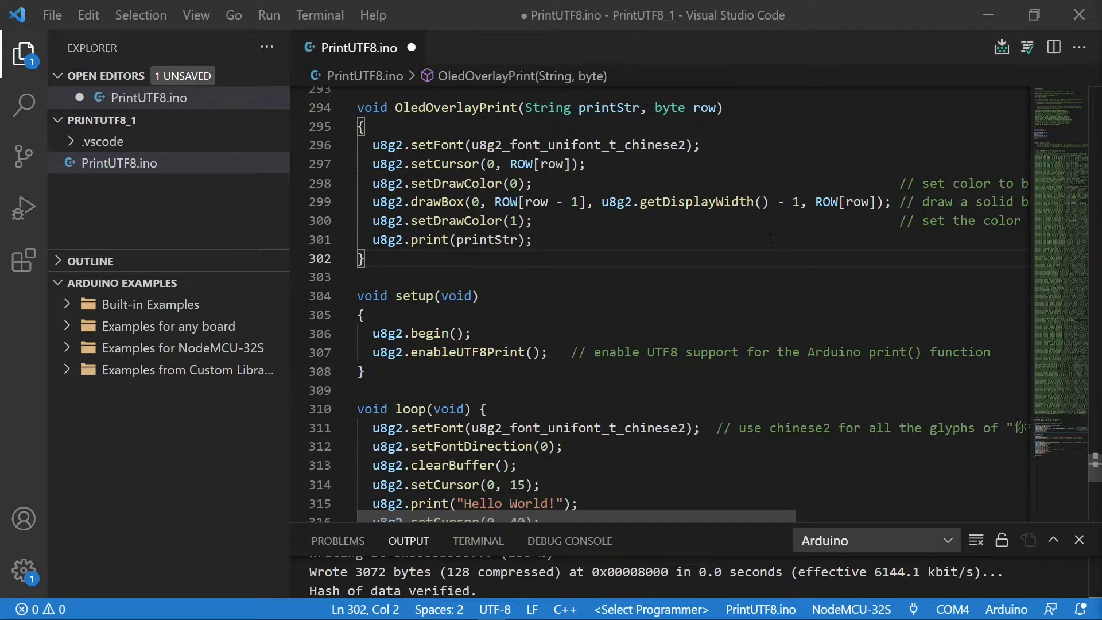
Step: Remove the blank line before sendBuffer in the OledOverlayPrint-based loop()
scroll(down, 3)
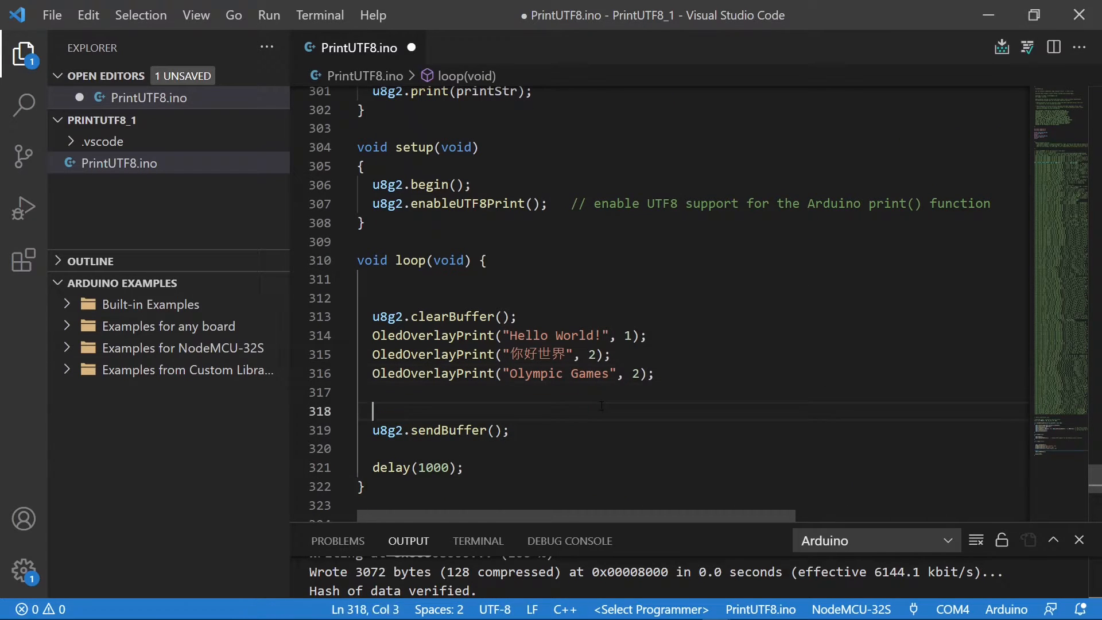
key(Backspace)
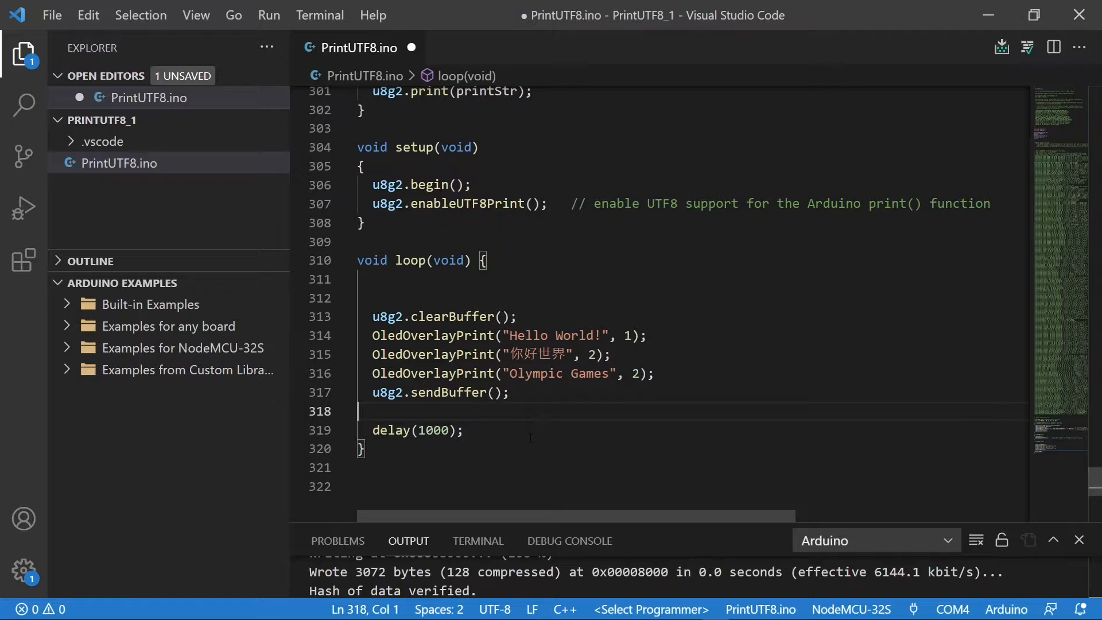
mouse_move(566, 431)
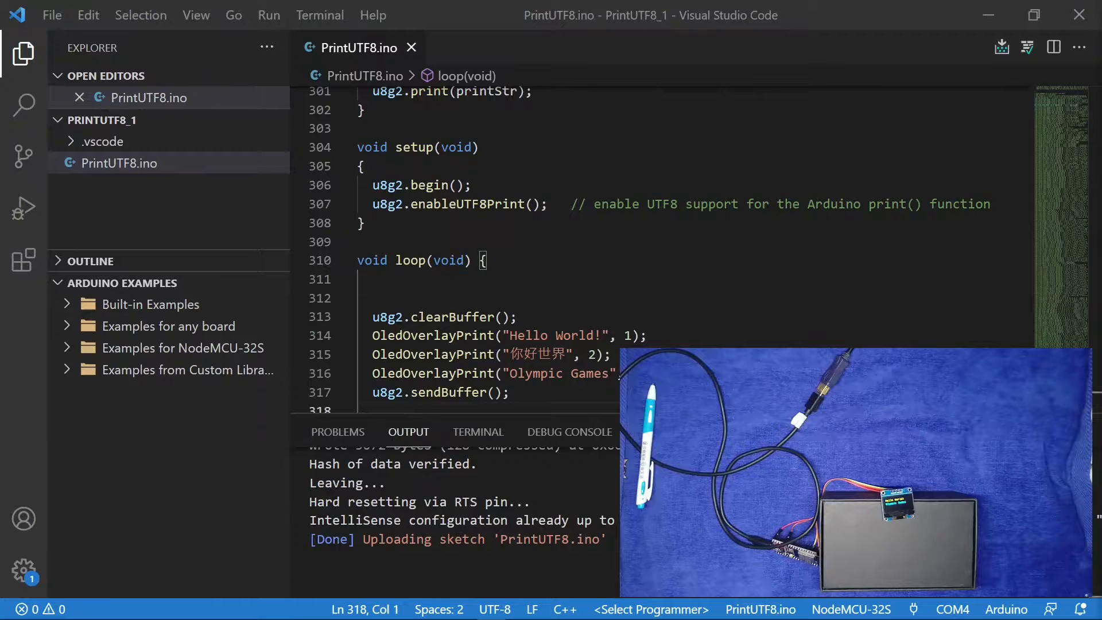
scroll(down, 3)
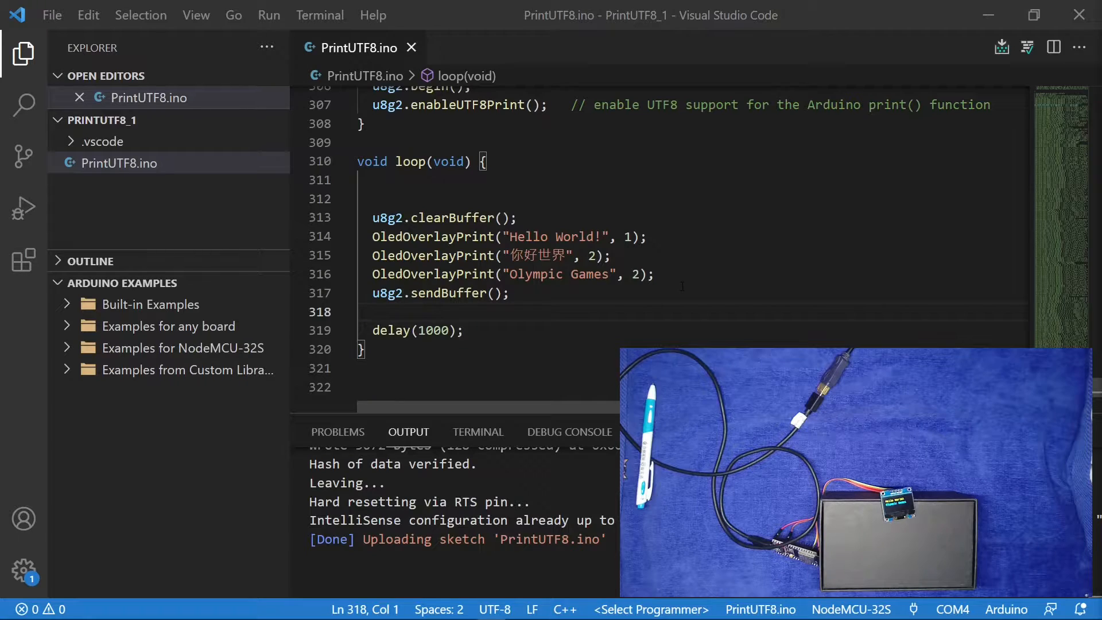
click(656, 275)
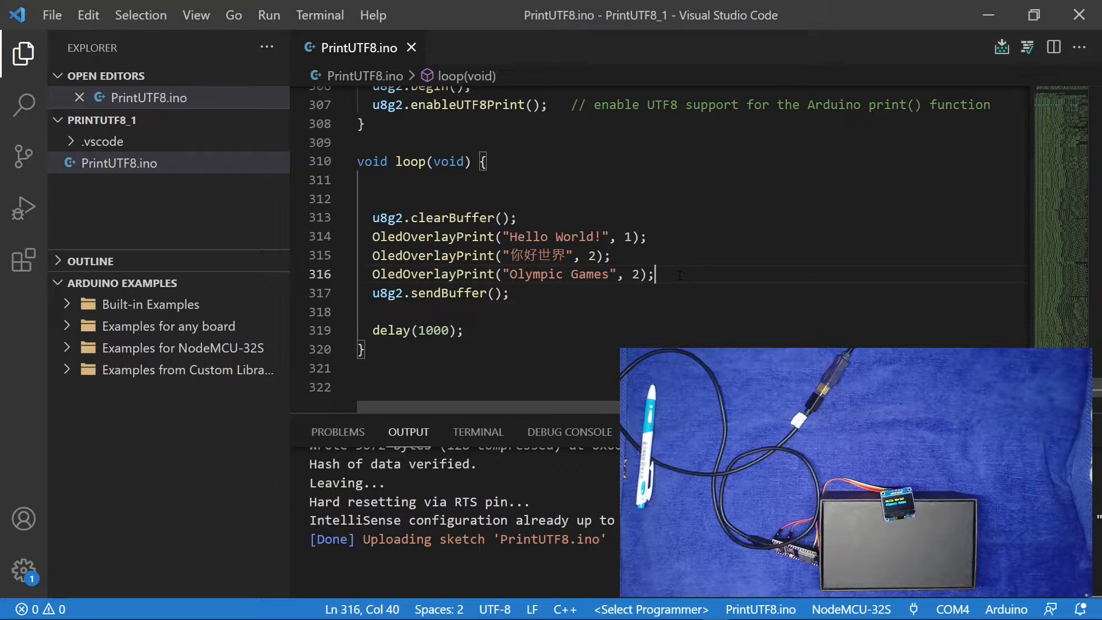
click(537, 292)
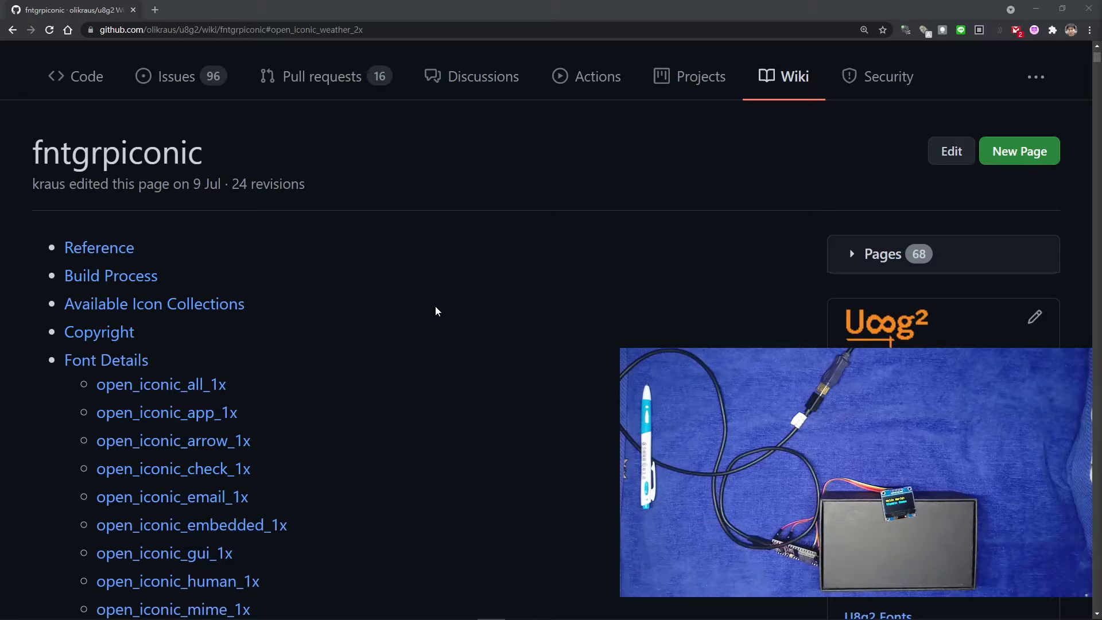
mouse_move(482, 342)
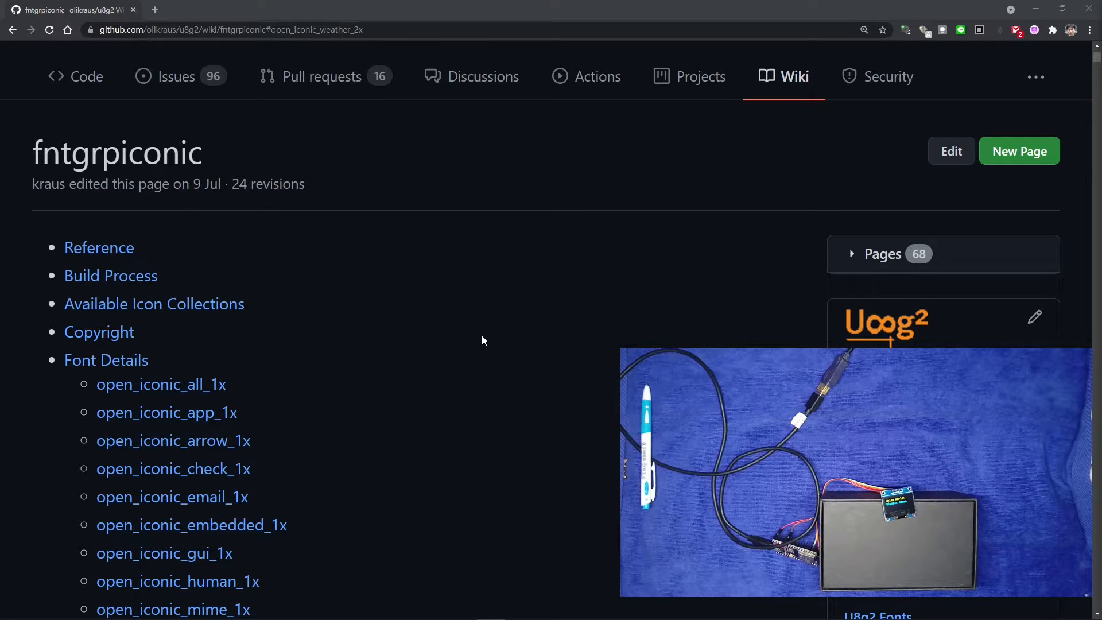
Step: Search the fntgrpiconic wiki page for 'Weather' and scroll to the open_iconic_weather_2x link
scroll(down, 3)
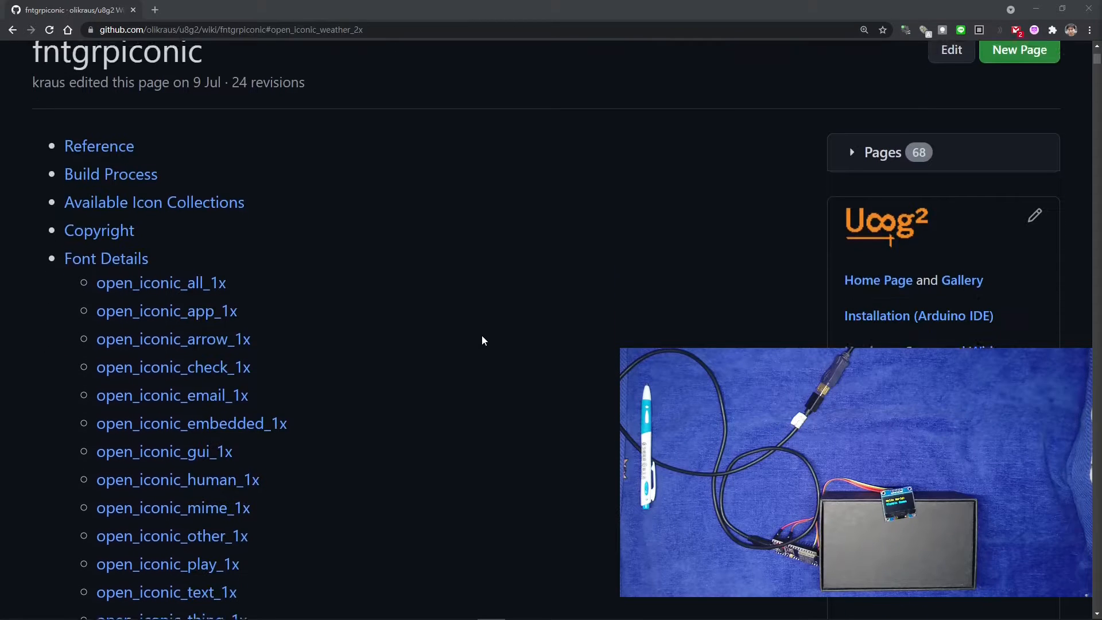
scroll(up, 3)
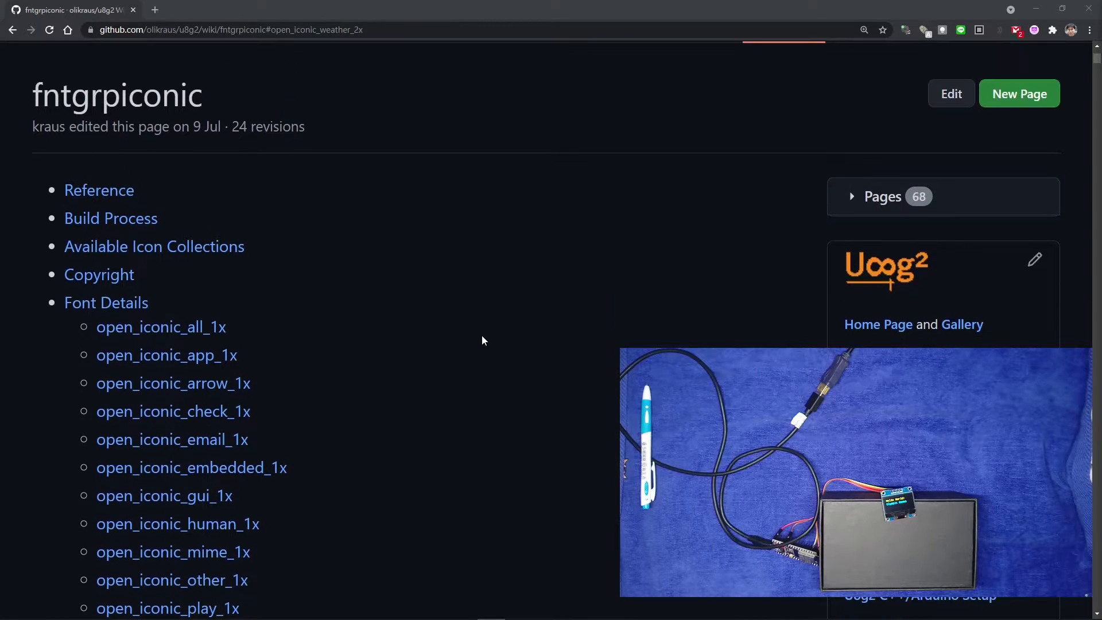
scroll(up, 3)
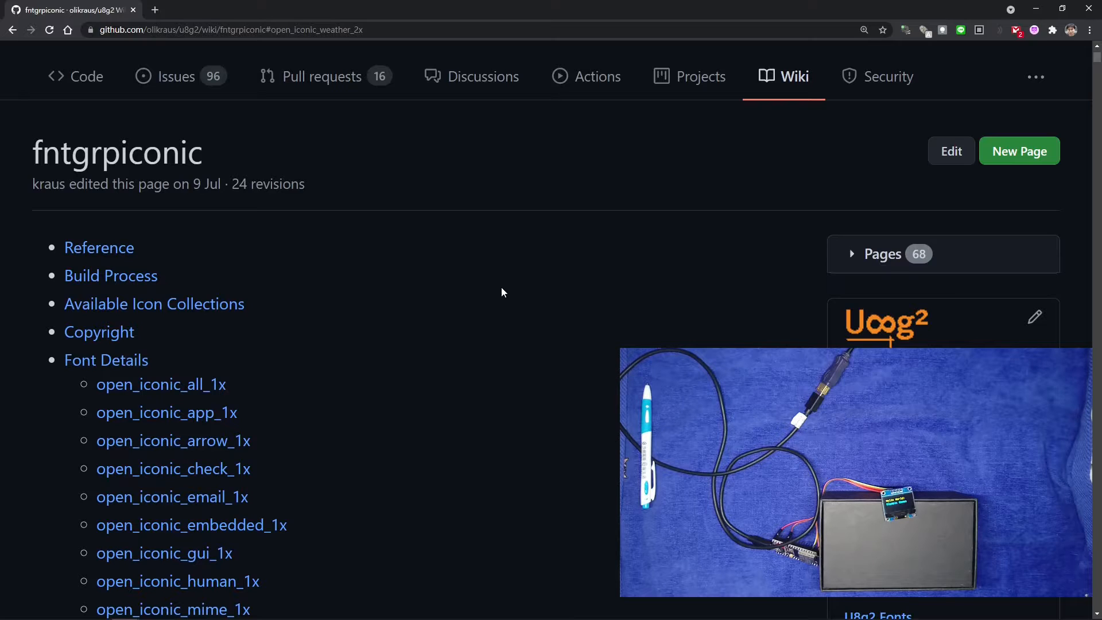
key(ctrl+f)
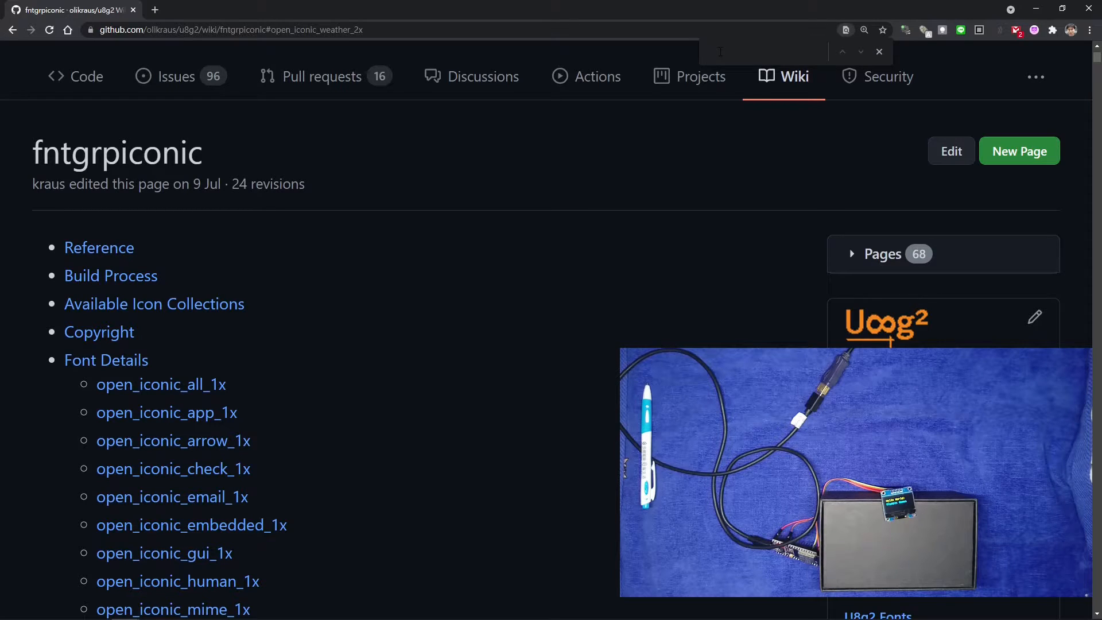
mouse_move(719, 50)
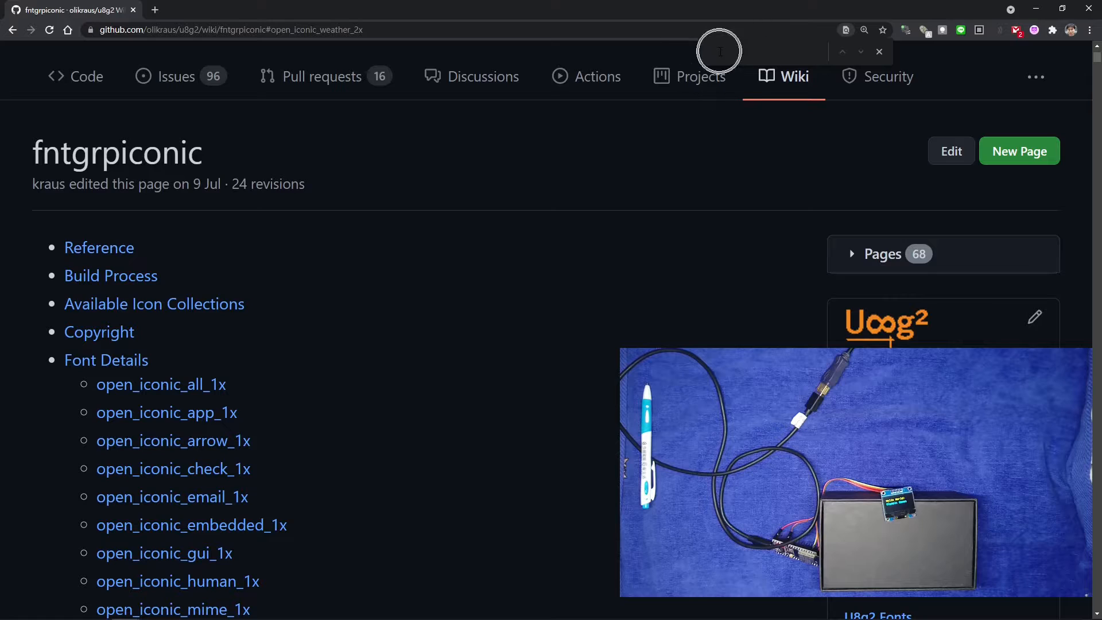
text(Weatge)
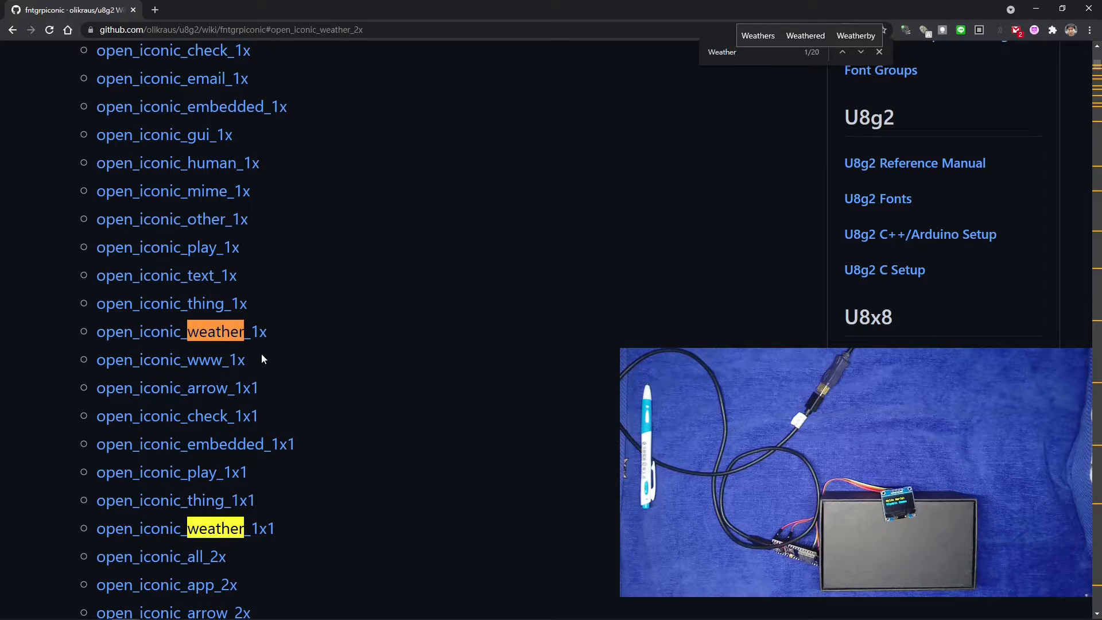
scroll(down, 3)
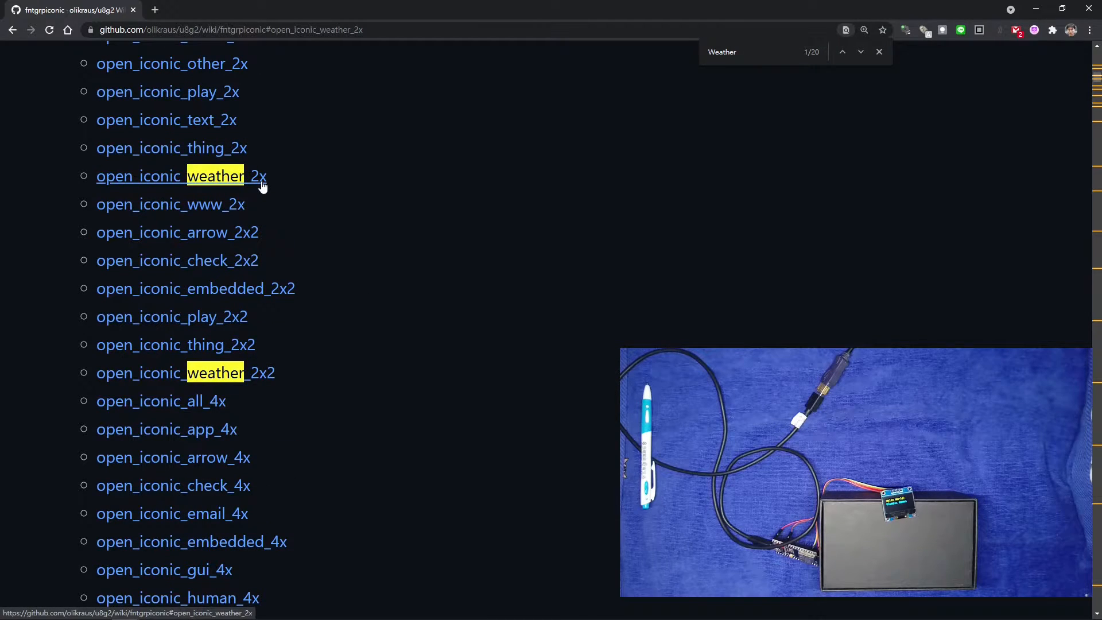
Step: Jump to the open_iconic_weather_2x font preview with its 16×16 weather glyphs
click(176, 176)
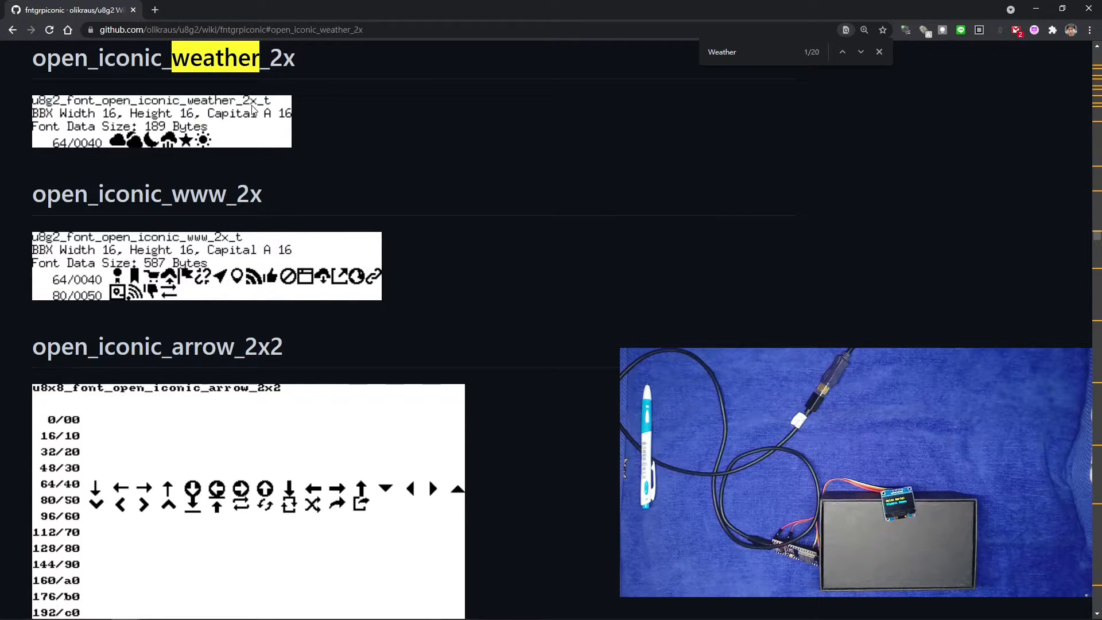
mouse_move(275, 105)
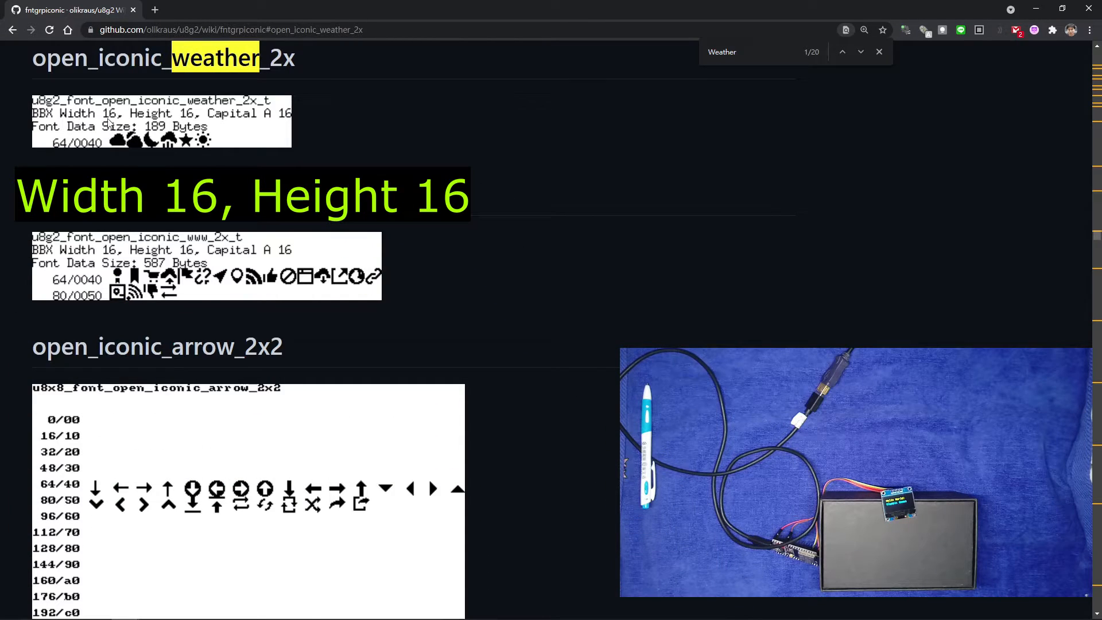
mouse_move(189, 123)
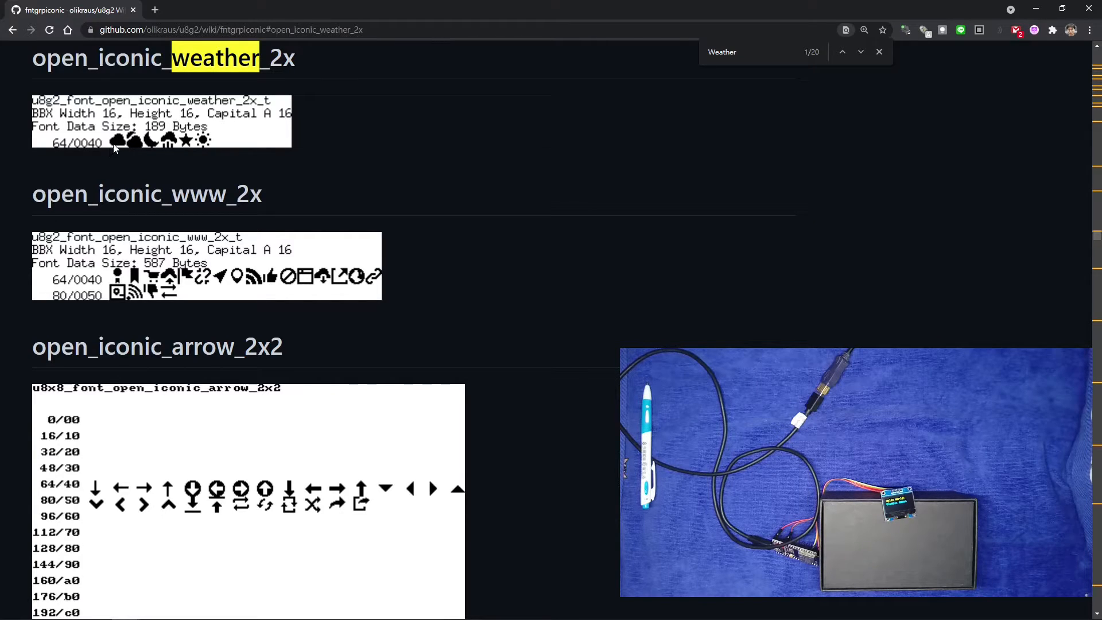
mouse_move(139, 148)
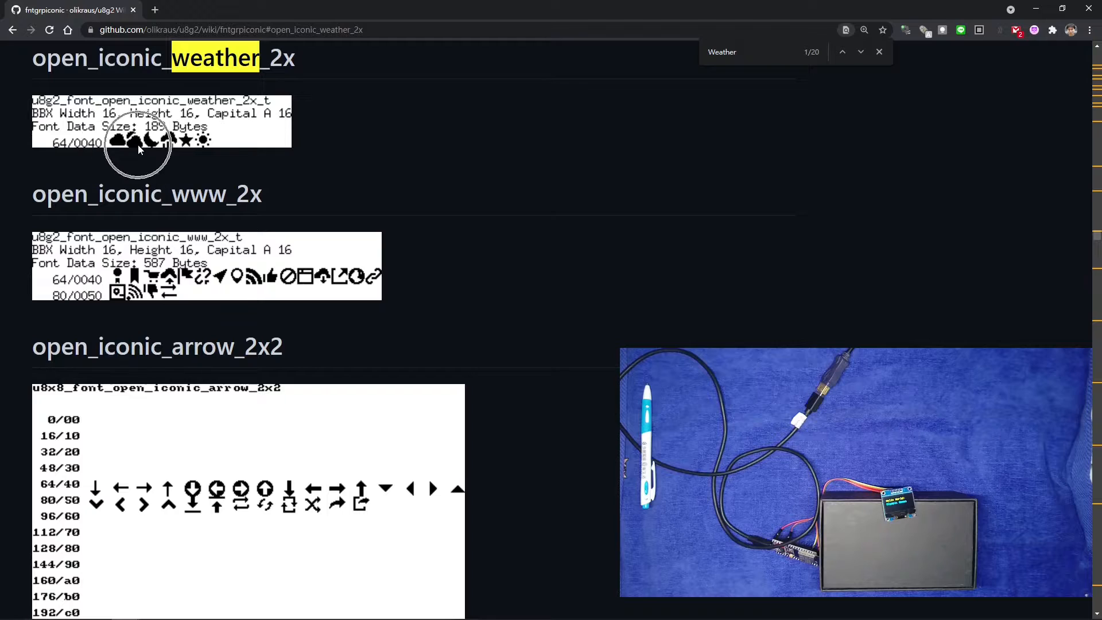
mouse_move(148, 148)
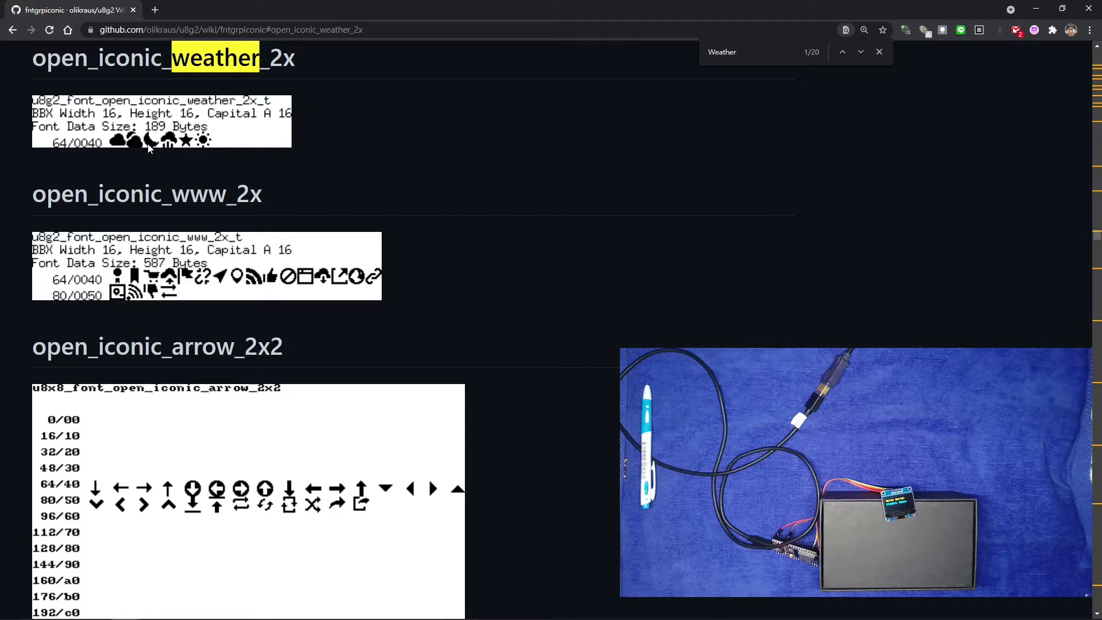
mouse_move(205, 148)
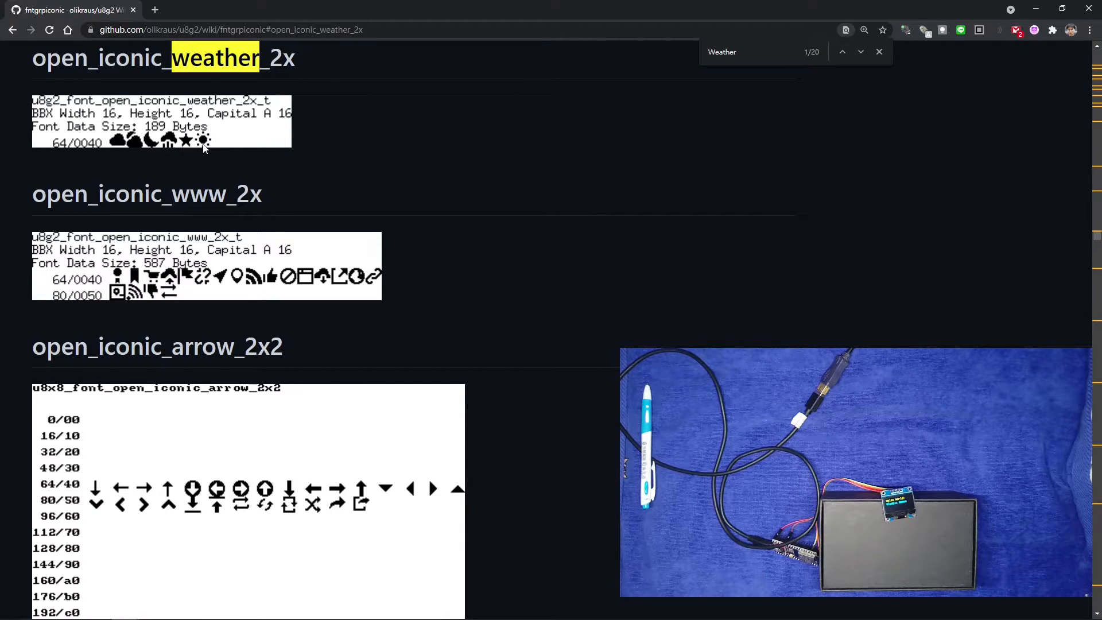
mouse_move(163, 157)
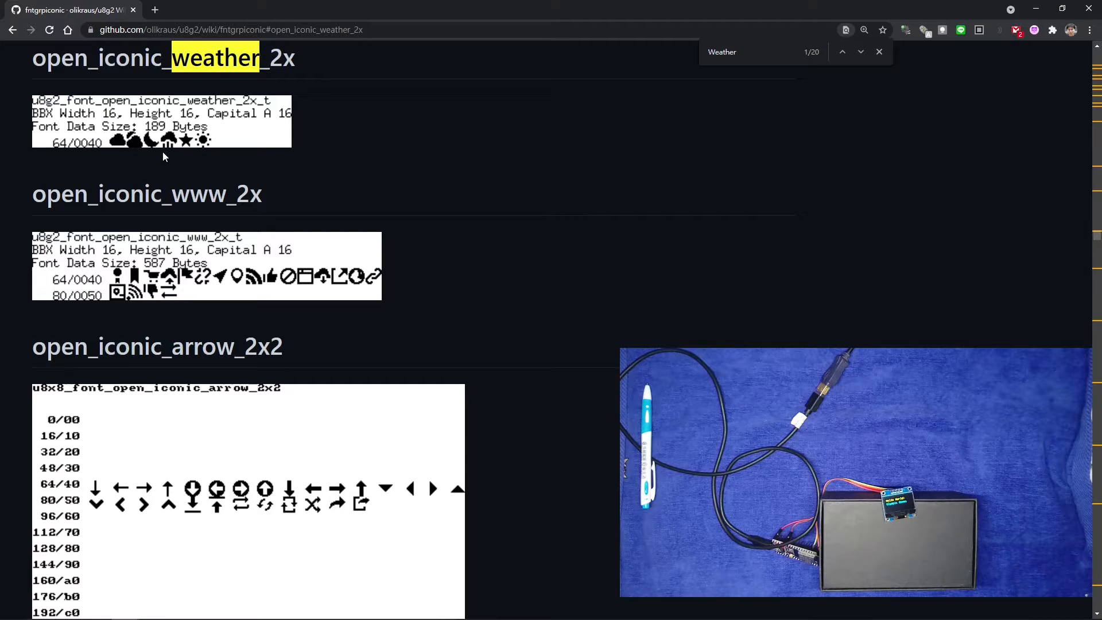
mouse_move(186, 146)
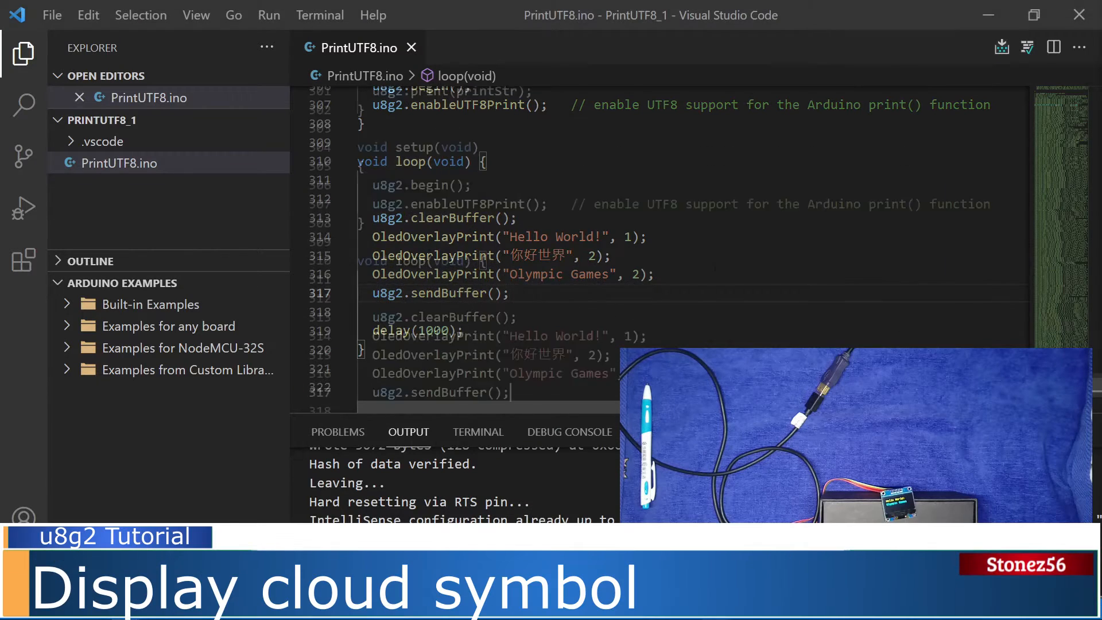
Step: Move u8g2.setFont(u8g2_font_unifont_t_chinese2) into loop() and add a setFont for the weather icon font
scroll(up, 3)
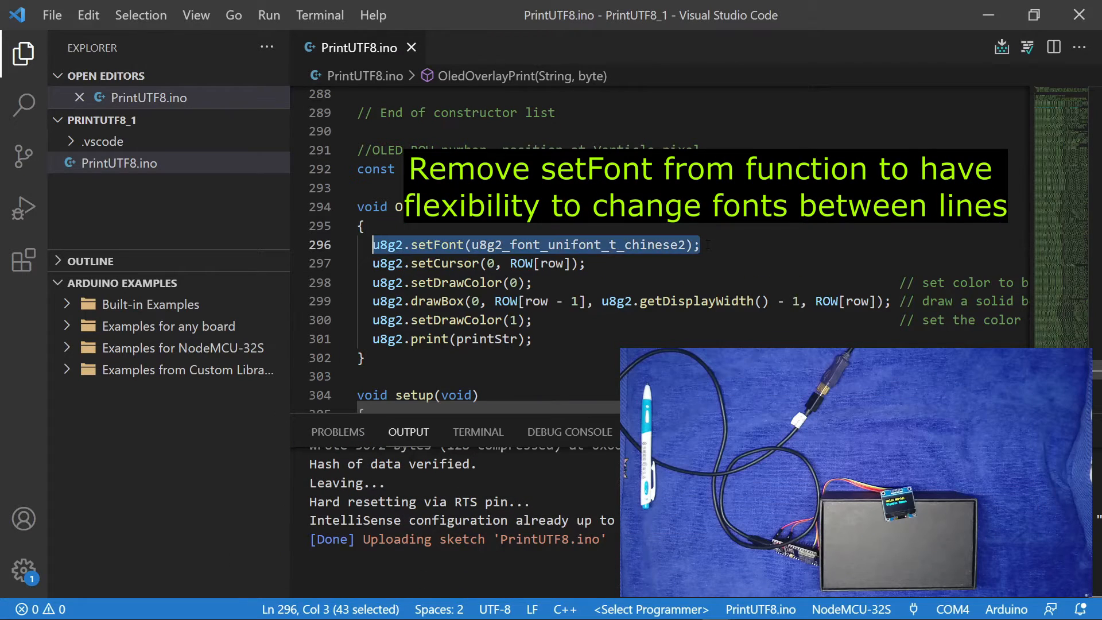
key(Delete)
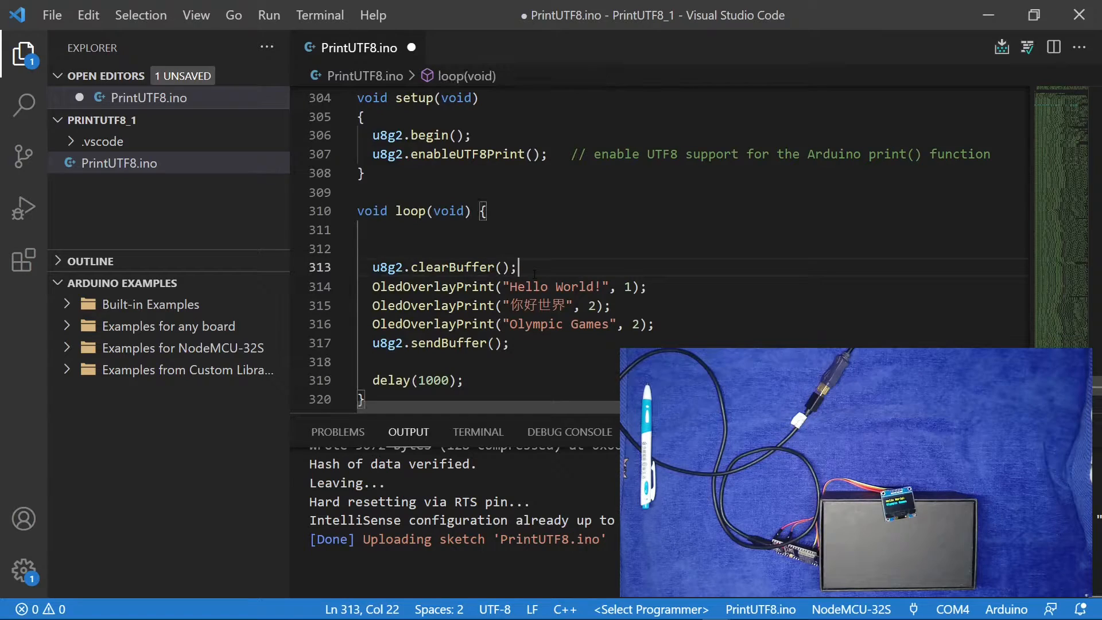
text(u8g2.setFont(u8g2_font_unifont_t_chinese2);)
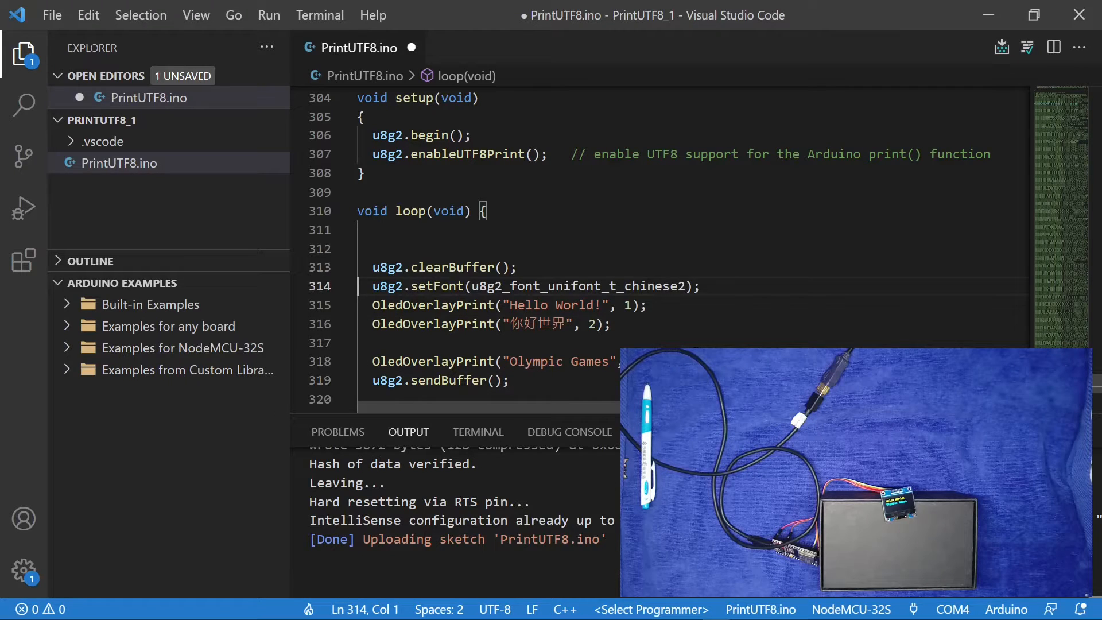
click(376, 344)
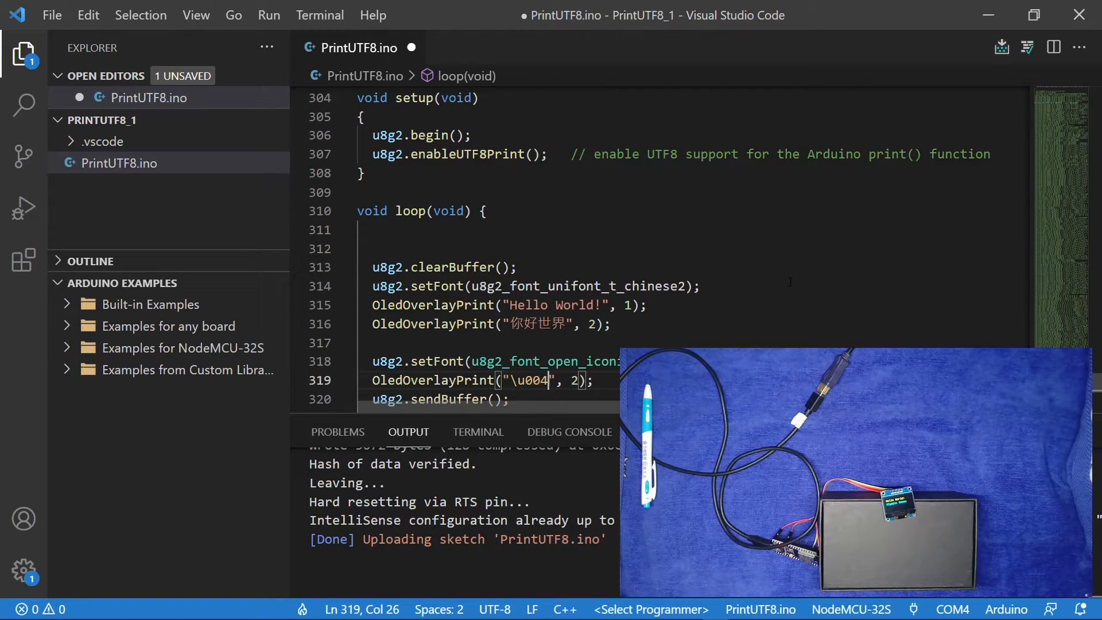
Step: Change the third print to the \u0040 weather glyph on row 3 and upload the sketch
text(40)
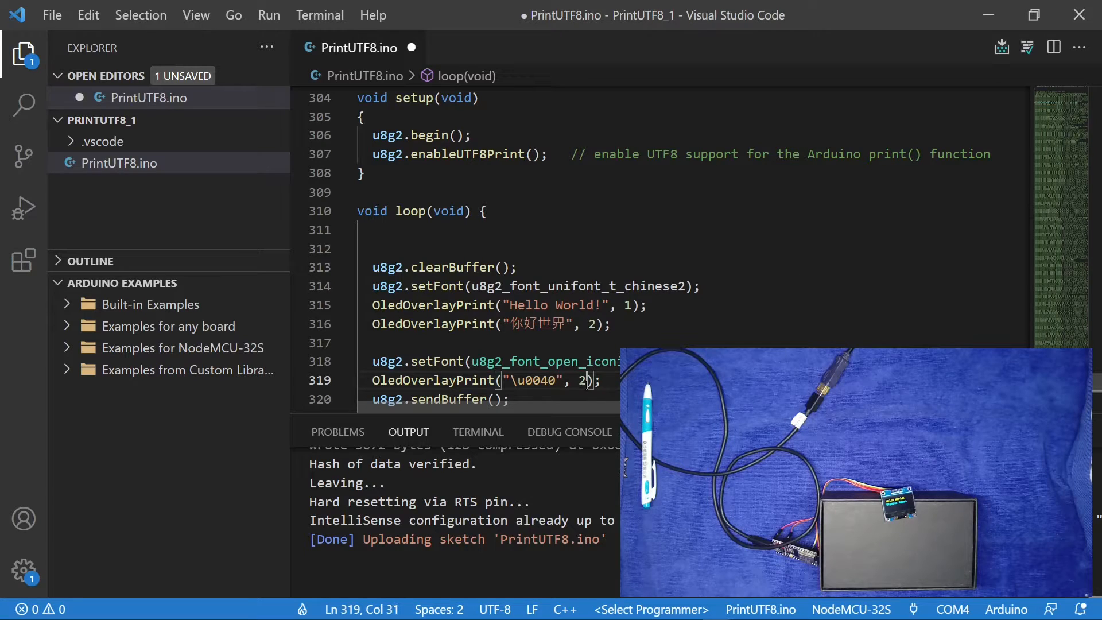
text(3)
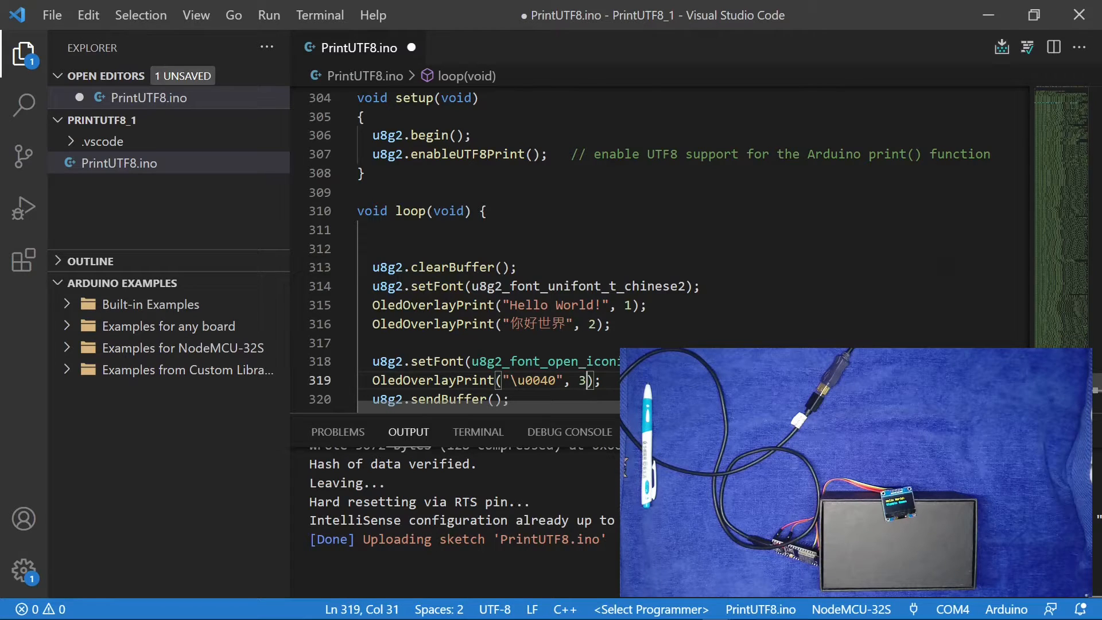
click(1001, 48)
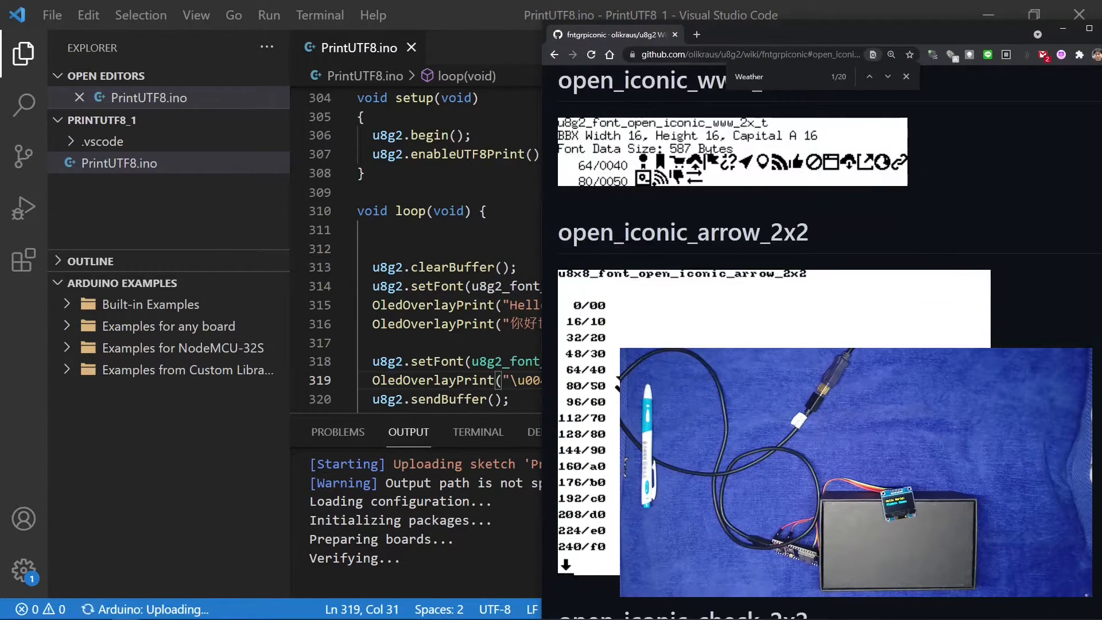
Step: Scroll the fntgrpiconic wiki page to view the other open_iconic font collections
scroll(down, 3)
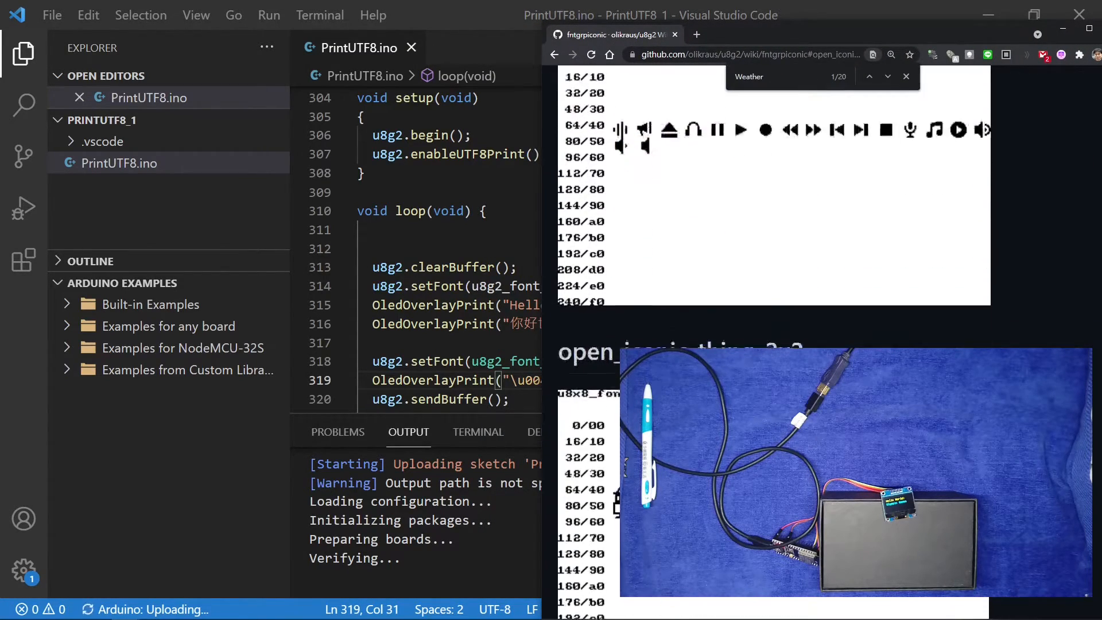
scroll(down, 3)
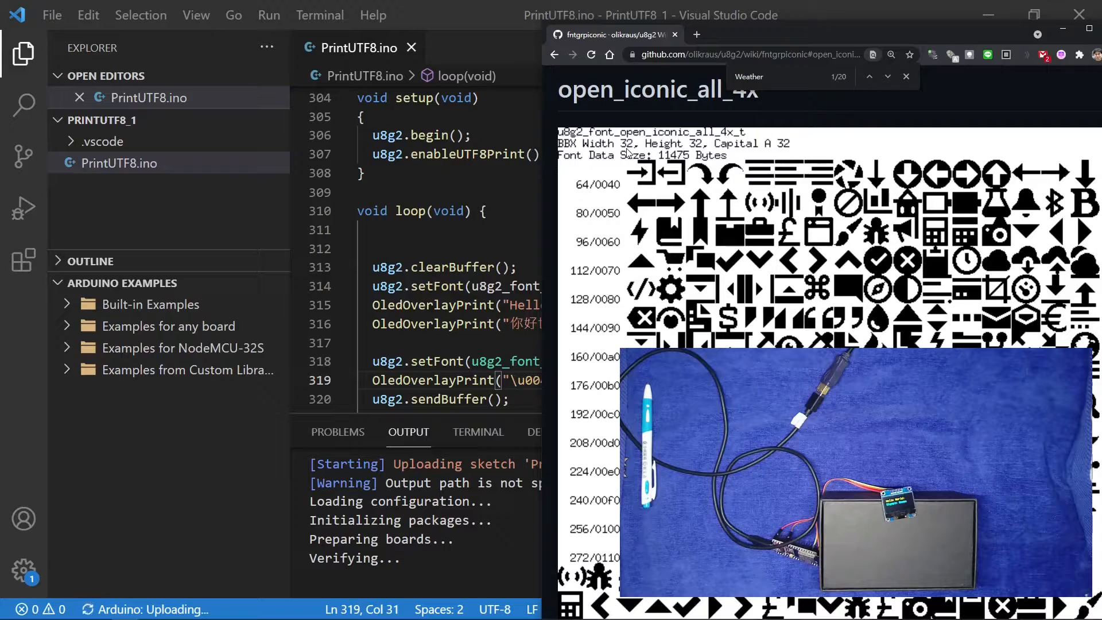
mouse_move(652, 153)
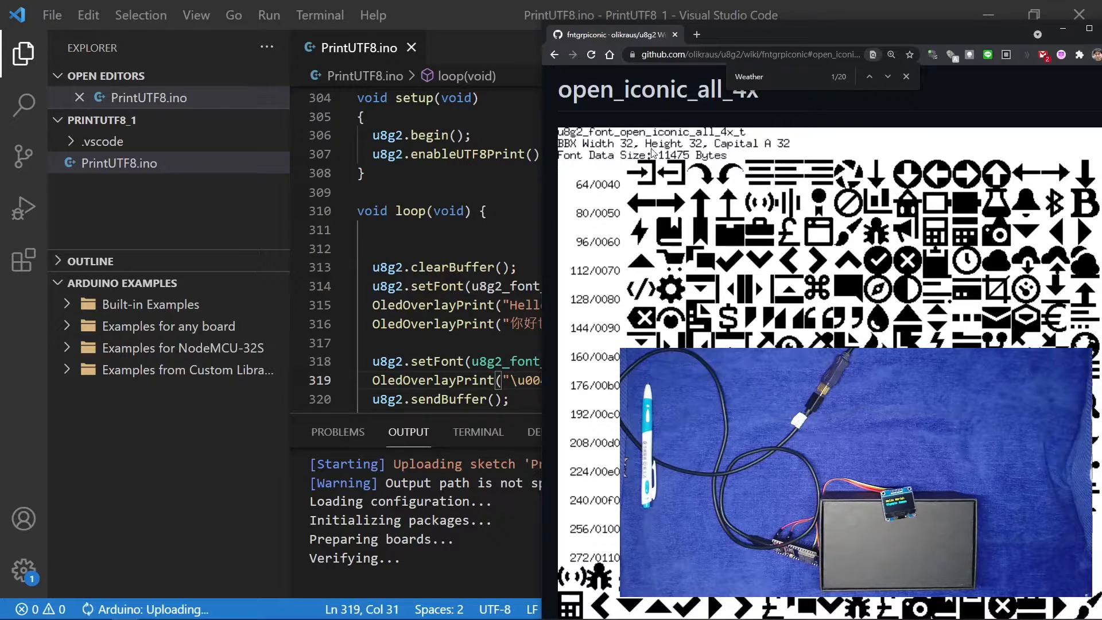
scroll(down, 3)
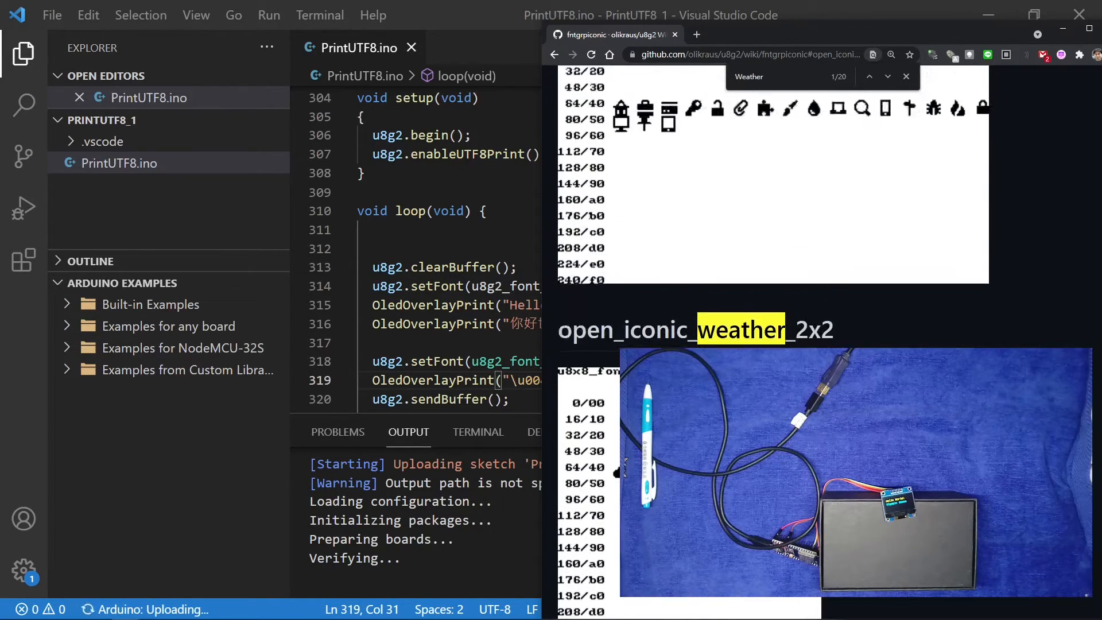
scroll(up, 3)
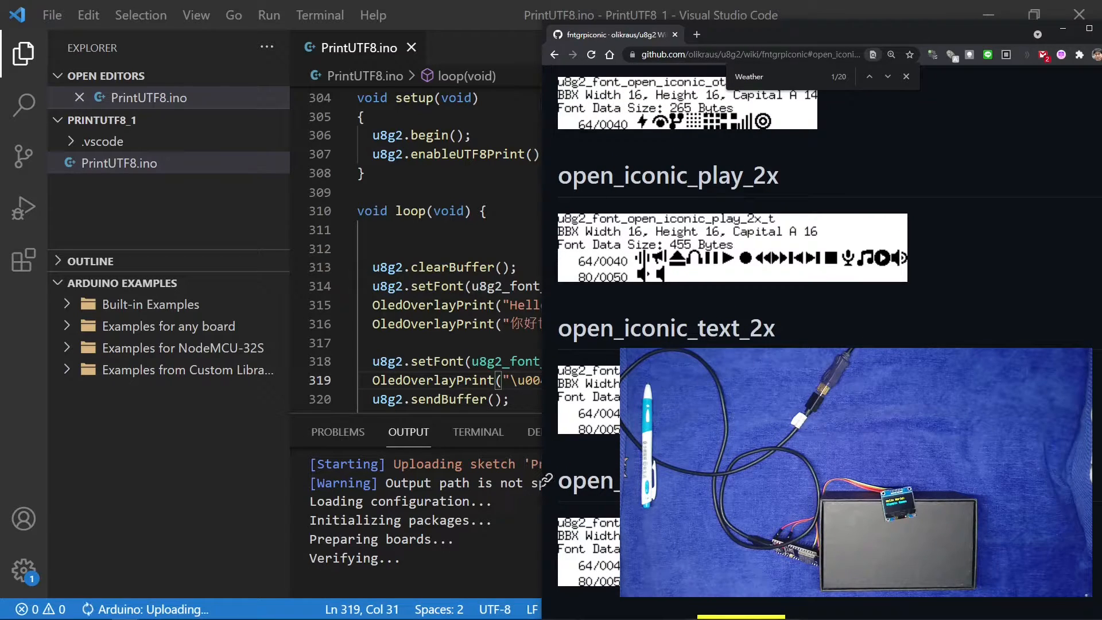
scroll(up, 3)
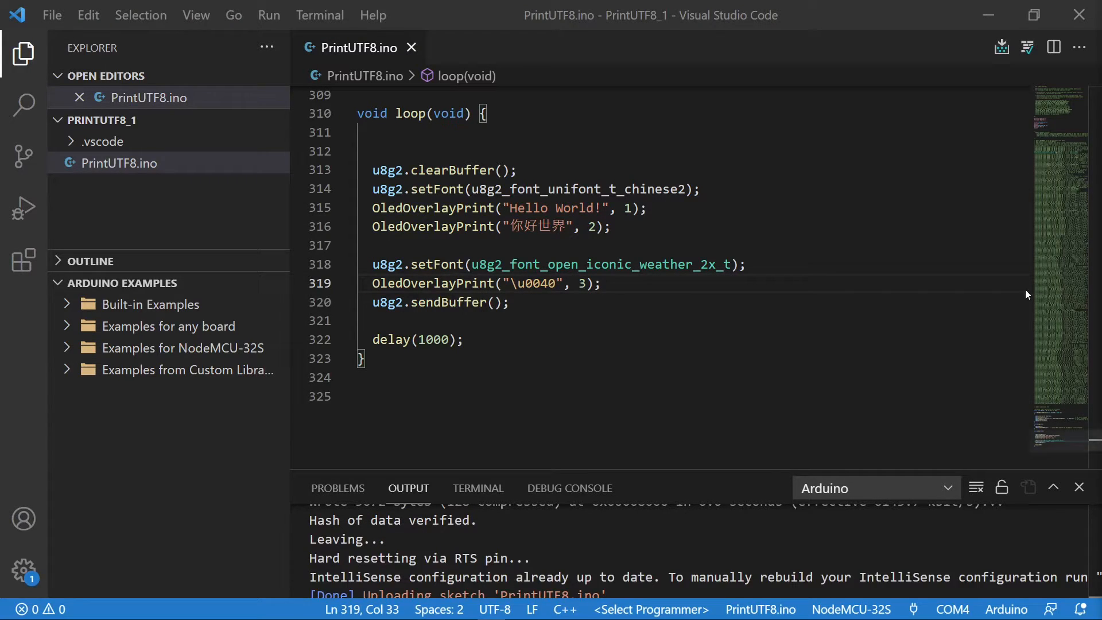
Step: Add OledOverlayPrint("温度亮度氧度溼度", 3) on a new line after the weather glyph print
key(enter)
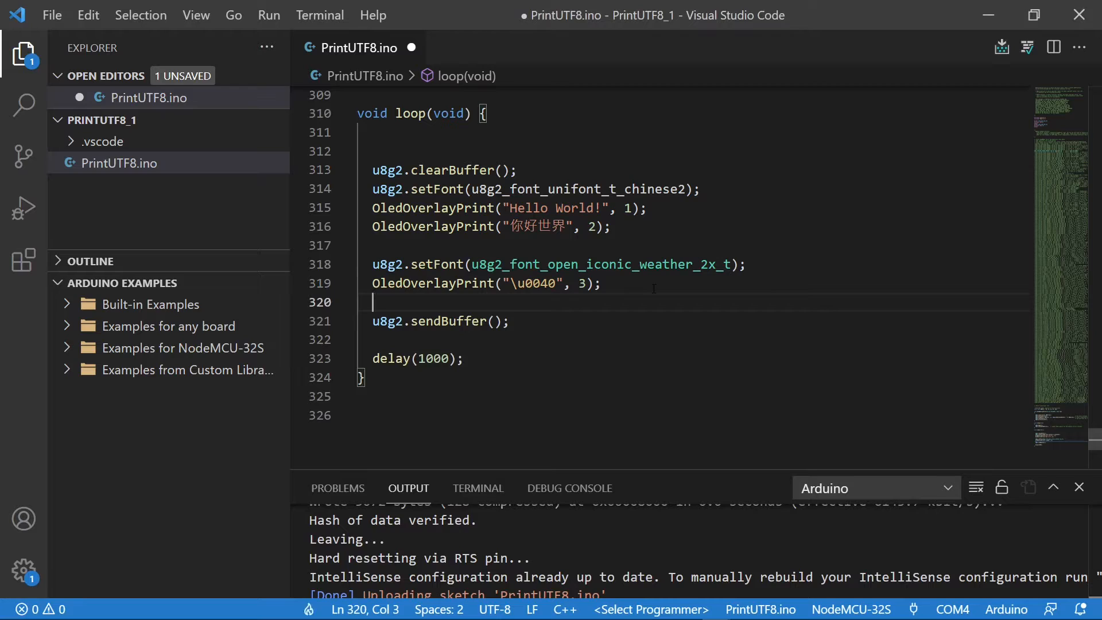
text(OledOverlayPrint("温度亮度氧度溼度", 3);)
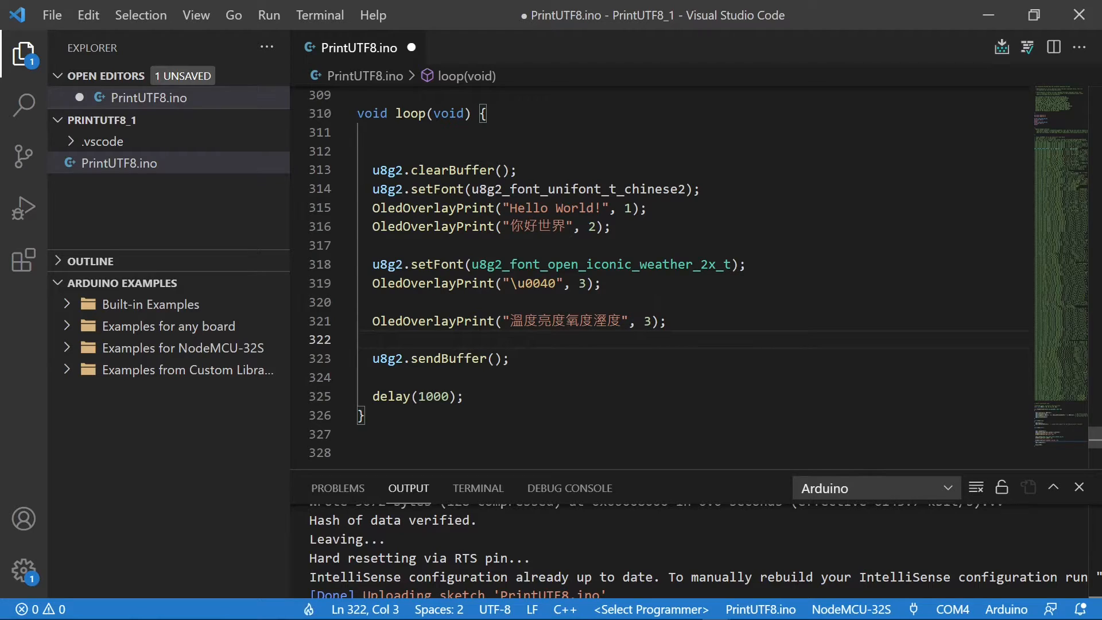
mouse_move(441, 358)
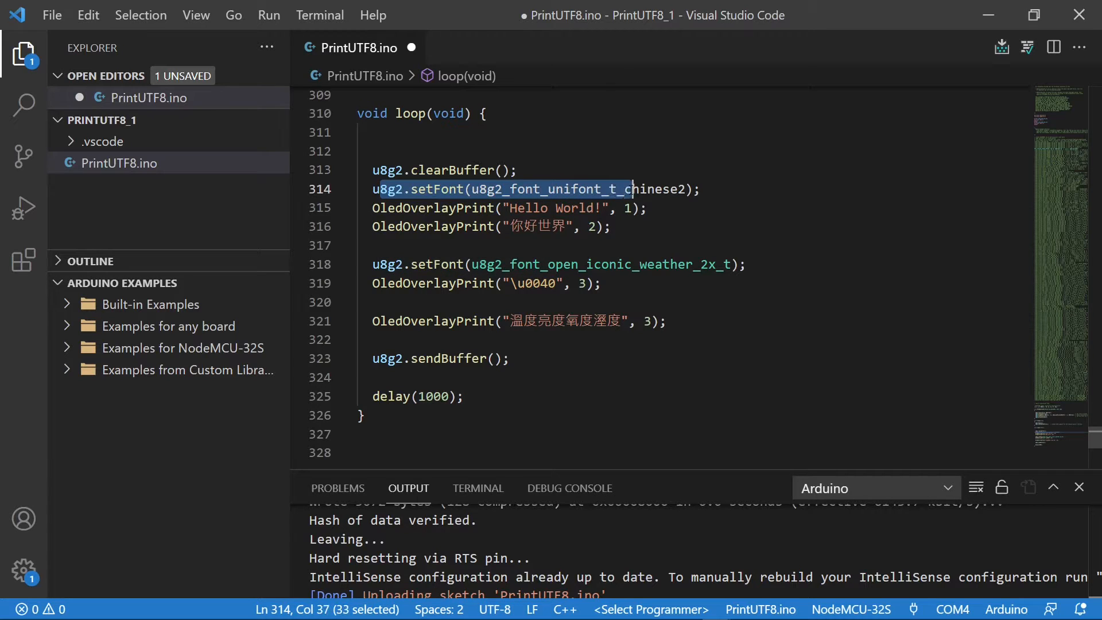
Step: Copy the chinese2 setFont call and paste it above the sensor-label print line
click(614, 226)
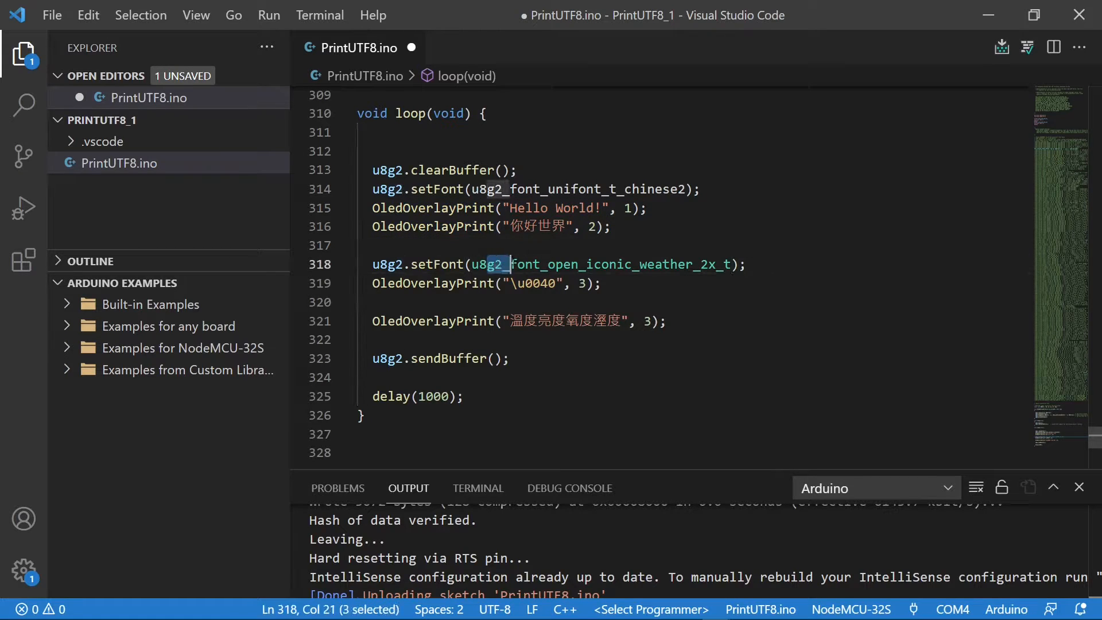
click(592, 283)
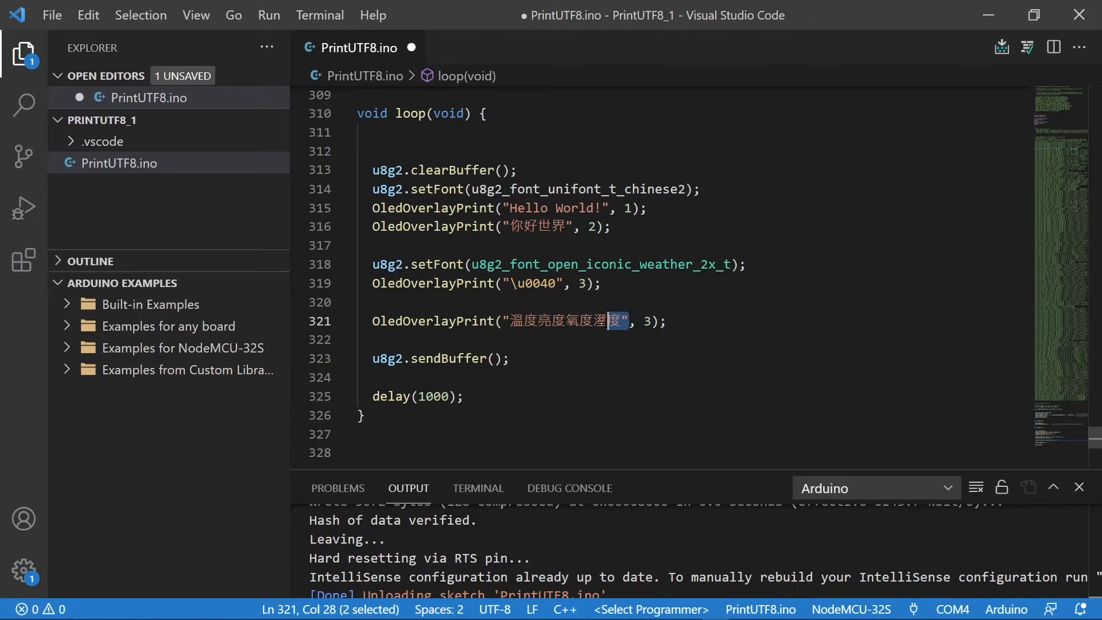
click(702, 188)
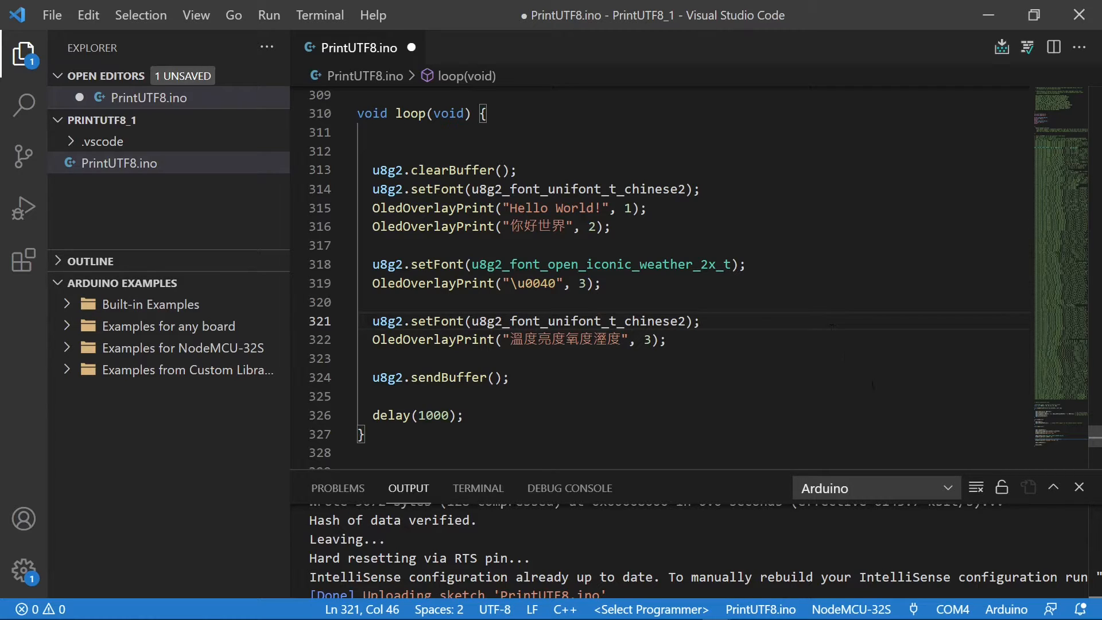
key(ctrl+s)
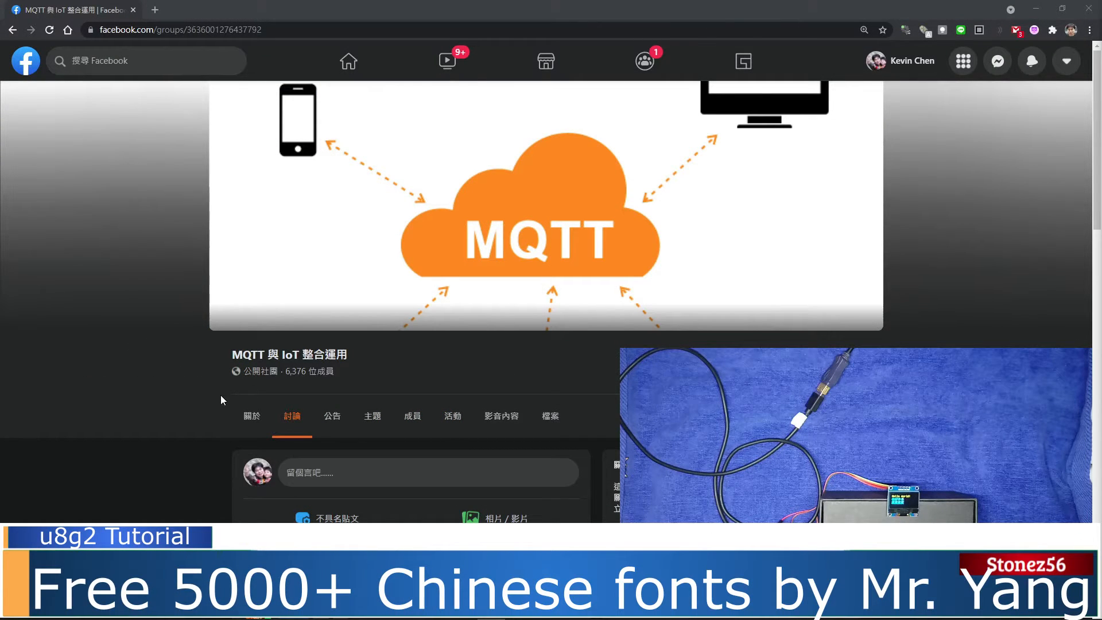
Step: Follow the group post's Google Drive link to the NewFonts shared folder
scroll(down, 3)
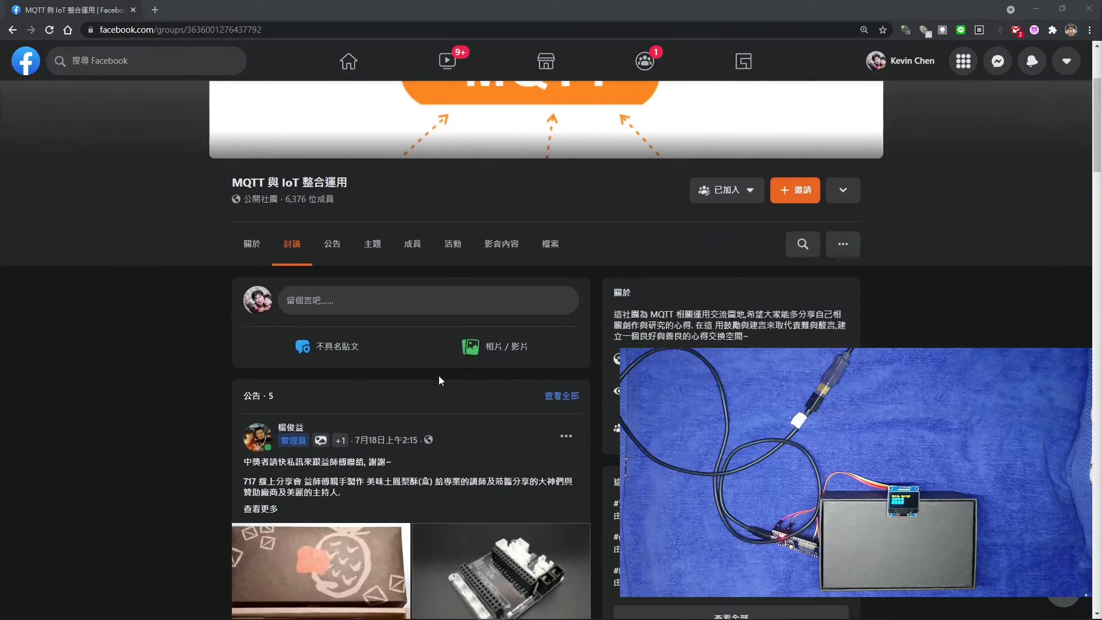
mouse_move(313, 427)
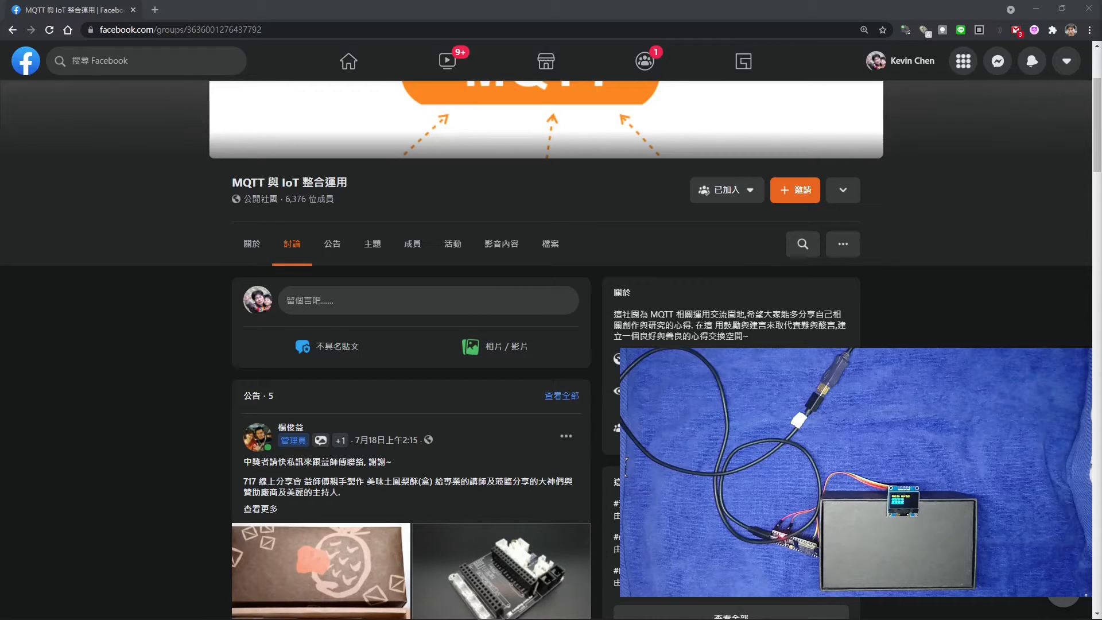
mouse_move(452, 425)
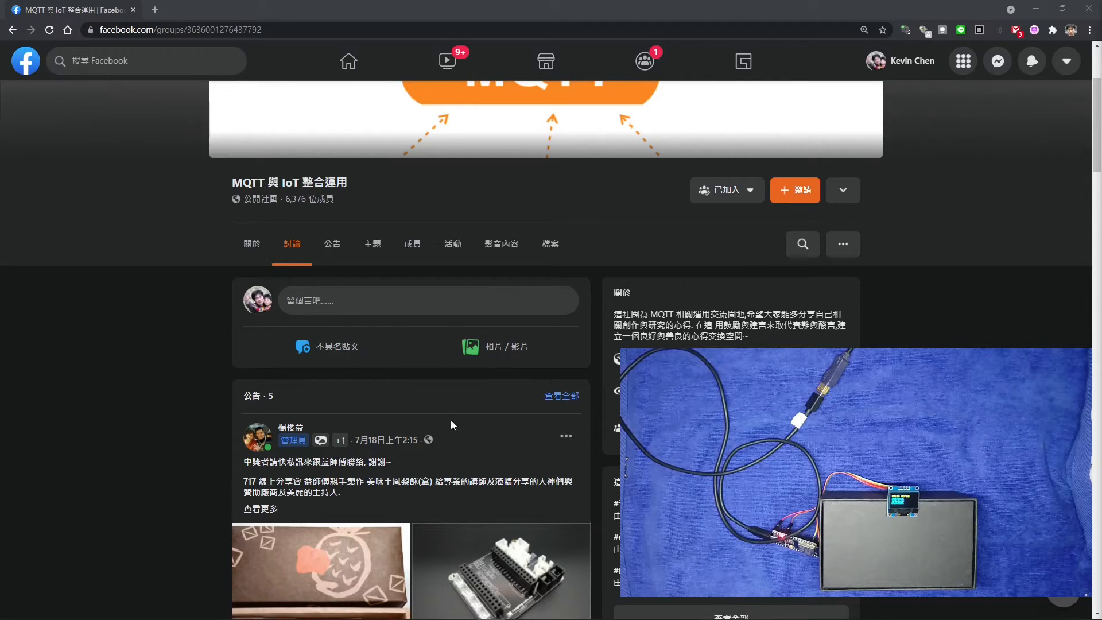
mouse_move(473, 429)
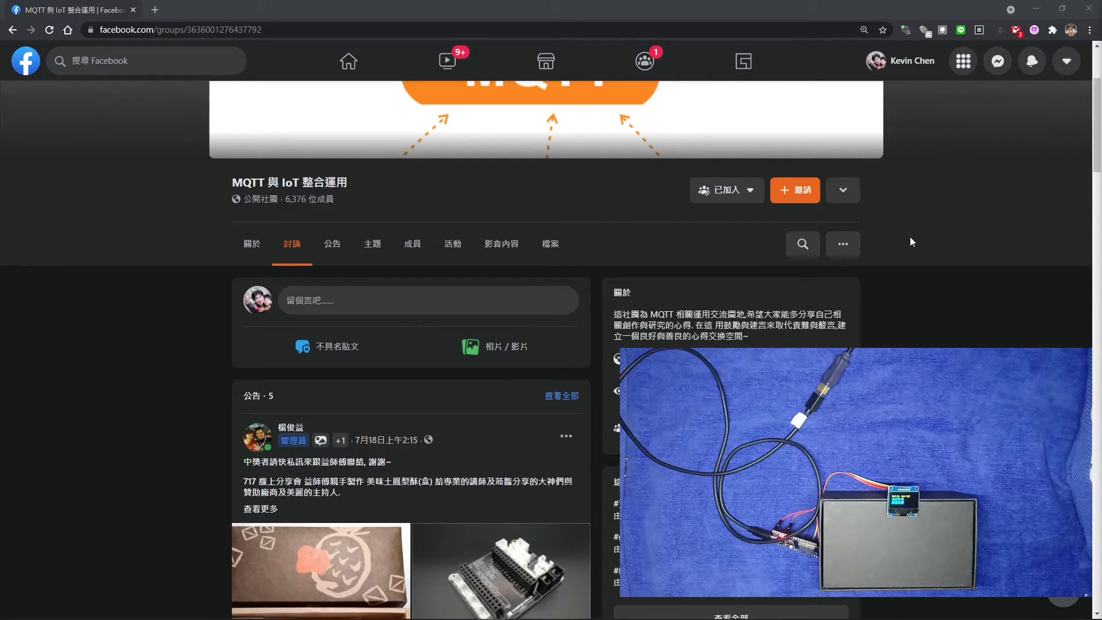
mouse_move(933, 231)
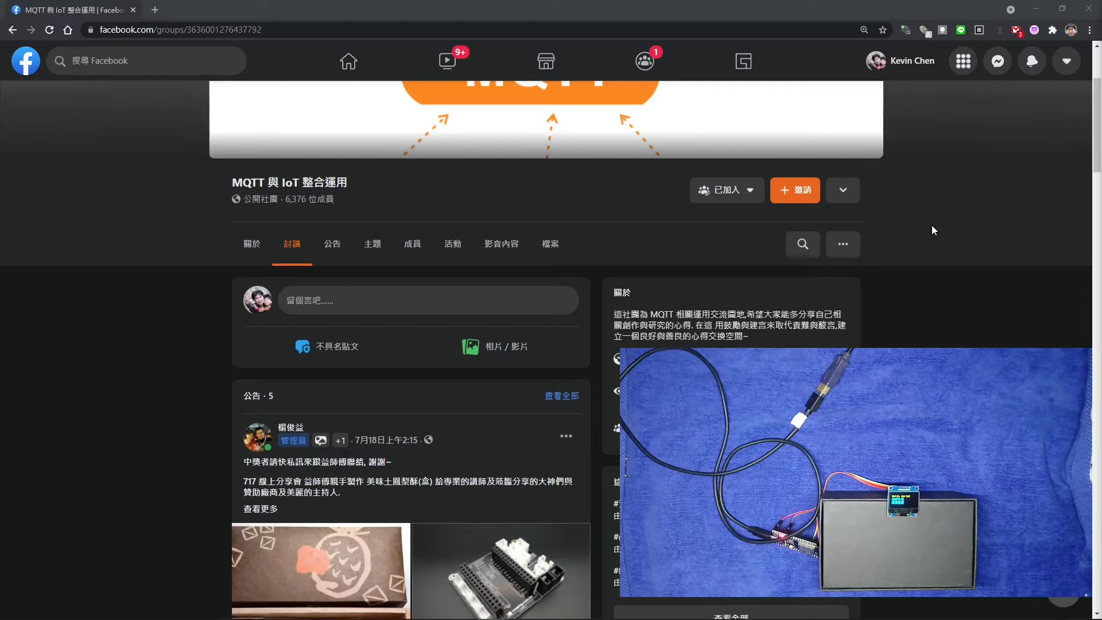
mouse_move(944, 224)
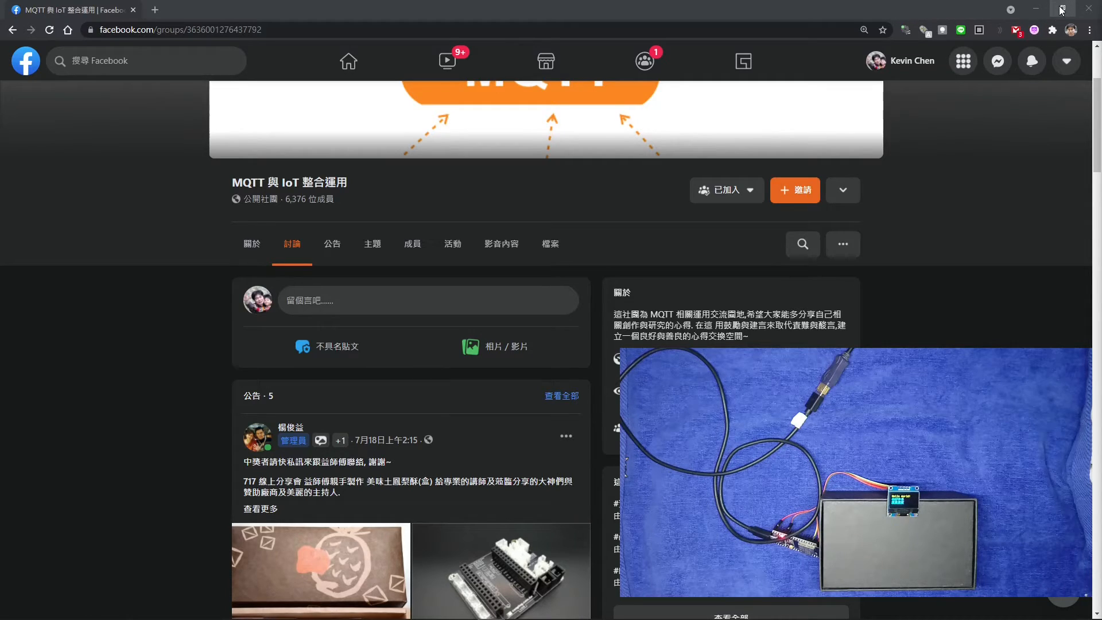
mouse_move(1061, 10)
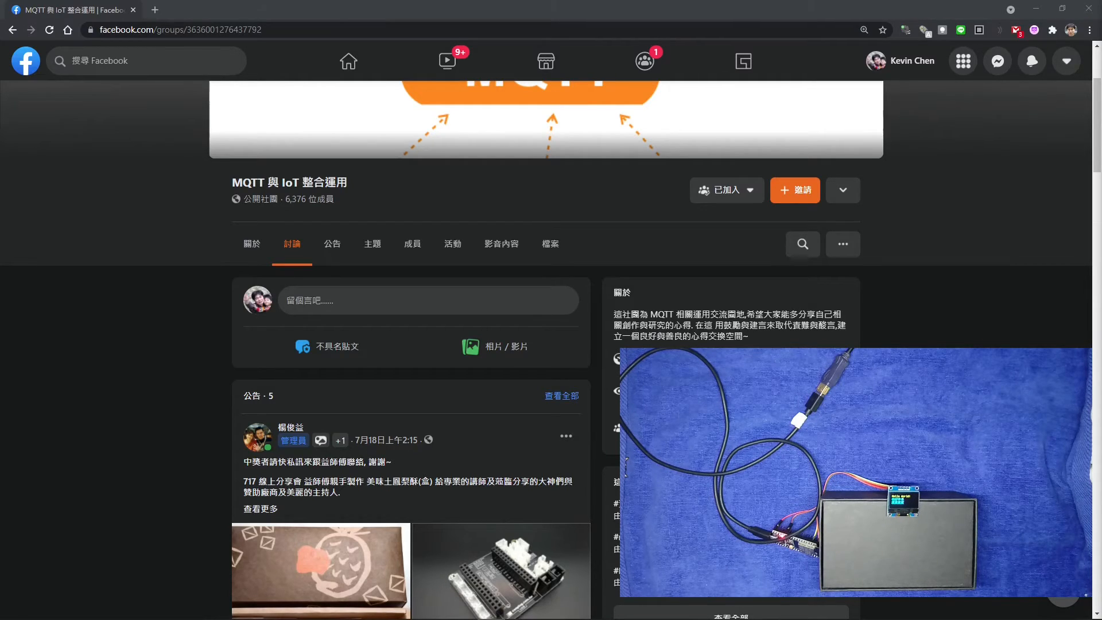
click(205, 11)
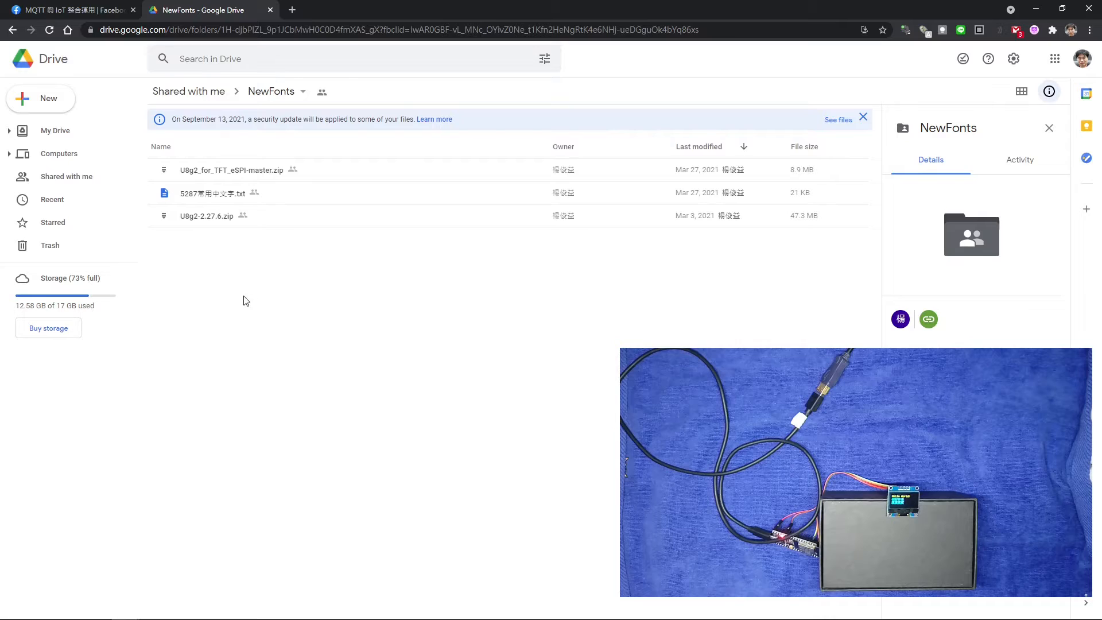
mouse_move(196, 208)
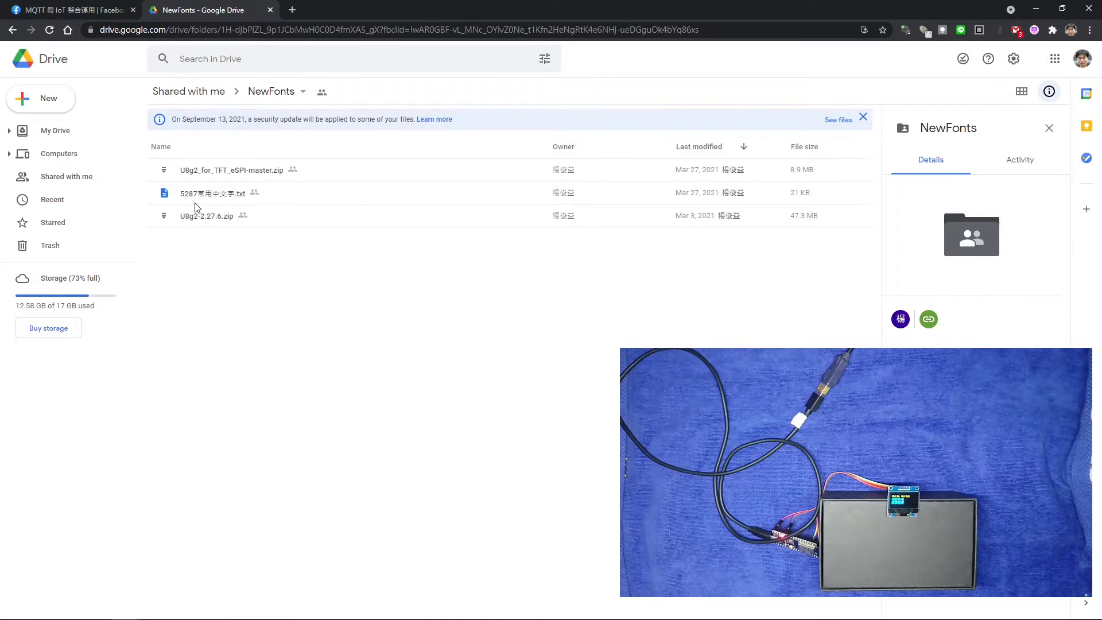
mouse_move(226, 204)
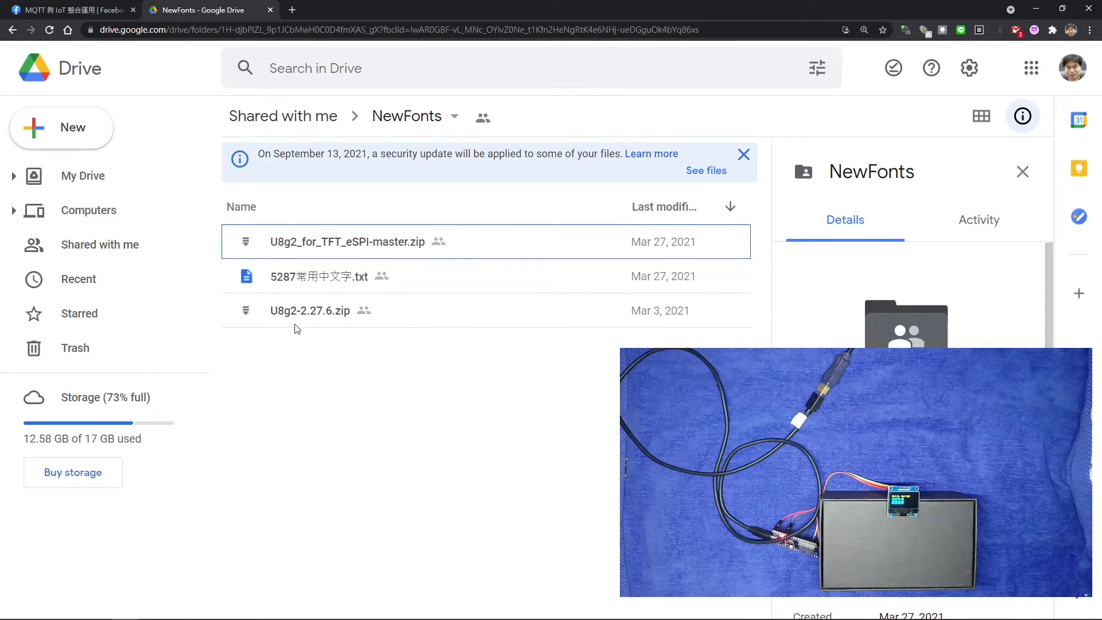
mouse_move(305, 324)
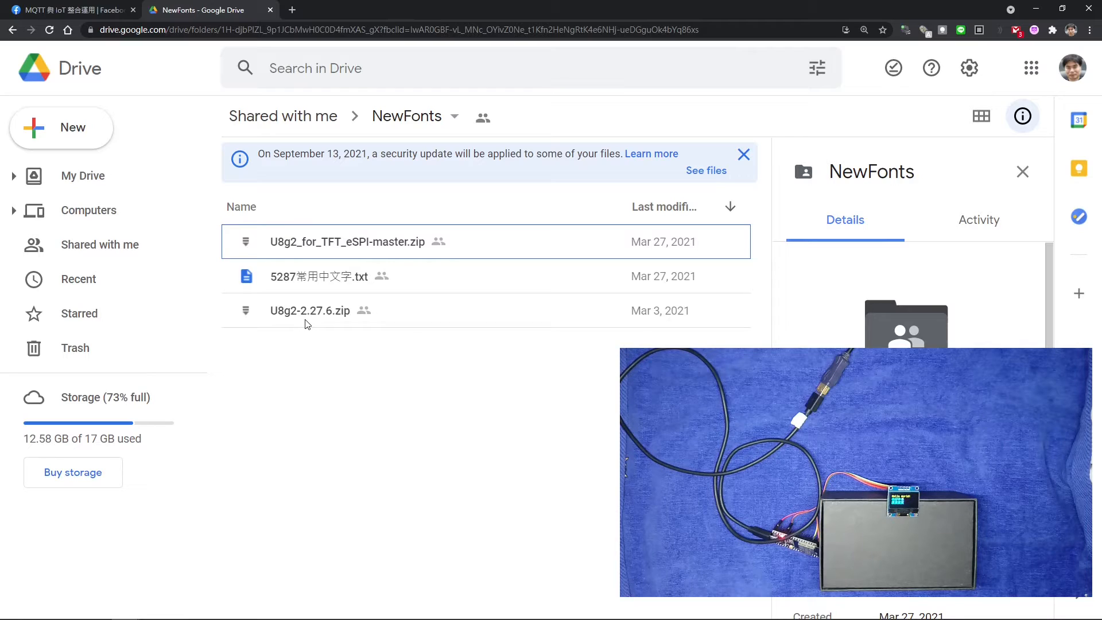
mouse_move(309, 310)
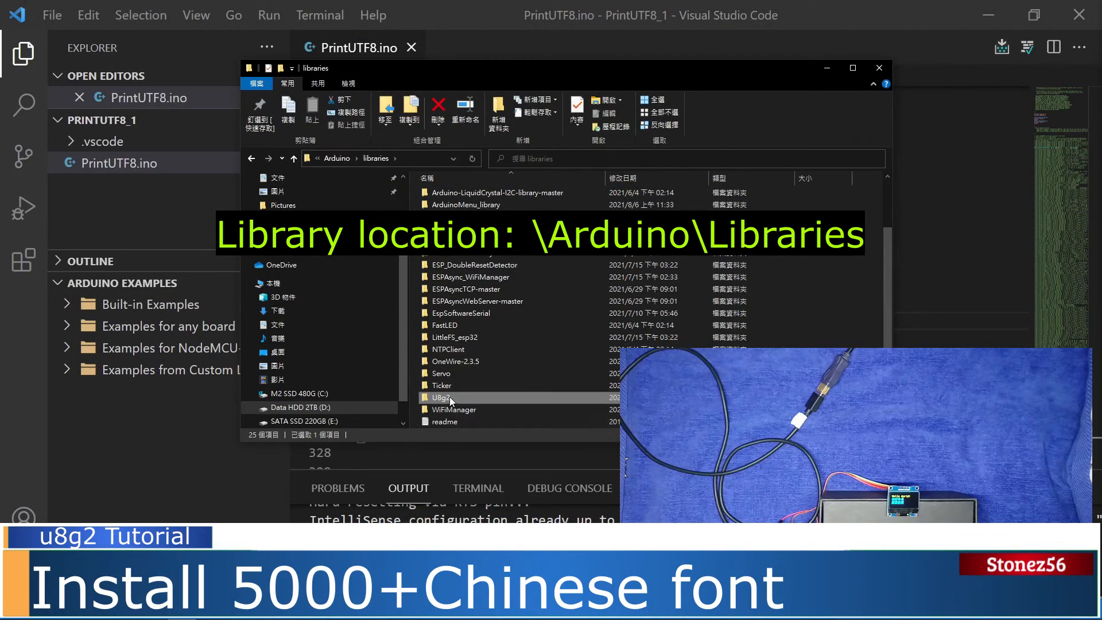
mouse_move(443, 399)
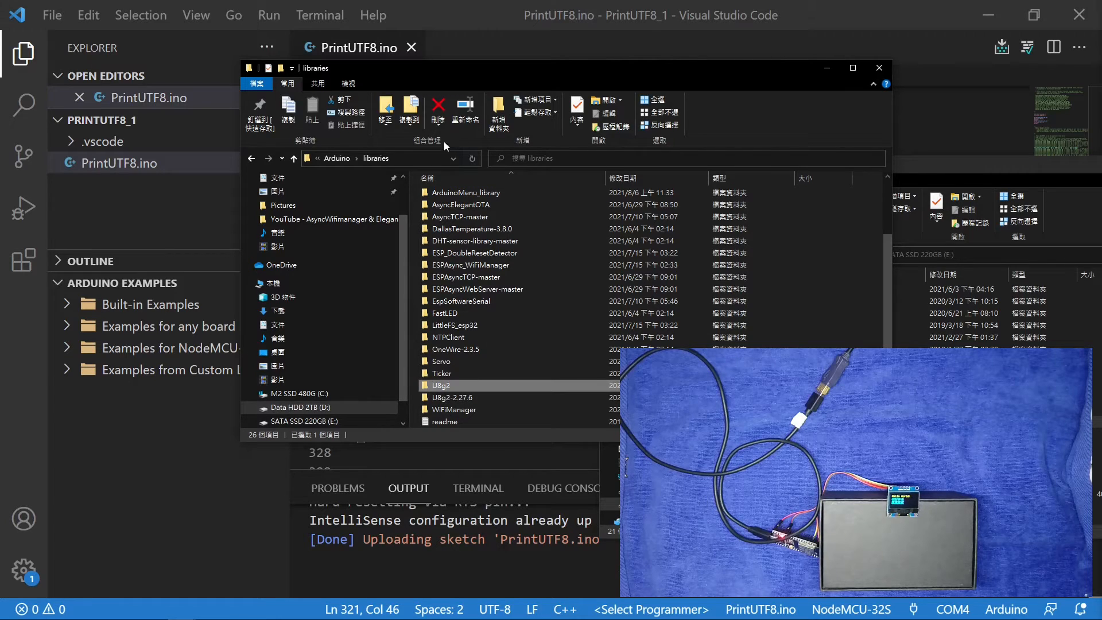
mouse_move(438, 113)
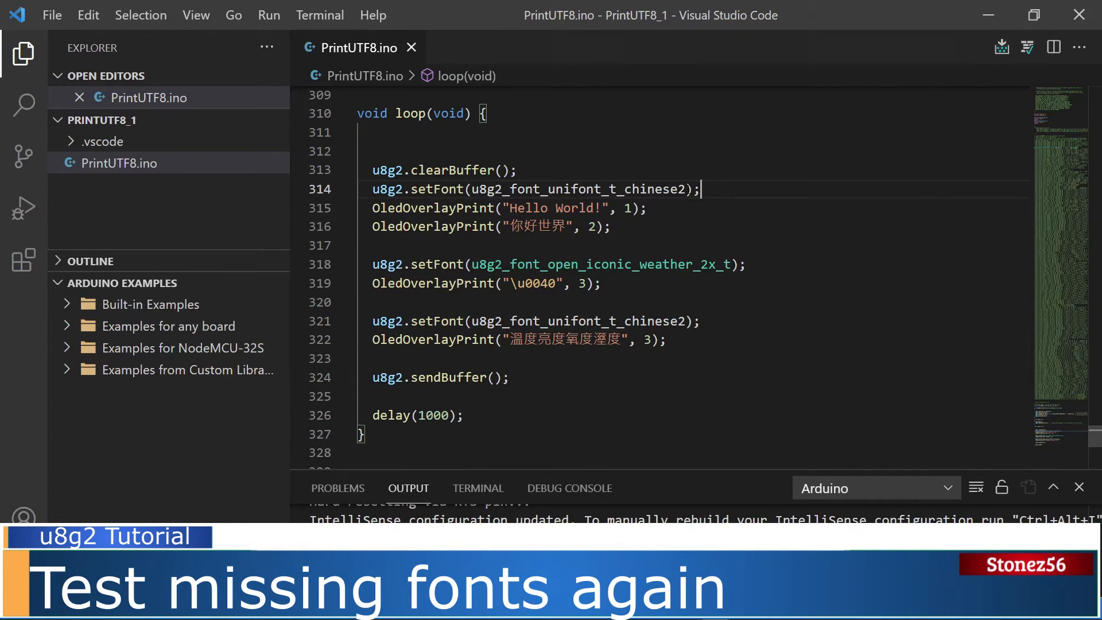
Step: Change both setFont calls from u8g2_font_unifont_t_chinese2 to chinese1
text(1)
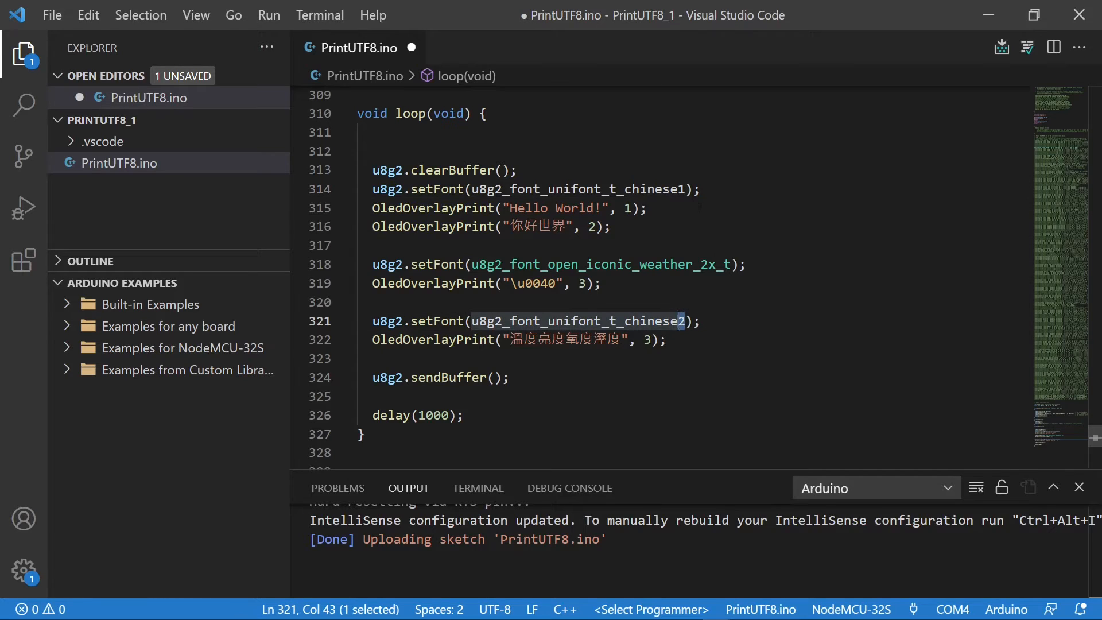
text(1);)
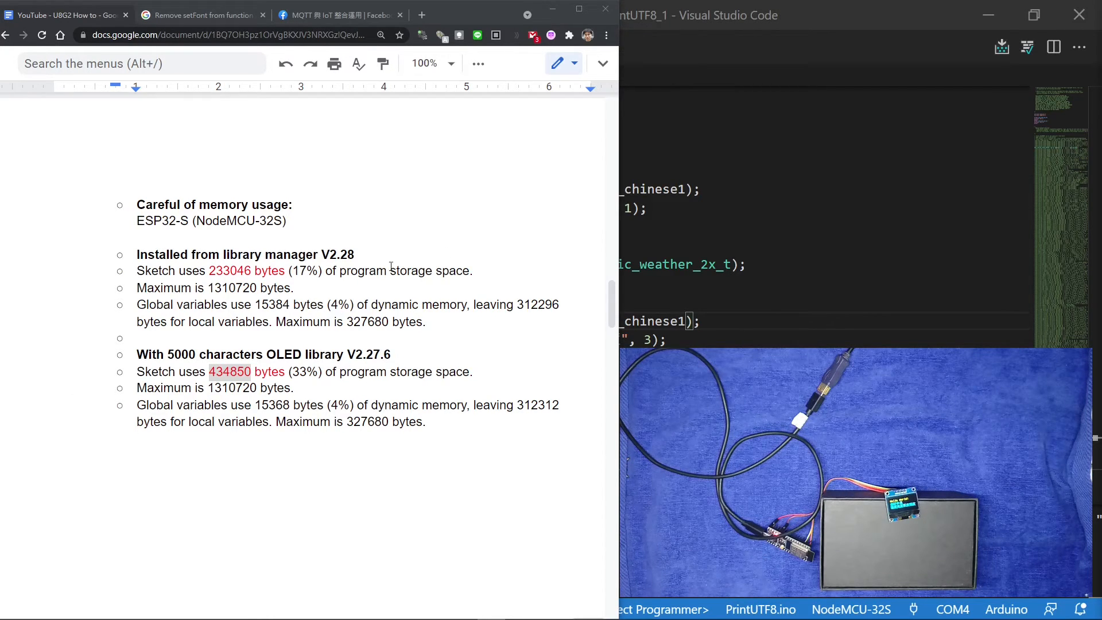
click(356, 255)
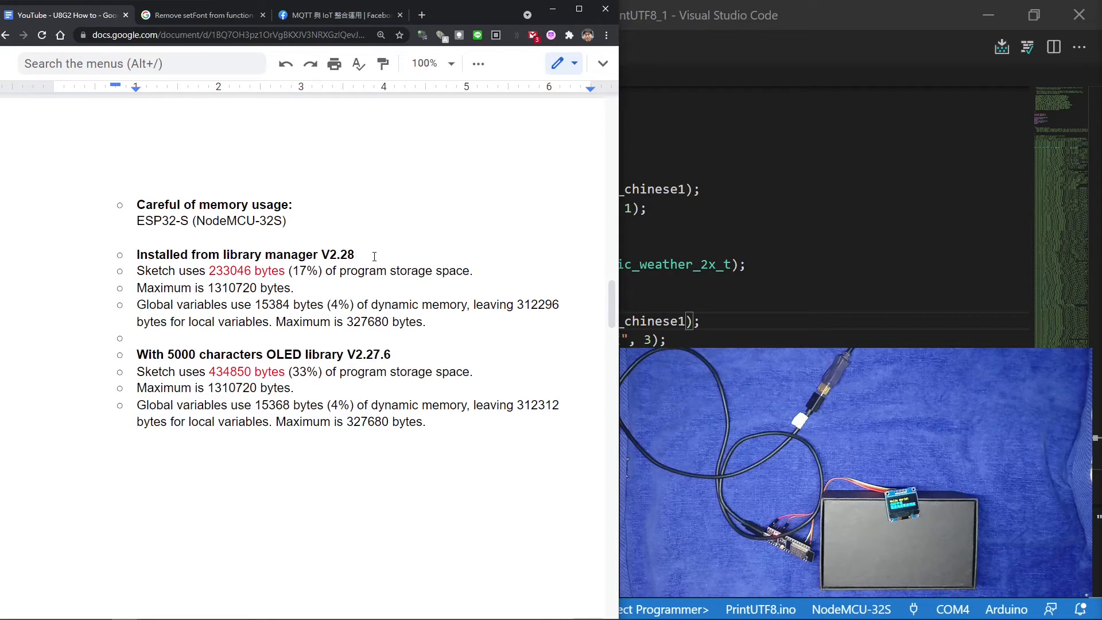
mouse_move(248, 273)
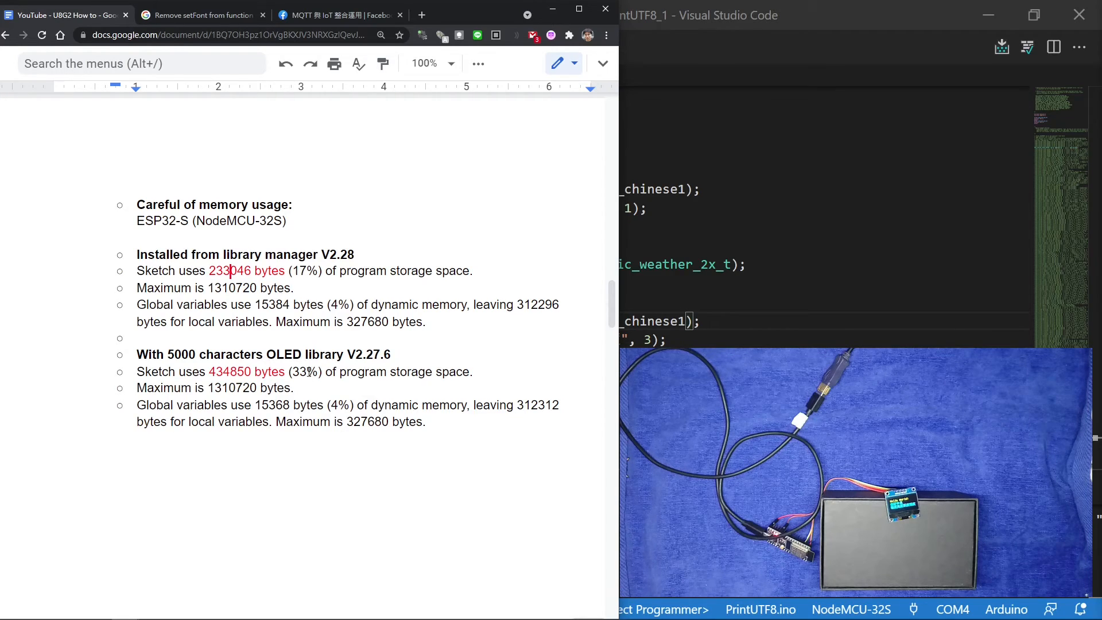
click(295, 387)
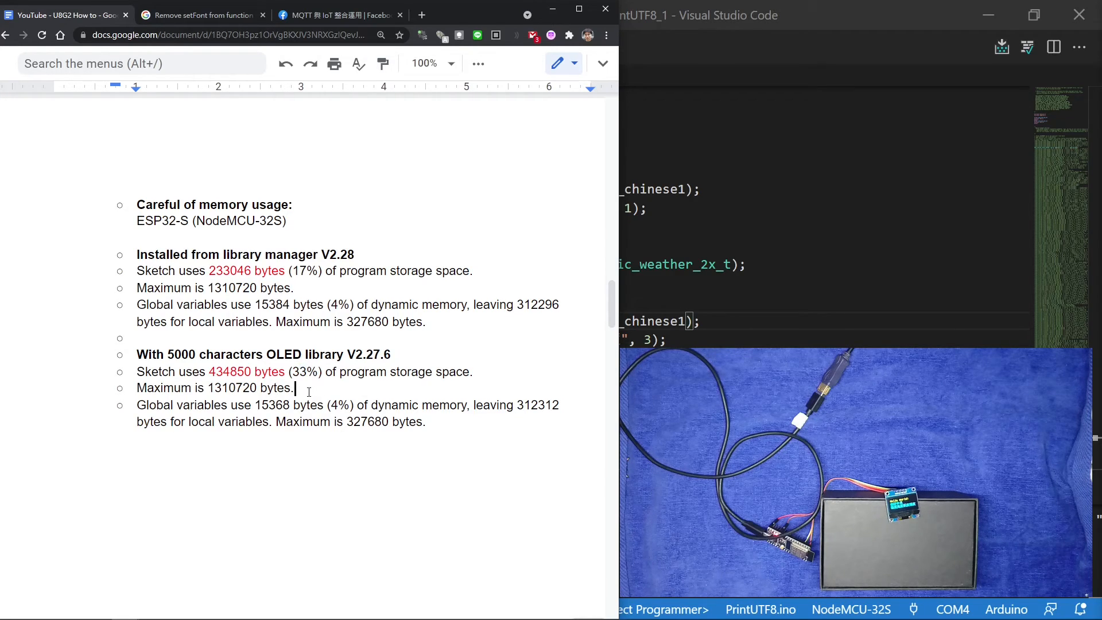